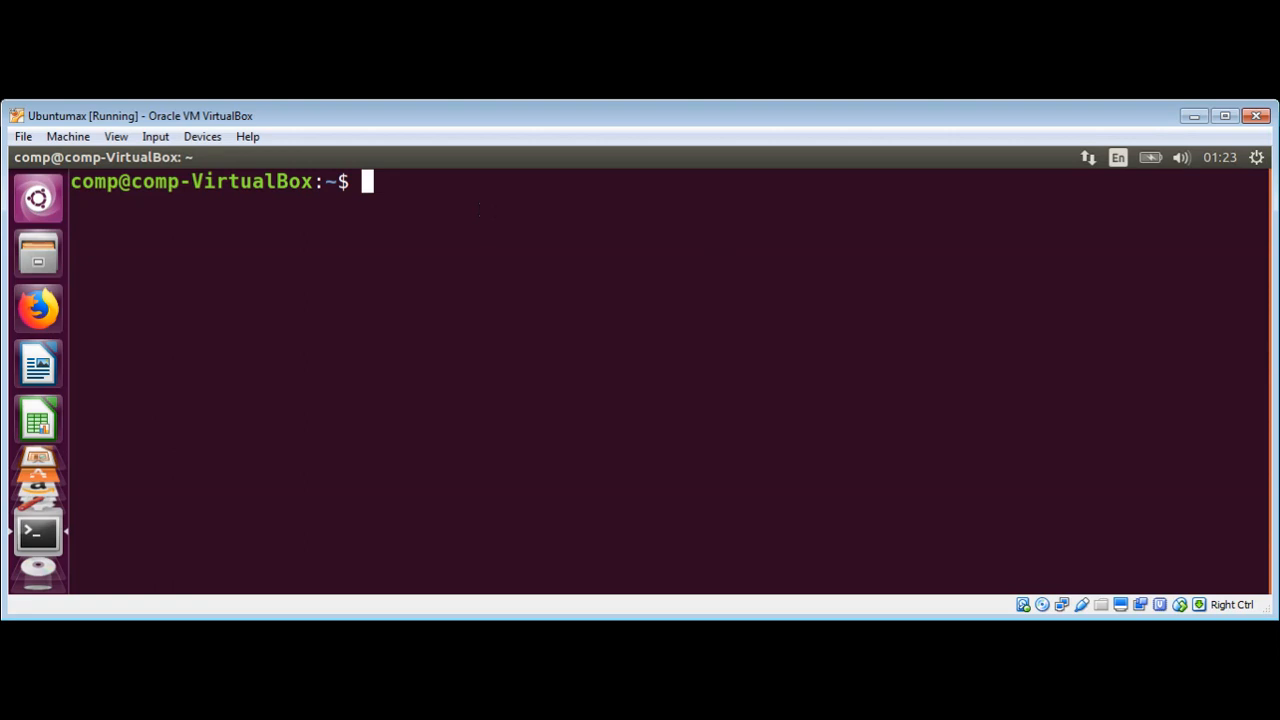
Run gedit headers_ex.py from the terminal to create the empty Python file
type("gedit")
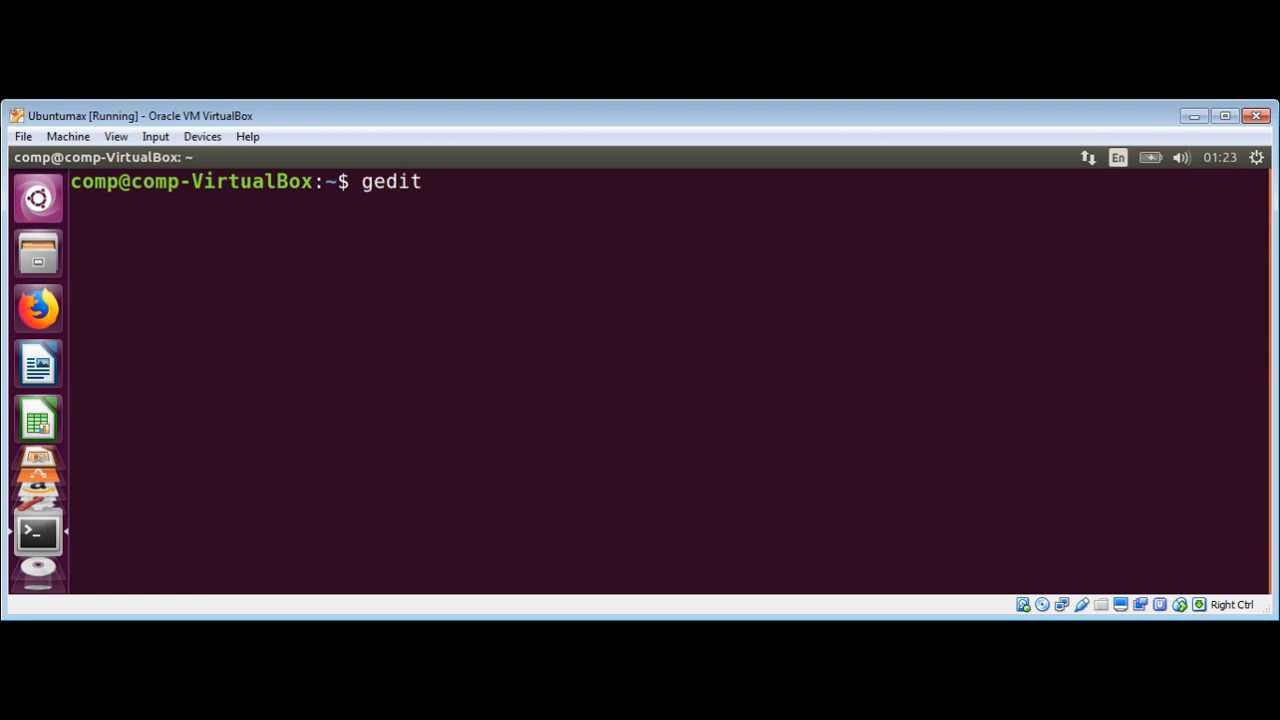
type("he")
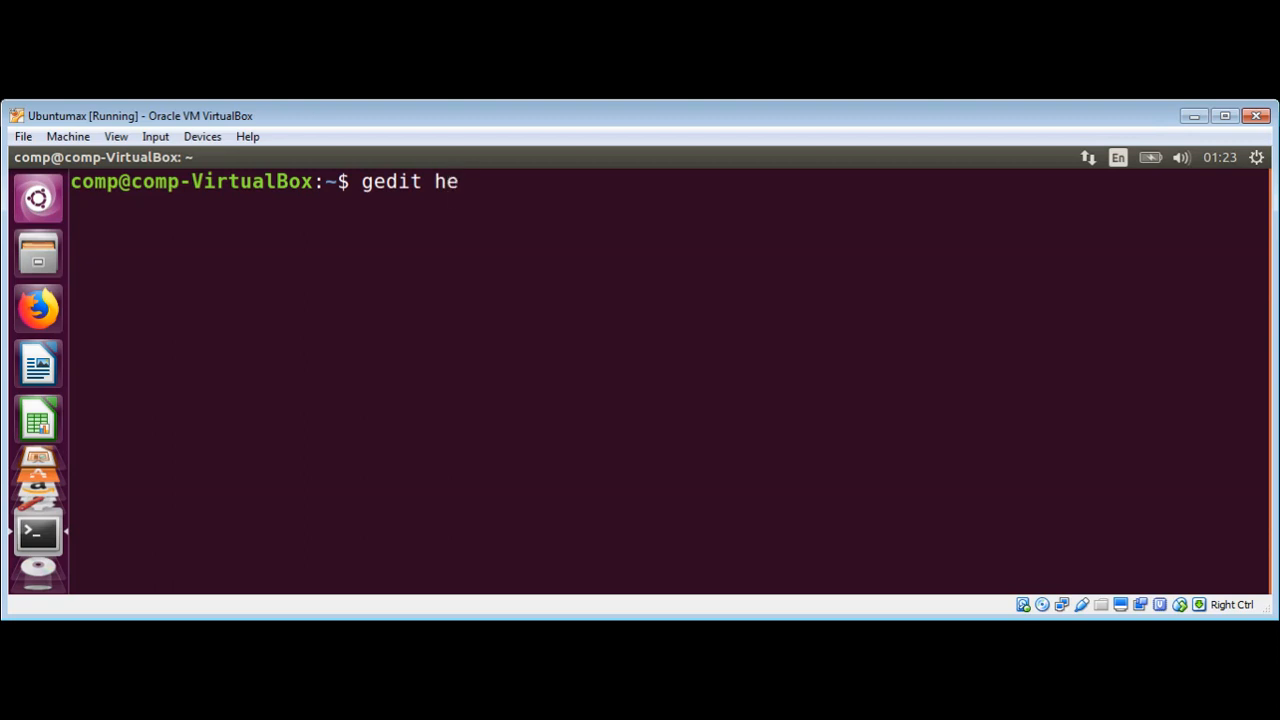
type("aders")
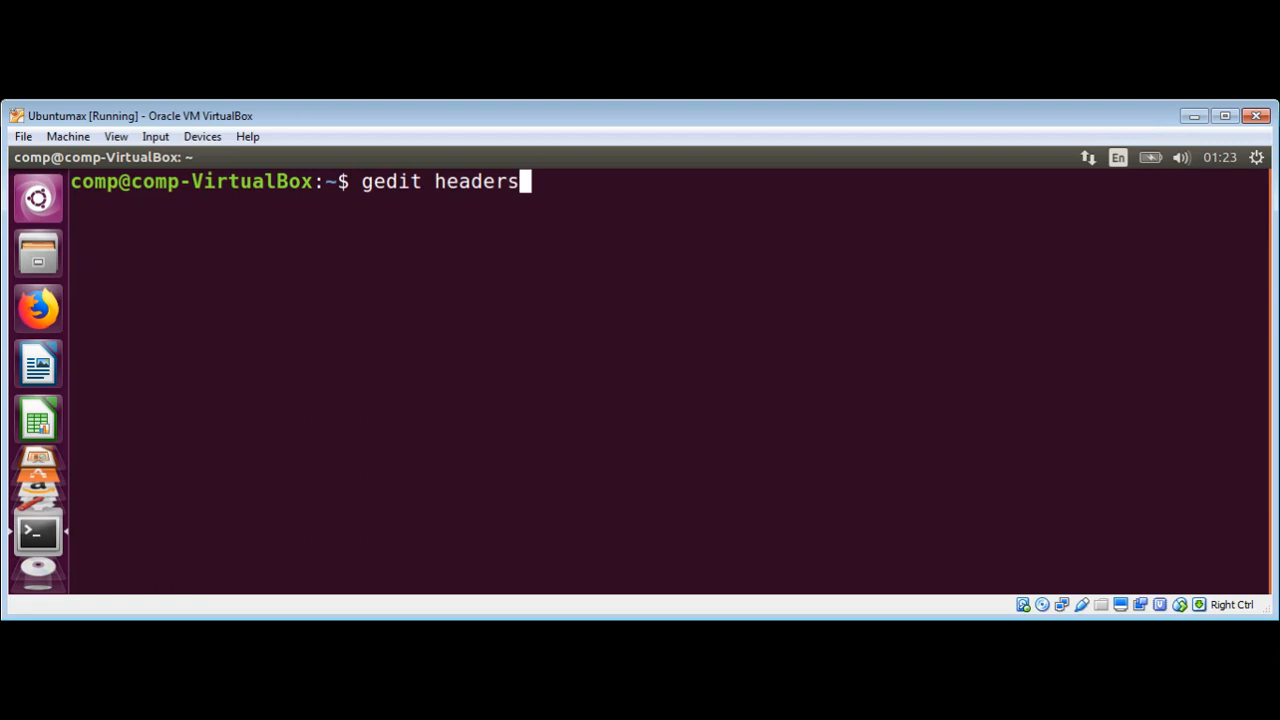
type("_")
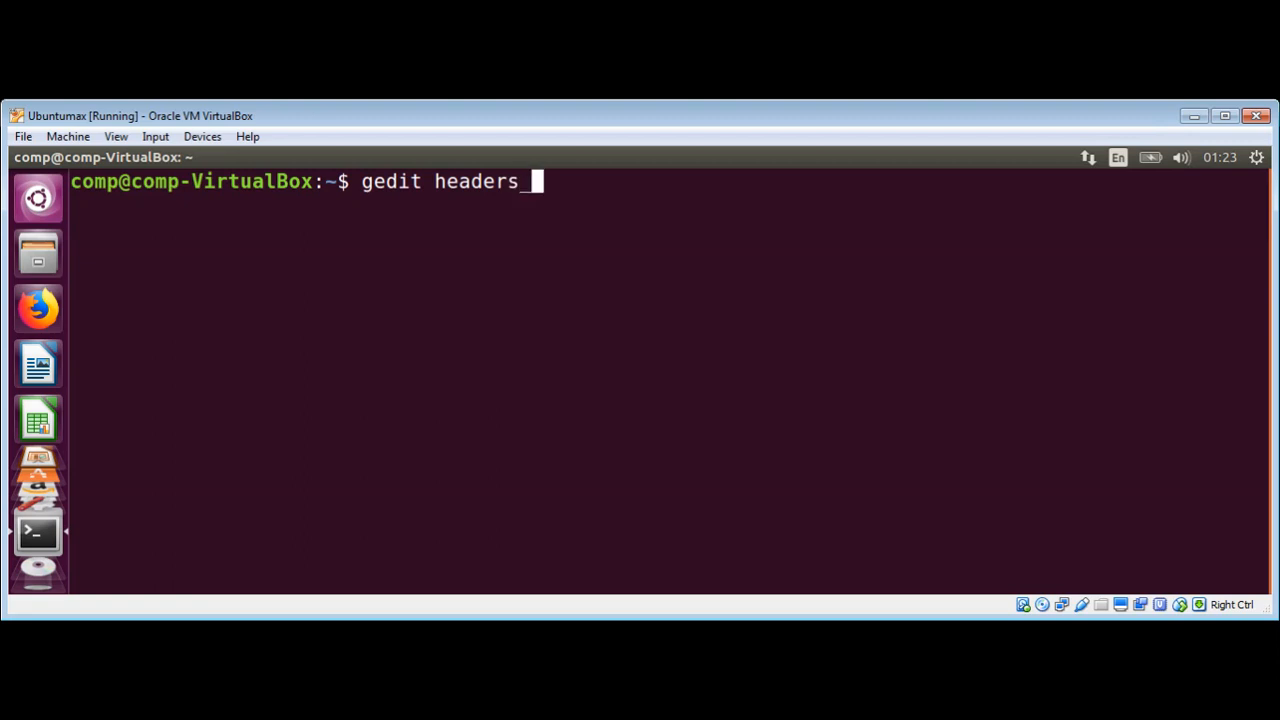
type("ex")
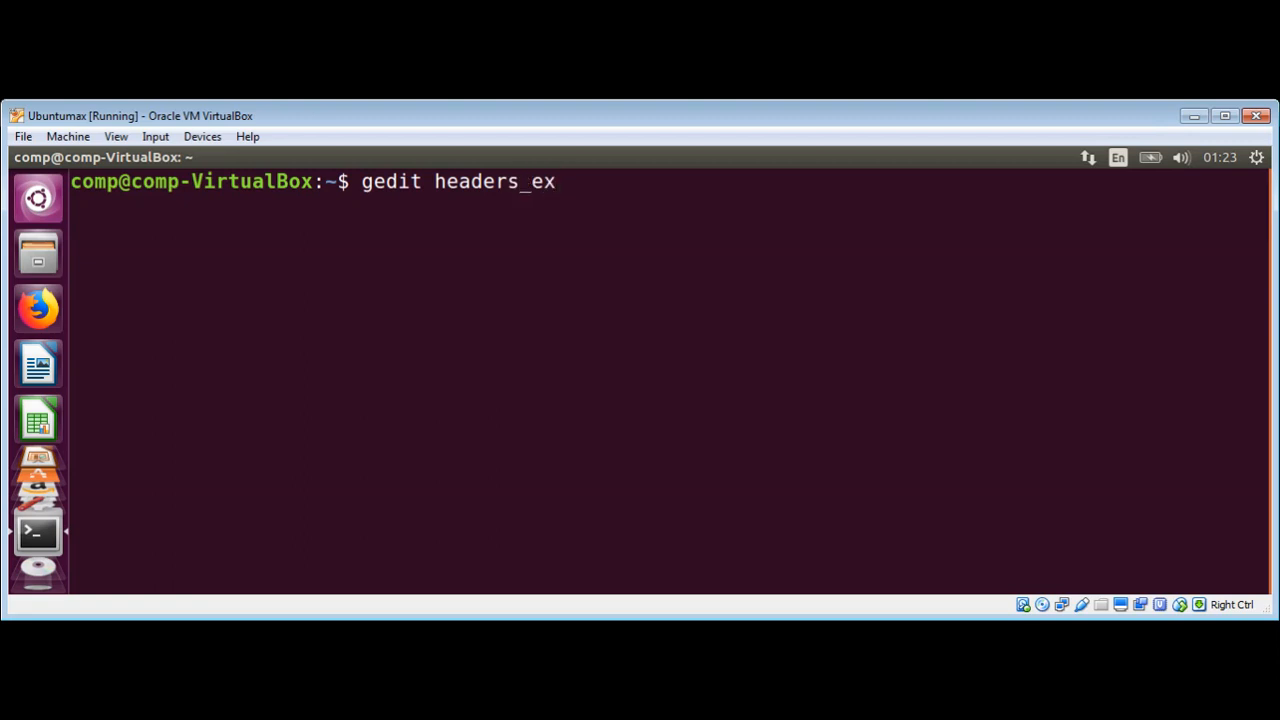
type(".py")
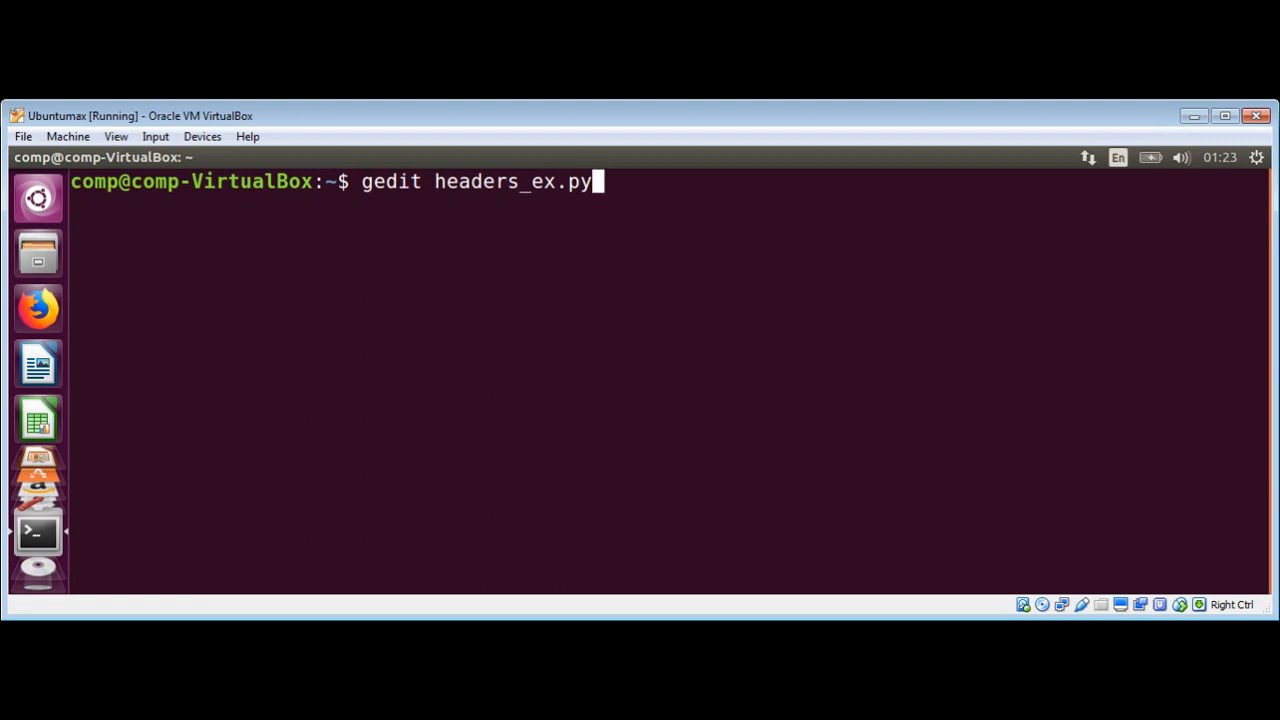
key("Return")
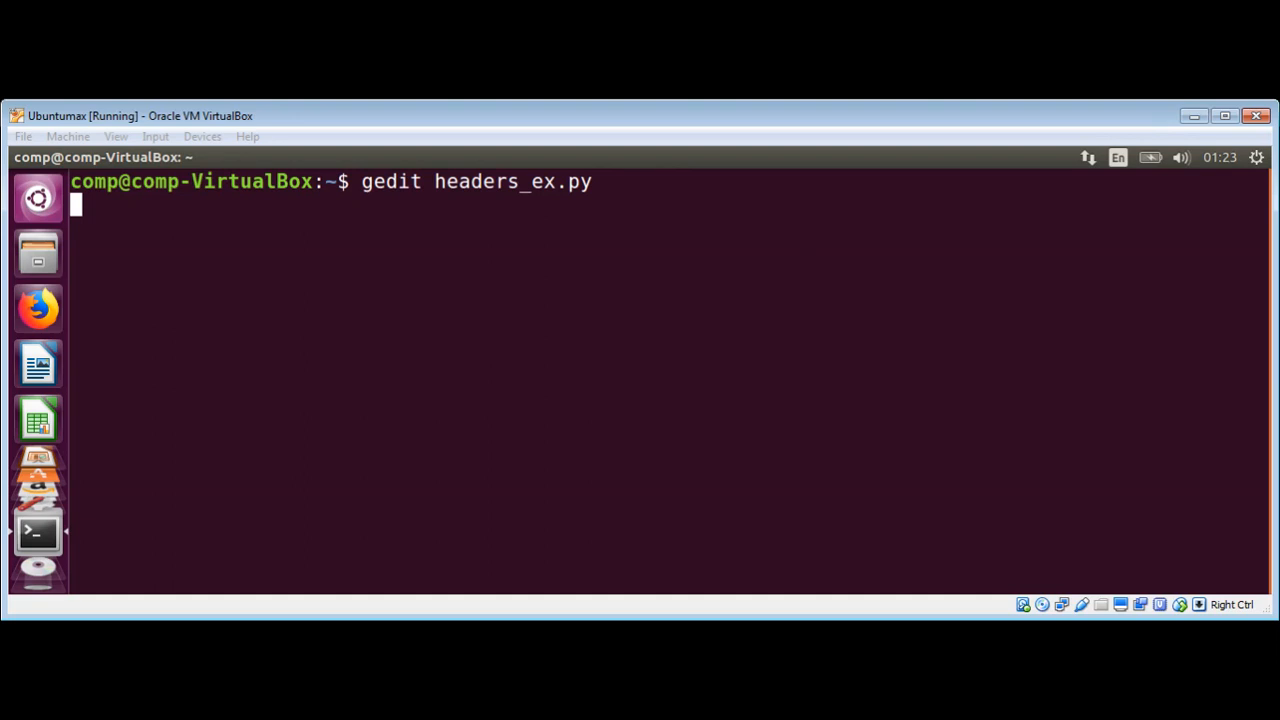
key("Return")
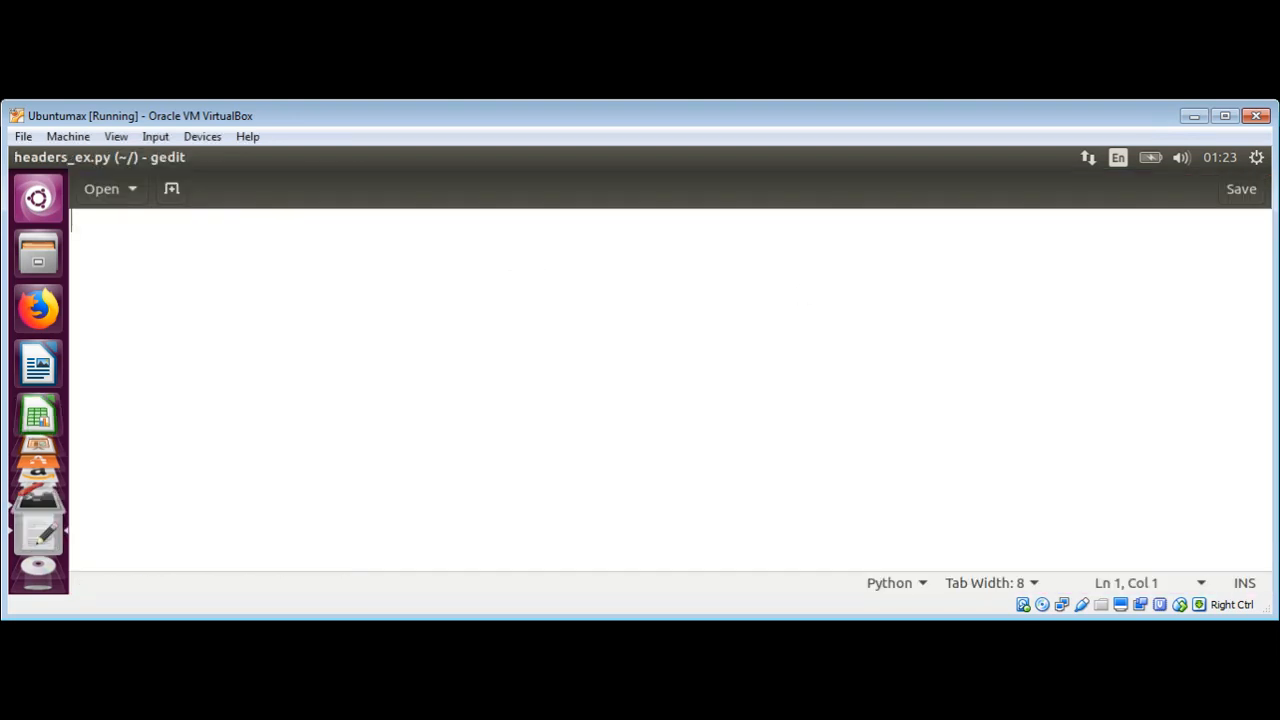
Add the line import requests at the top of the script
type("import requ")
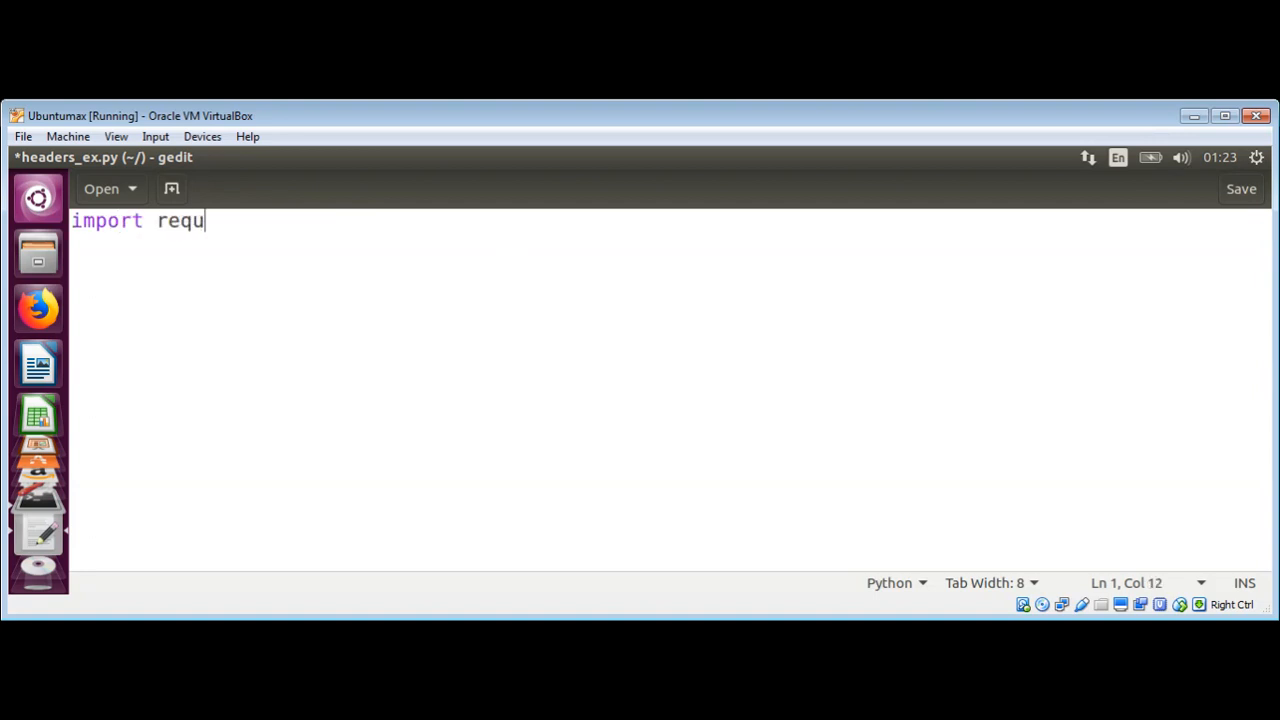
type("ests")
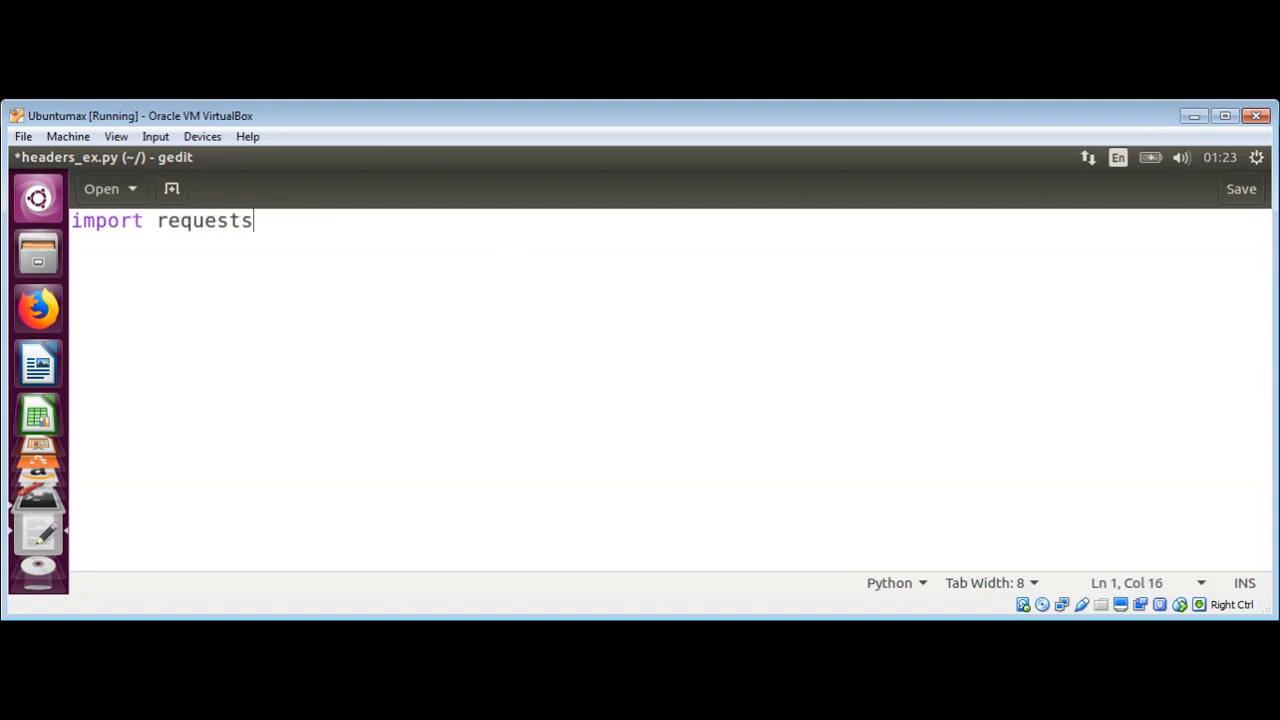
key("Return")
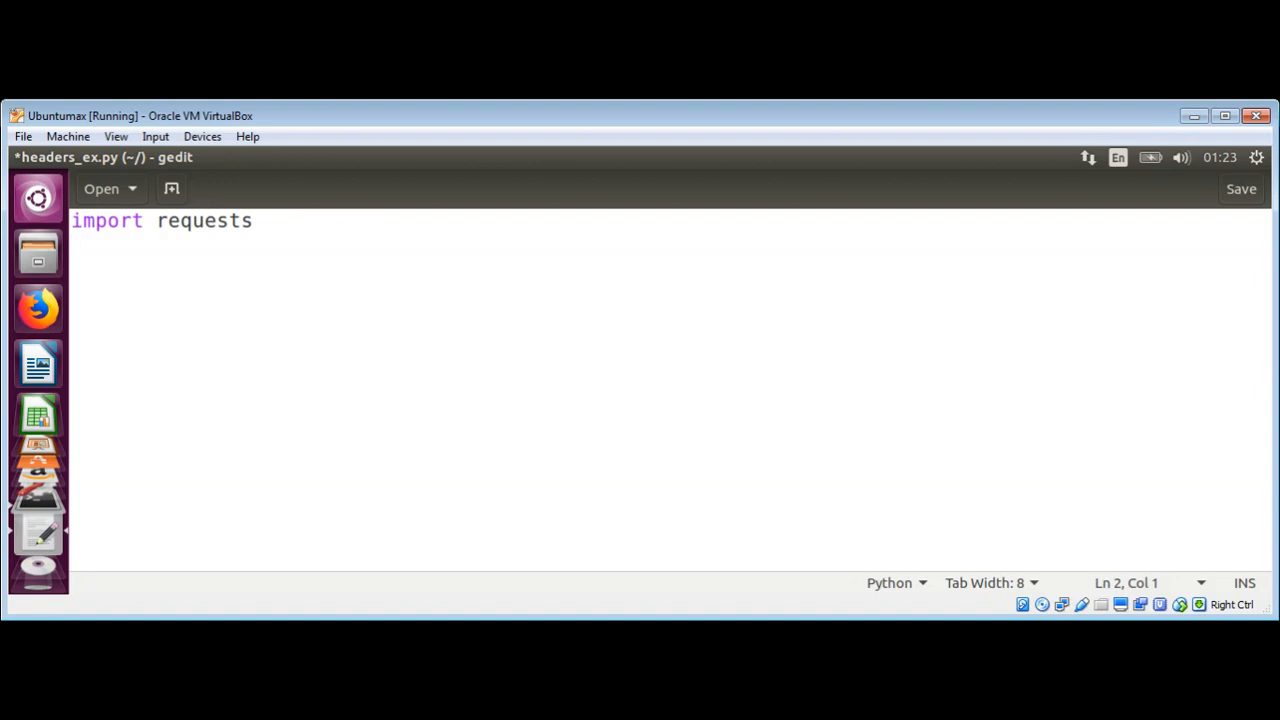
type("requ")
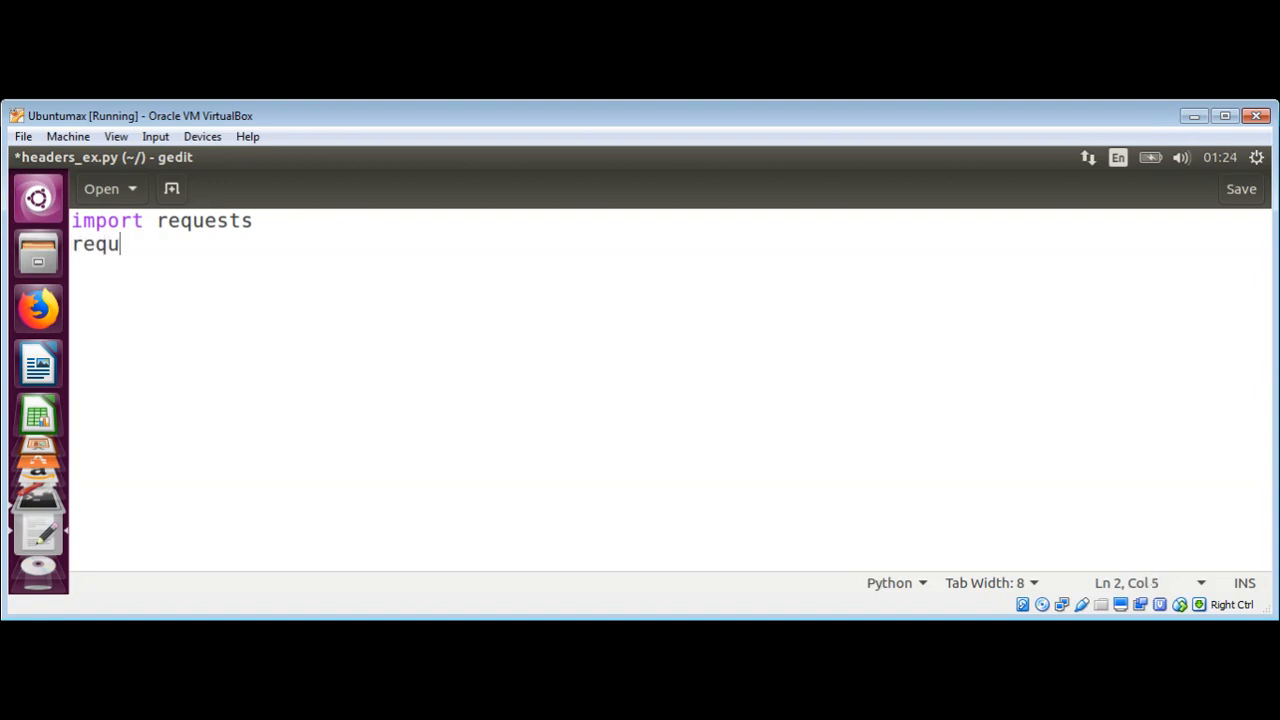
type("ests")
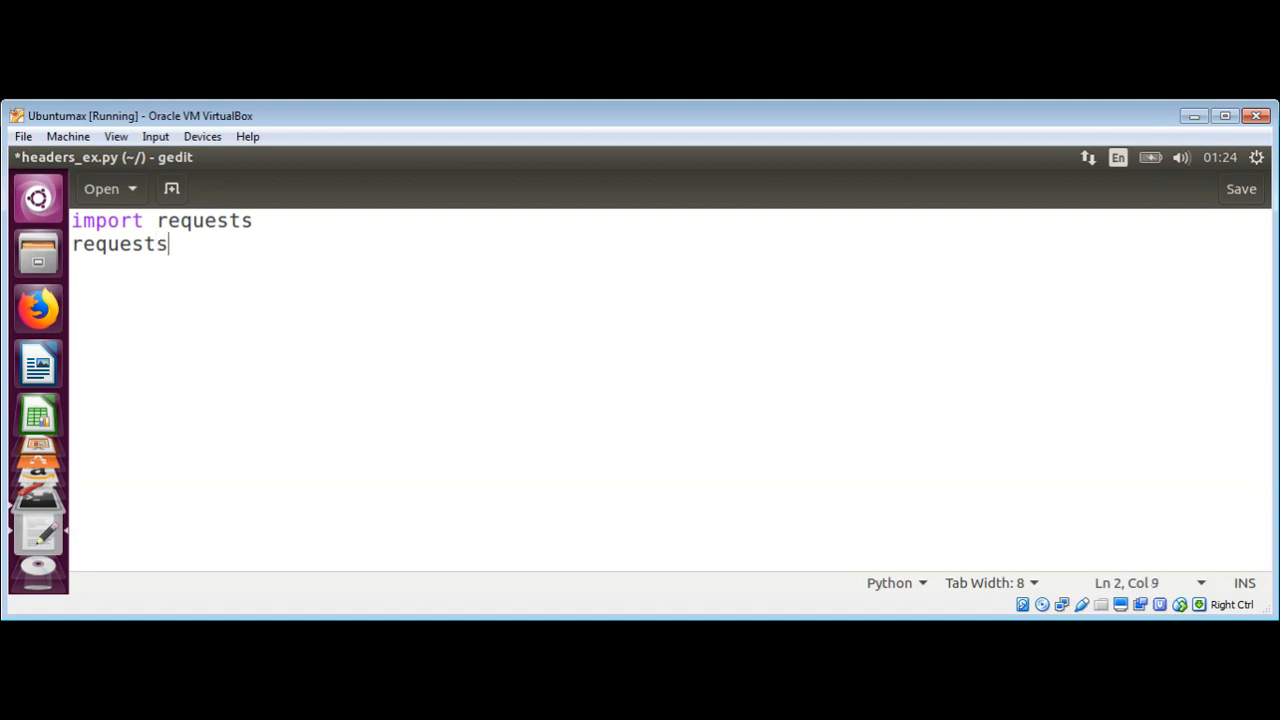
type(".get")
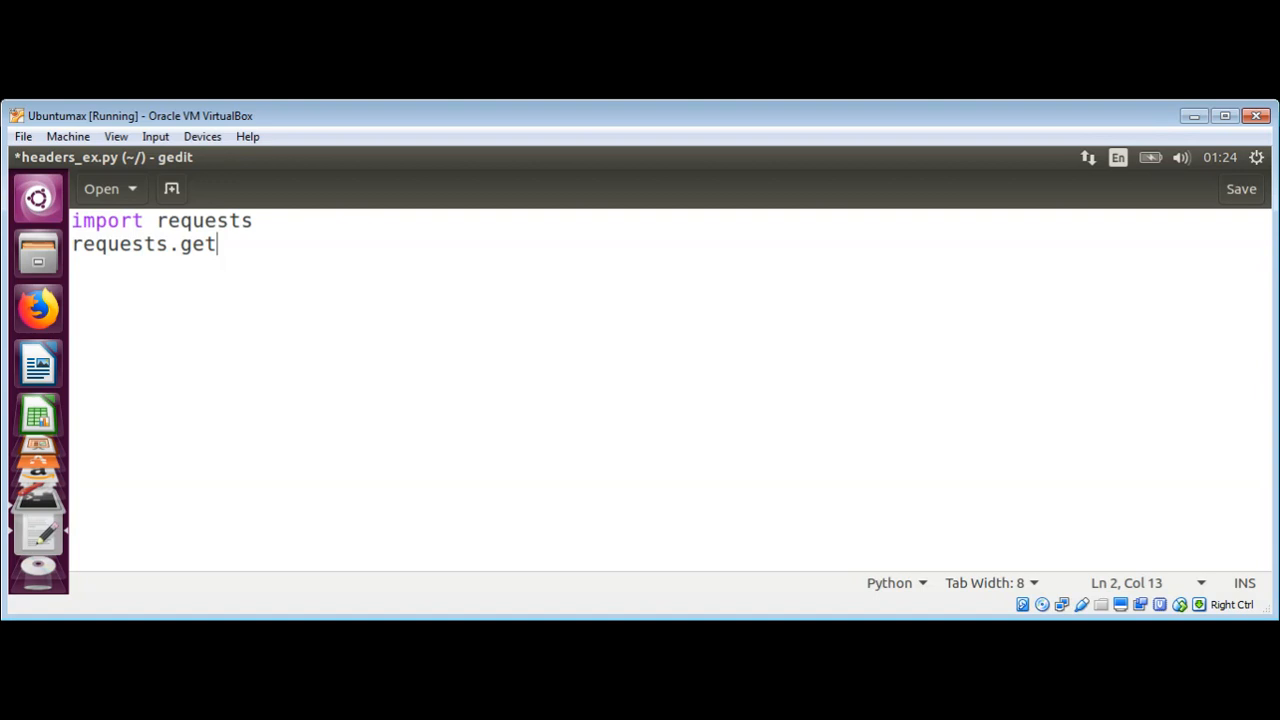
type("(")
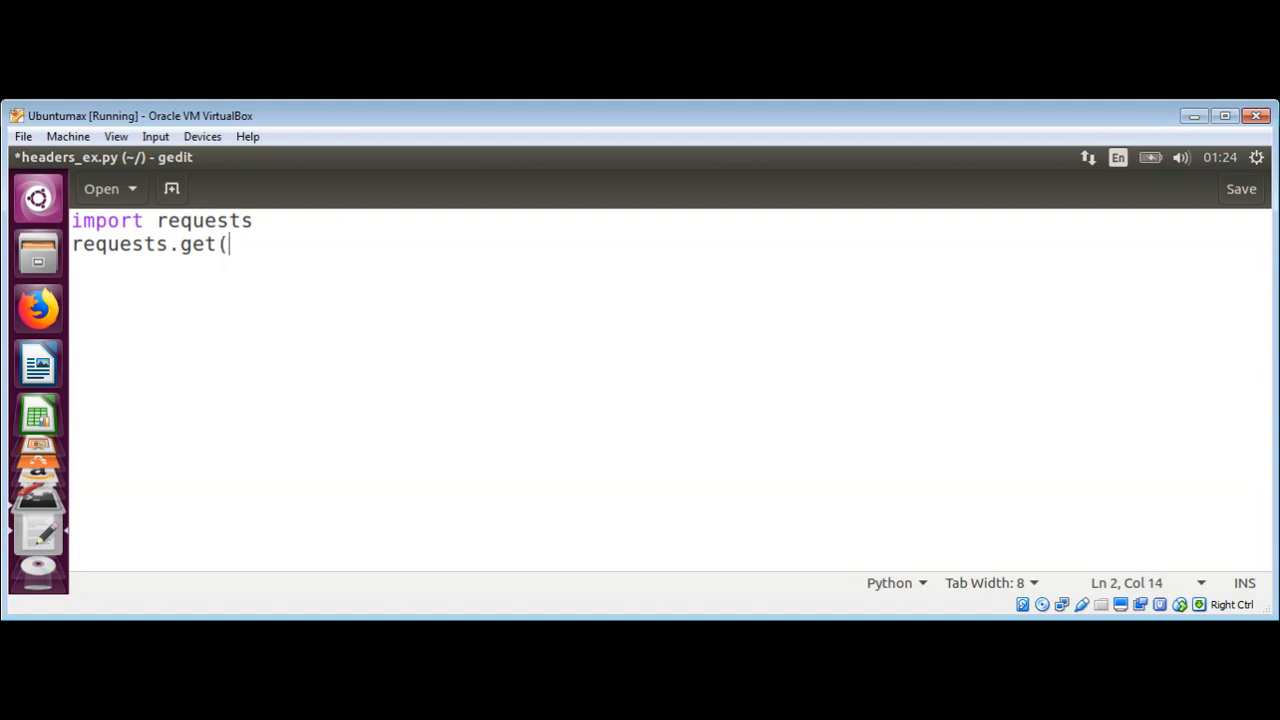
type("'h")
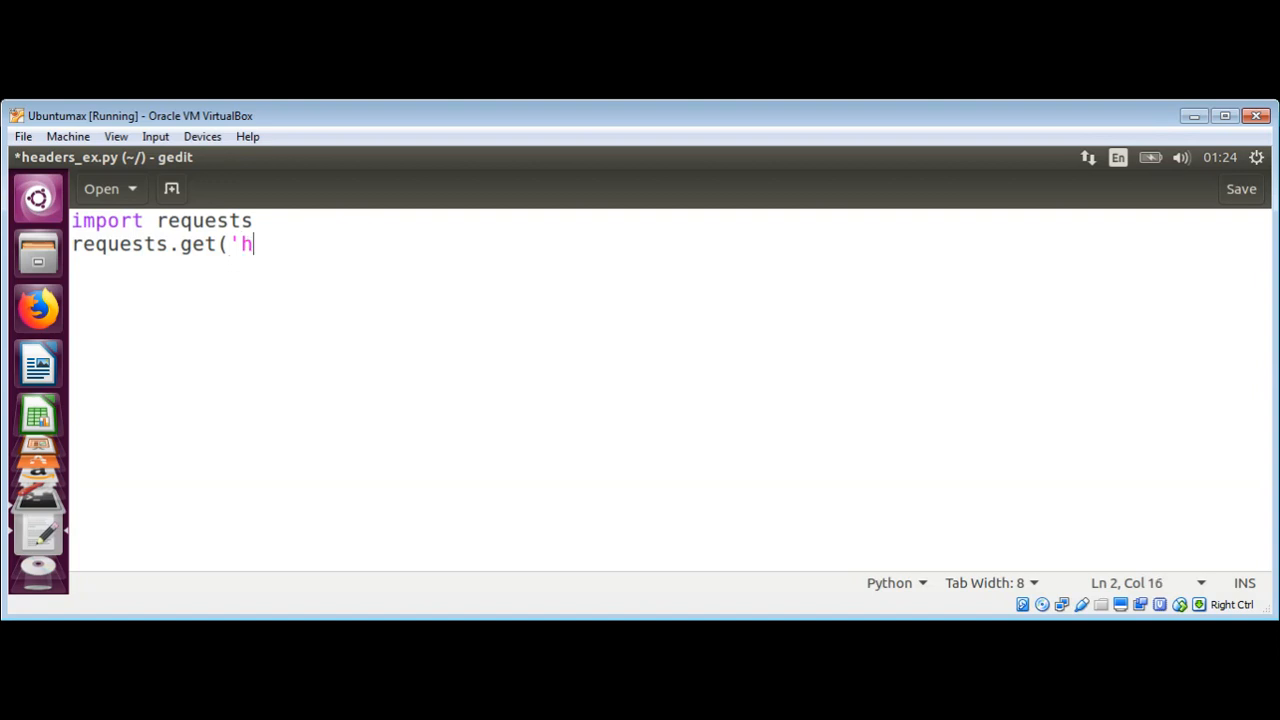
type("ttp")
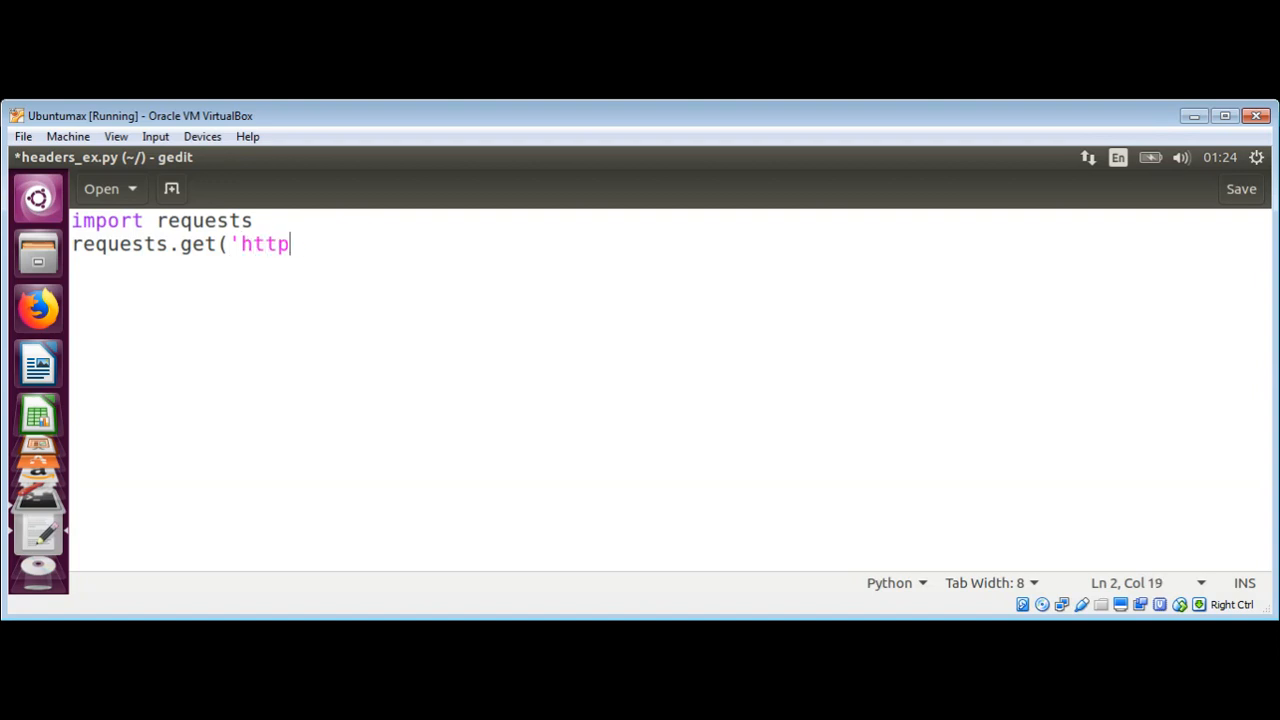
type("s://go")
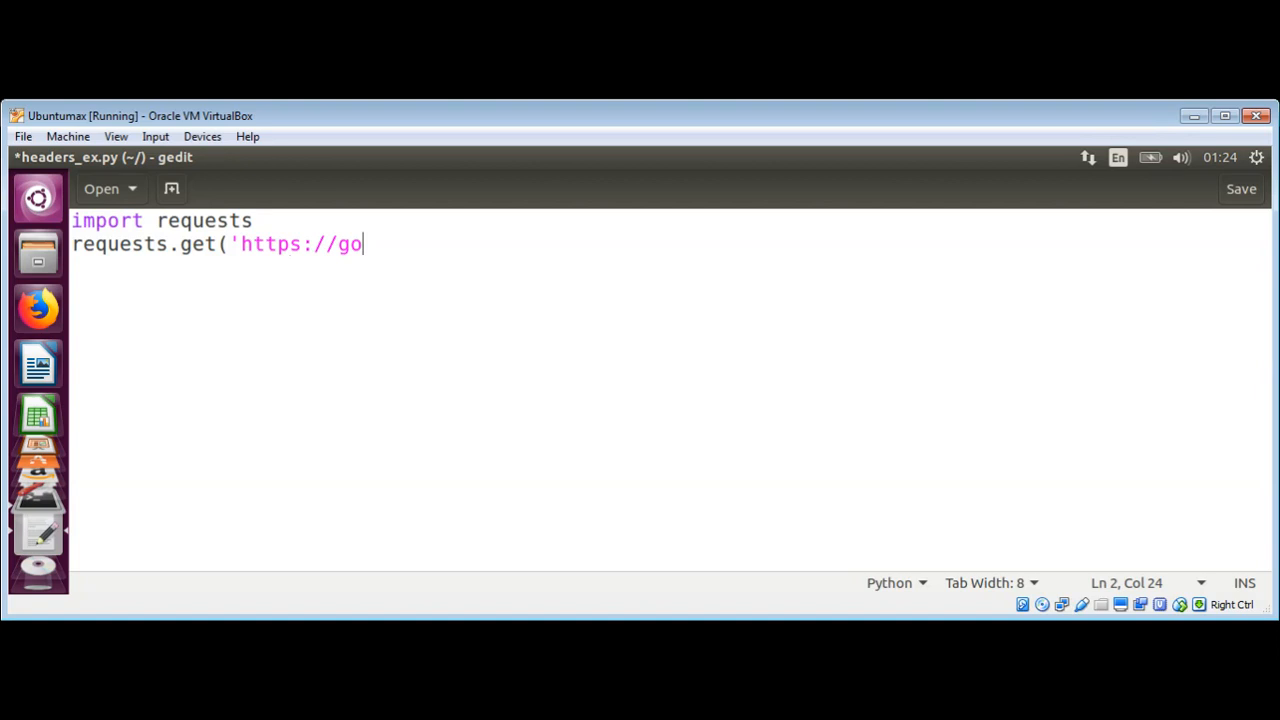
type("ogel.com")
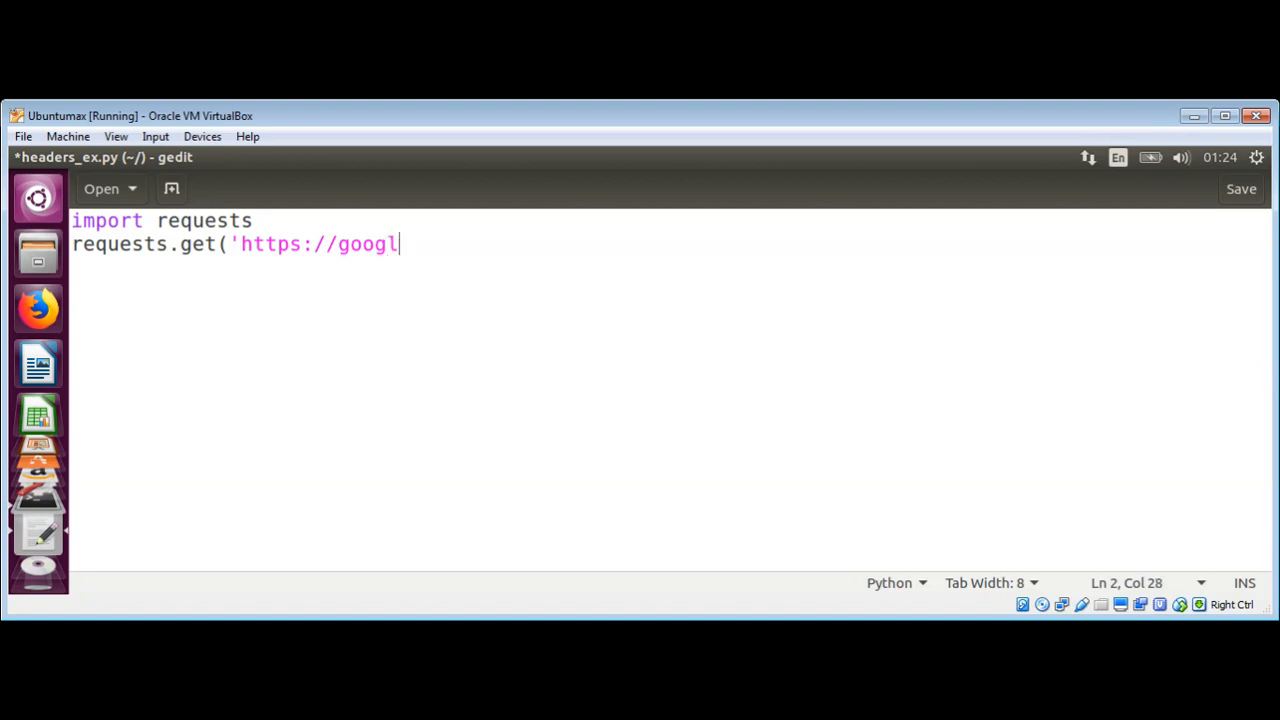
type("e.com")
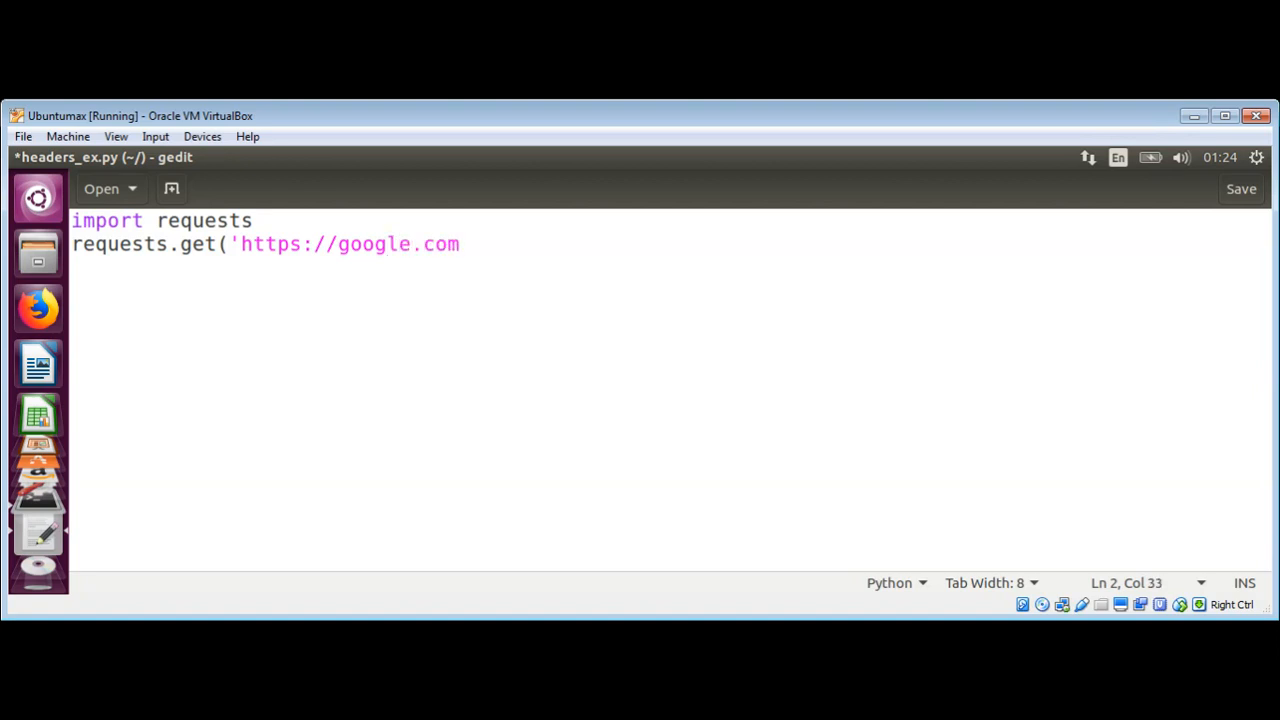
type("')")
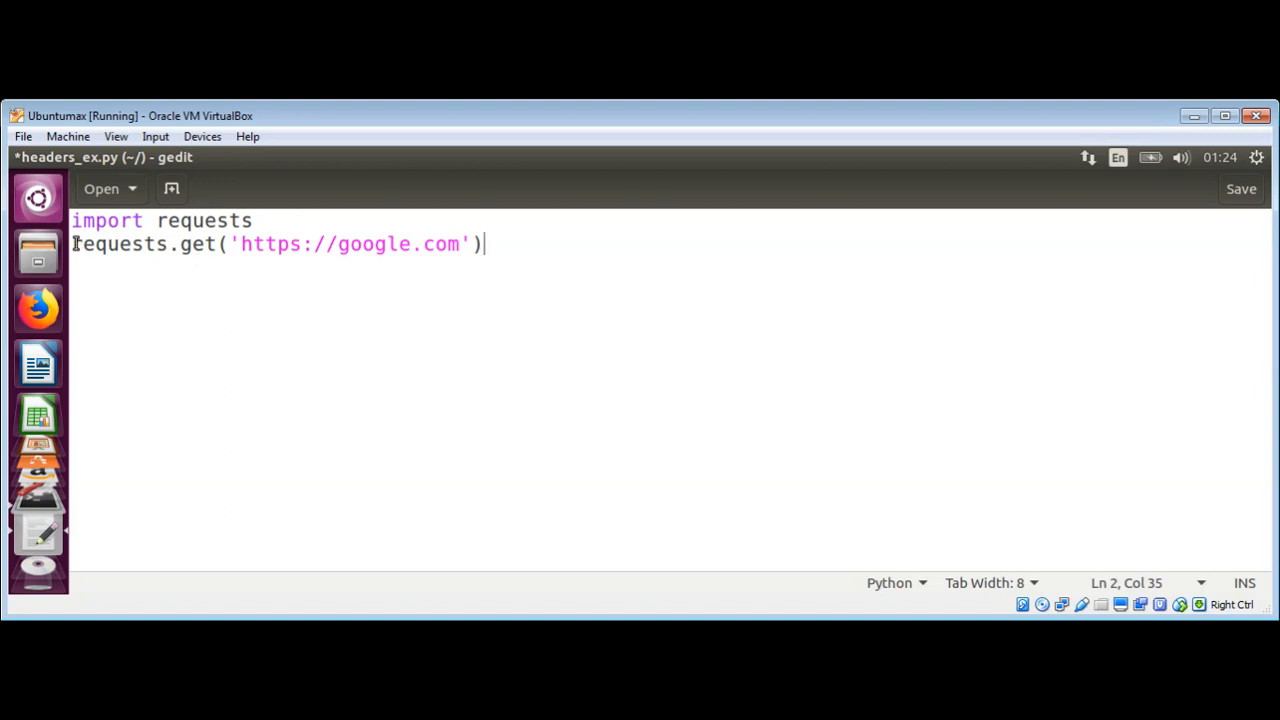
Assign the requests.get call to a variable with resp= at the start of line 2
key("Home")
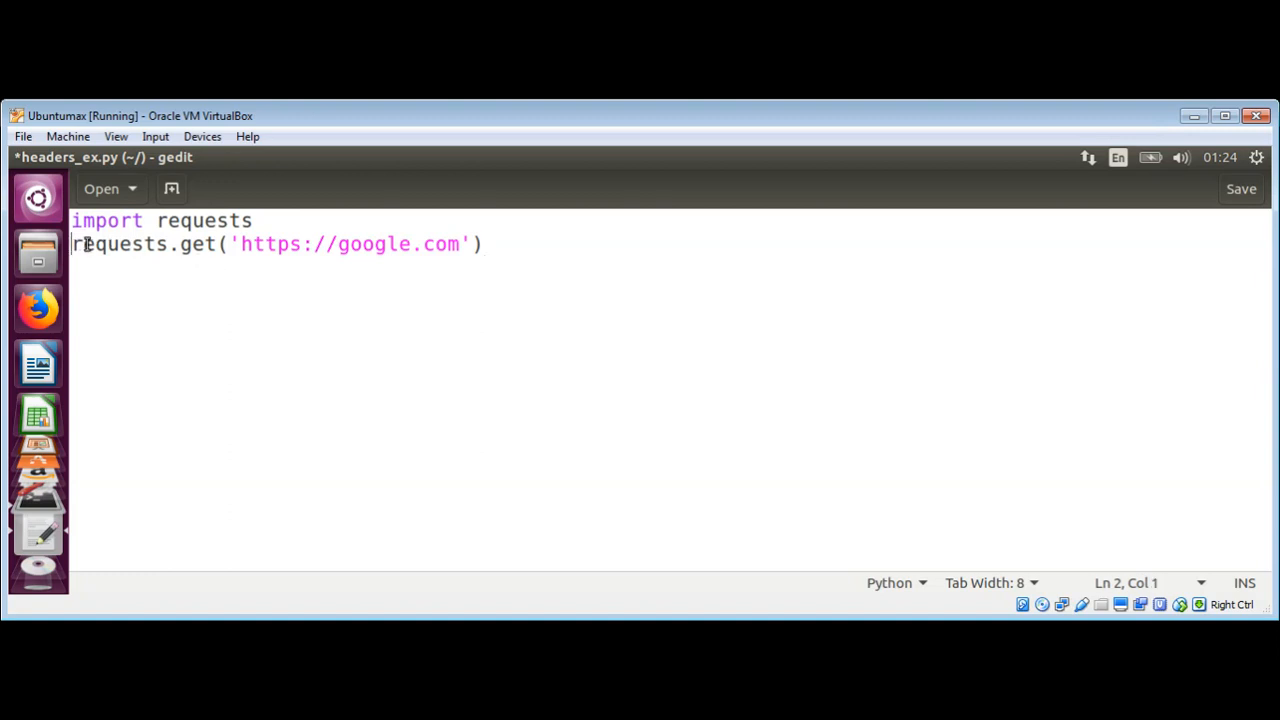
type("resp")
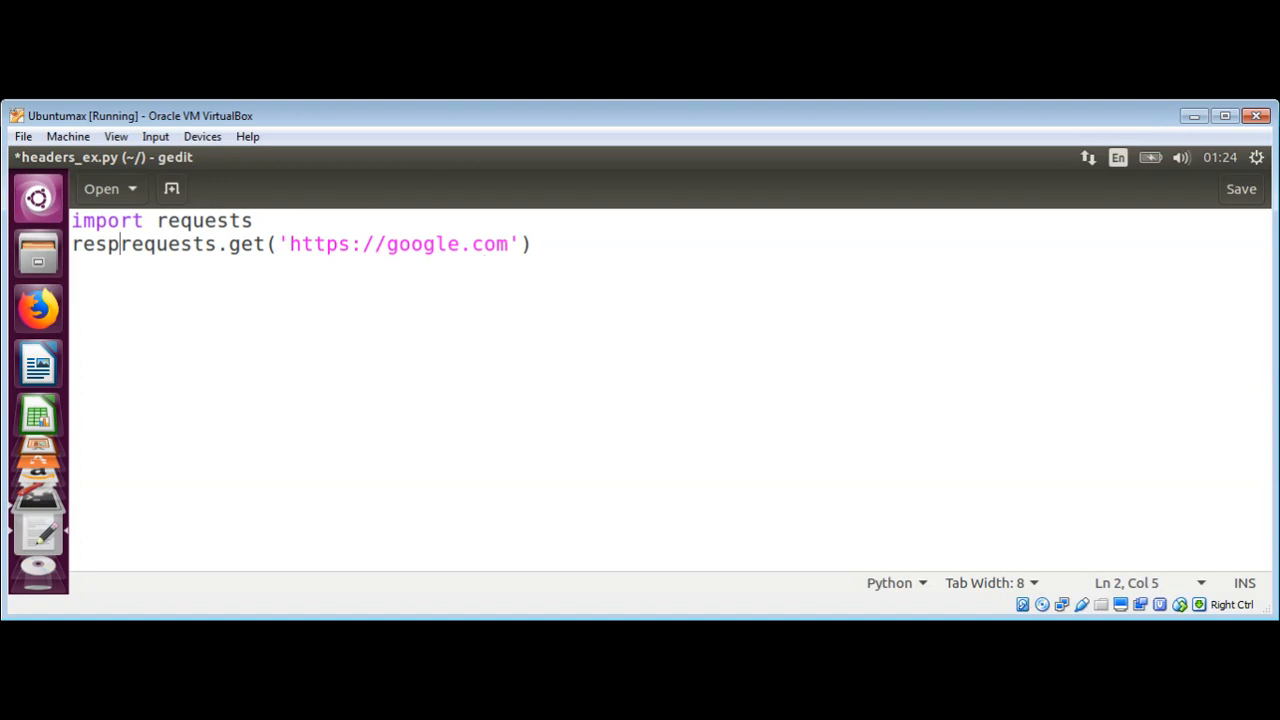
type("=")
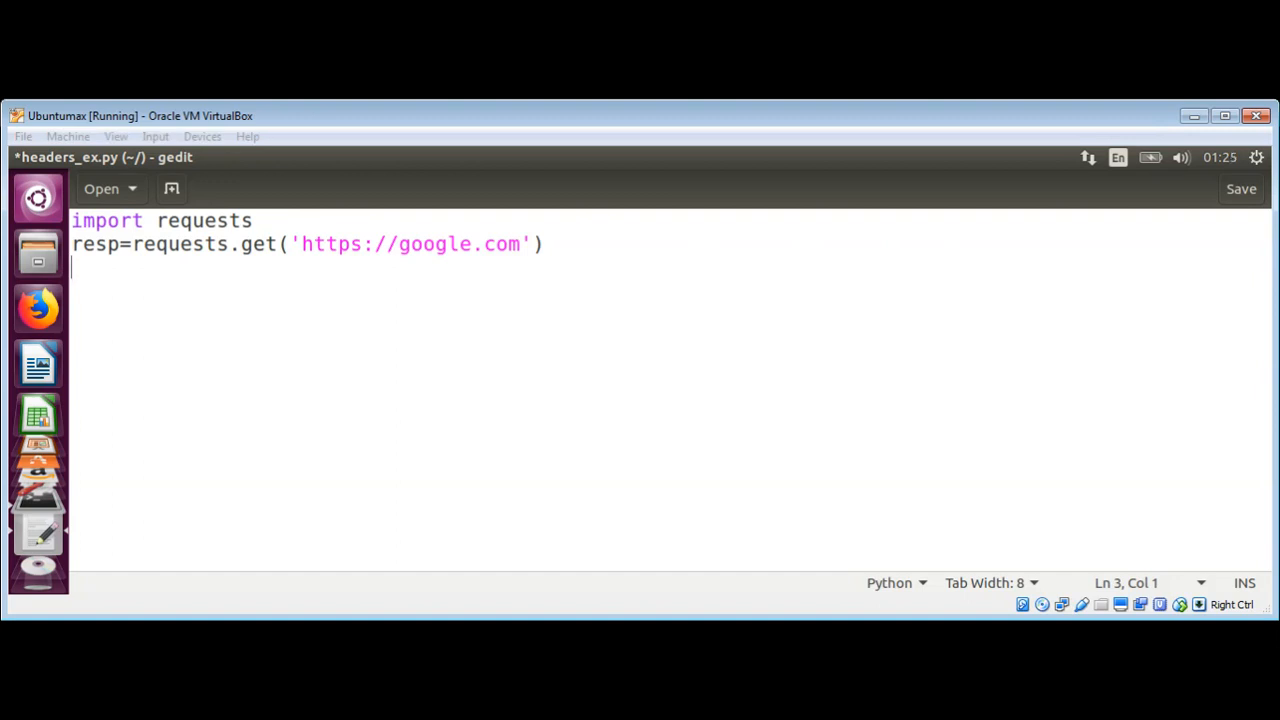
mouse_move(640, 332)
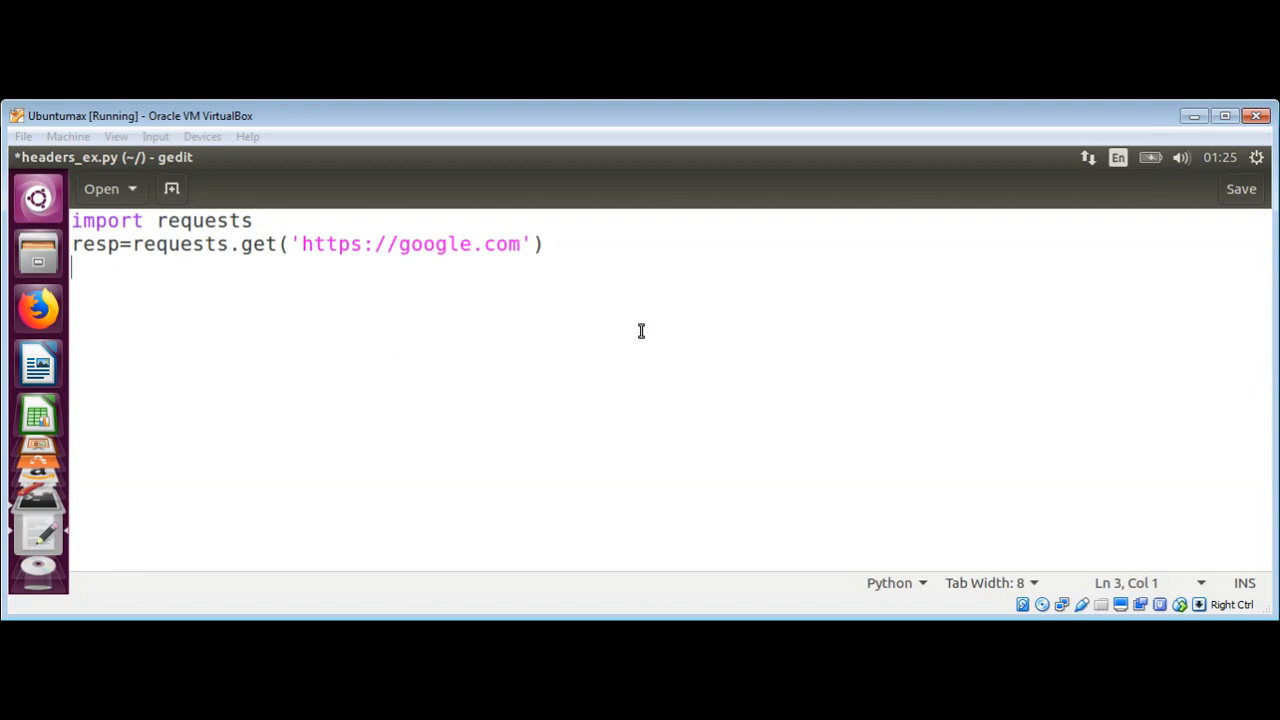
mouse_move(484, 294)
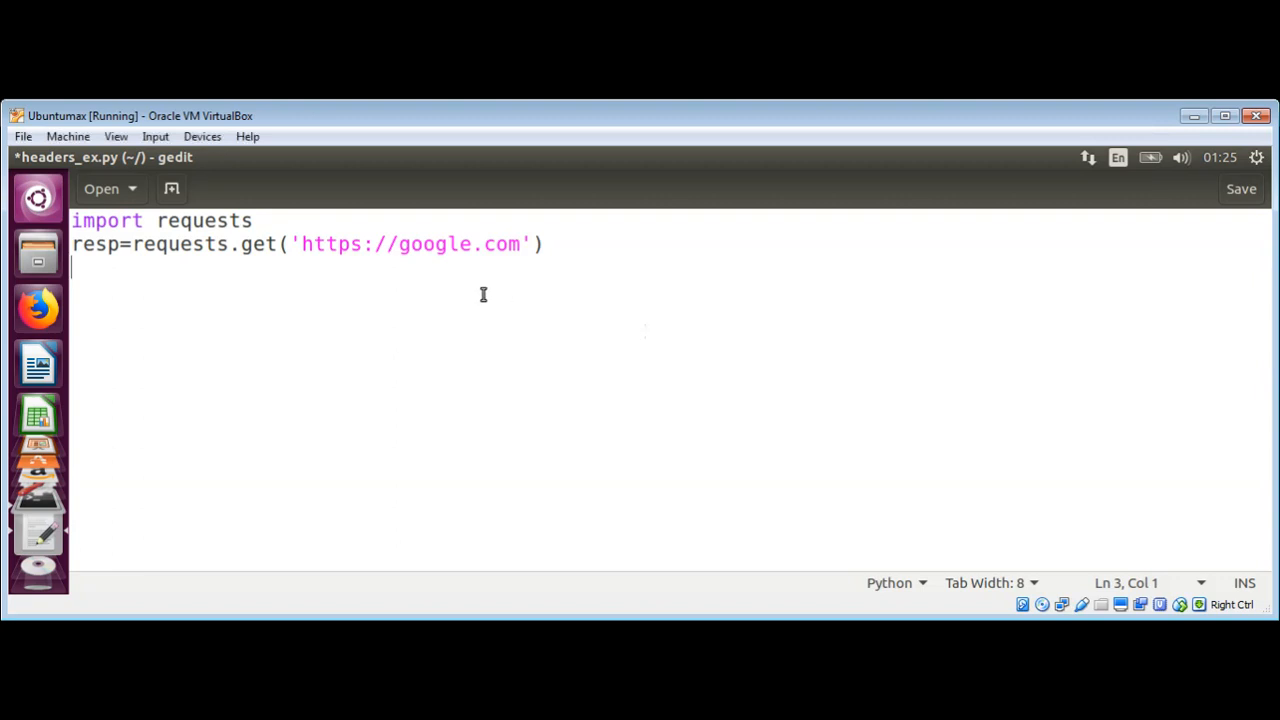
Write try: with a for key,value loop over resp.headers items underneath
type("try")
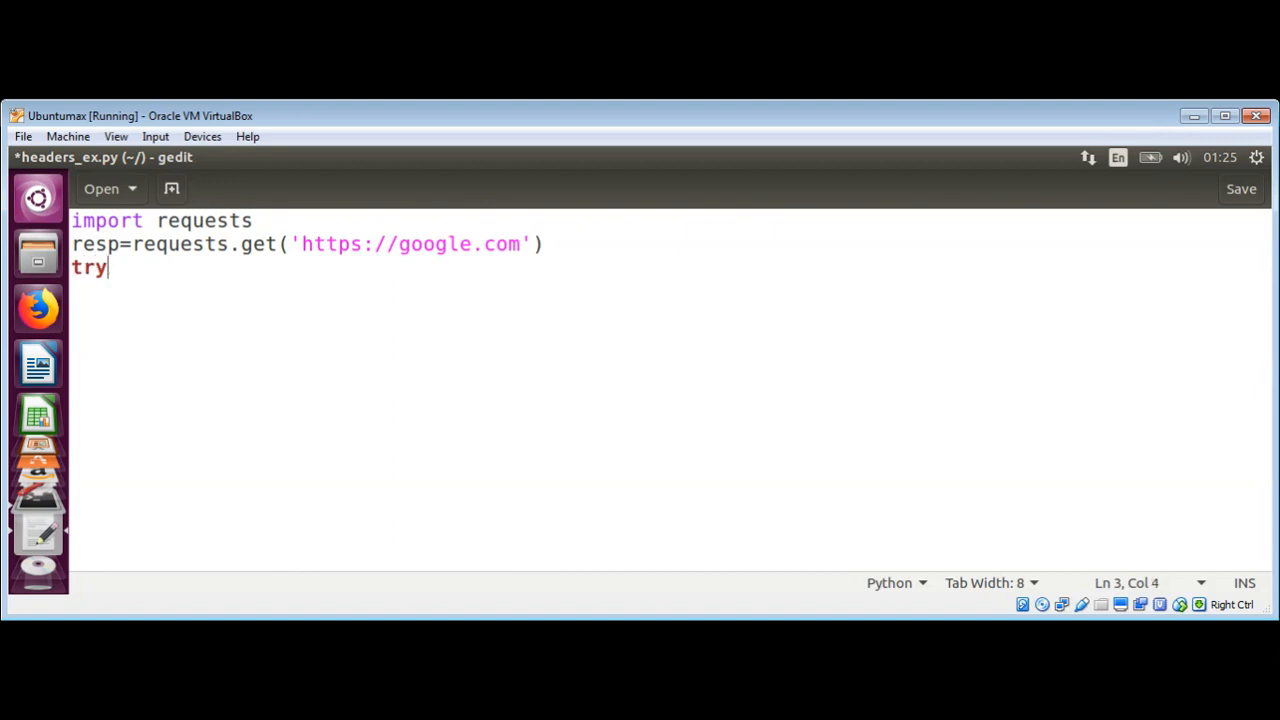
type(":")
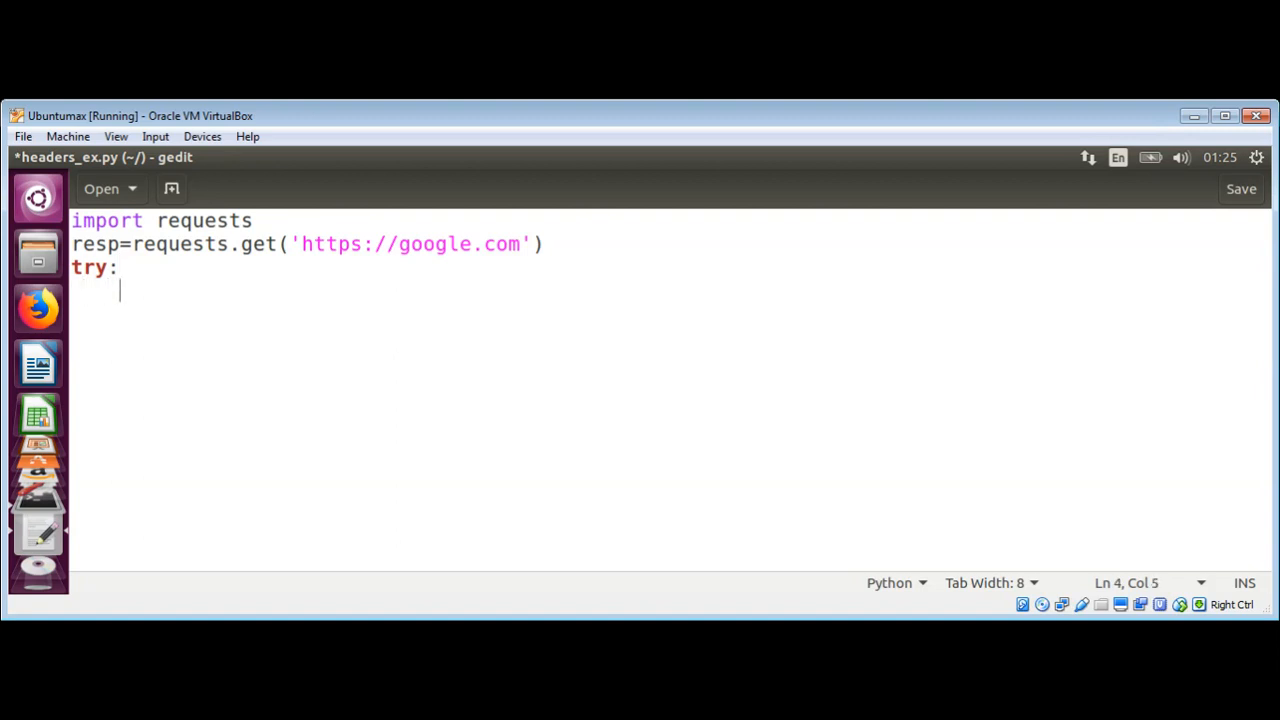
type("for")
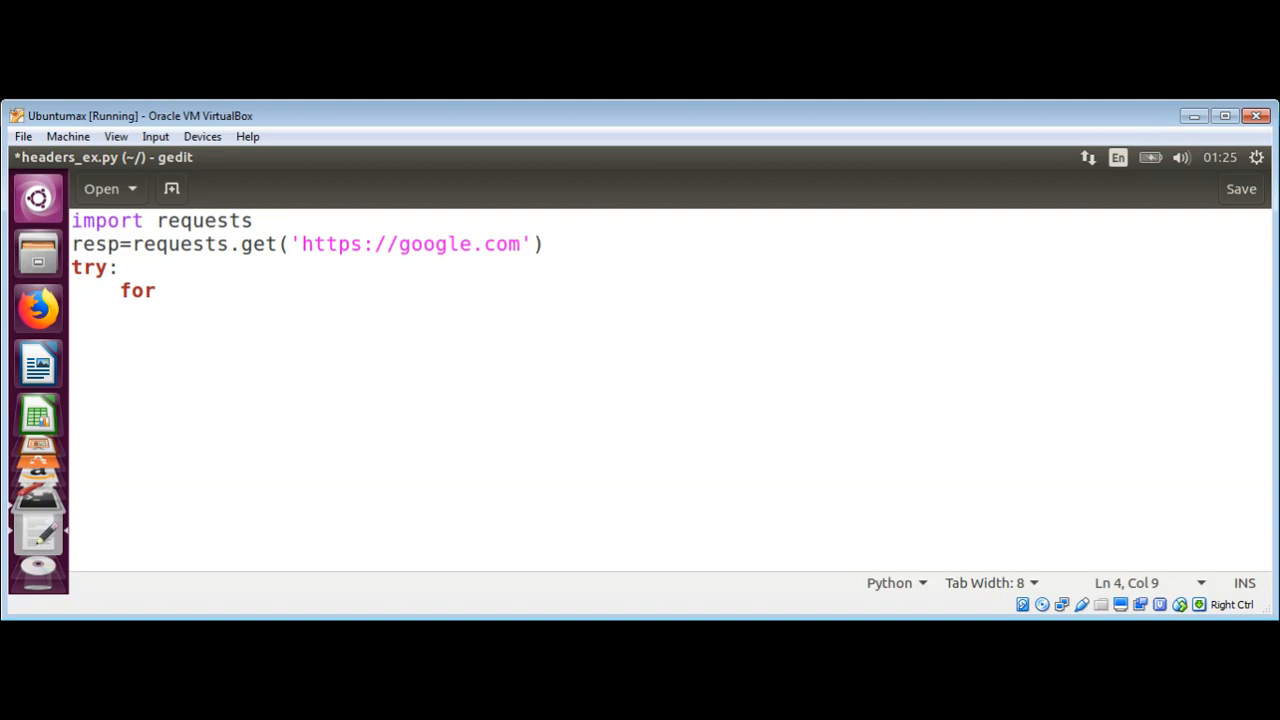
type("k")
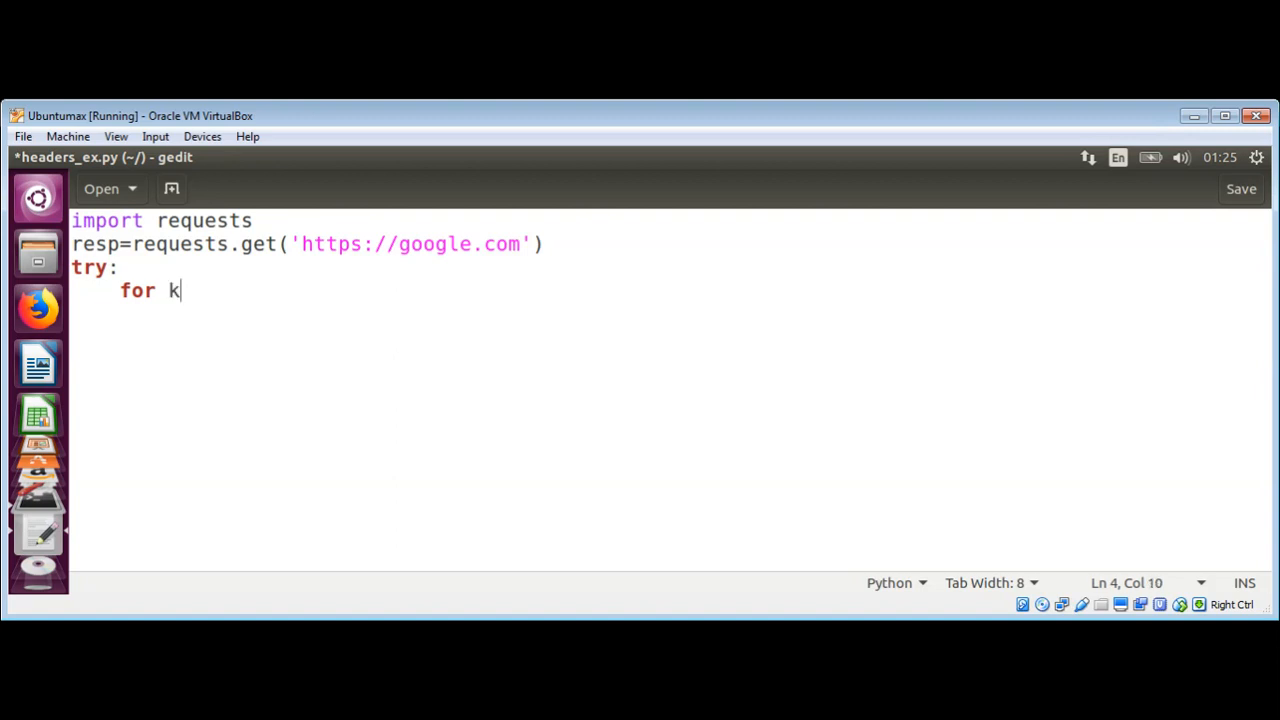
type("ey,")
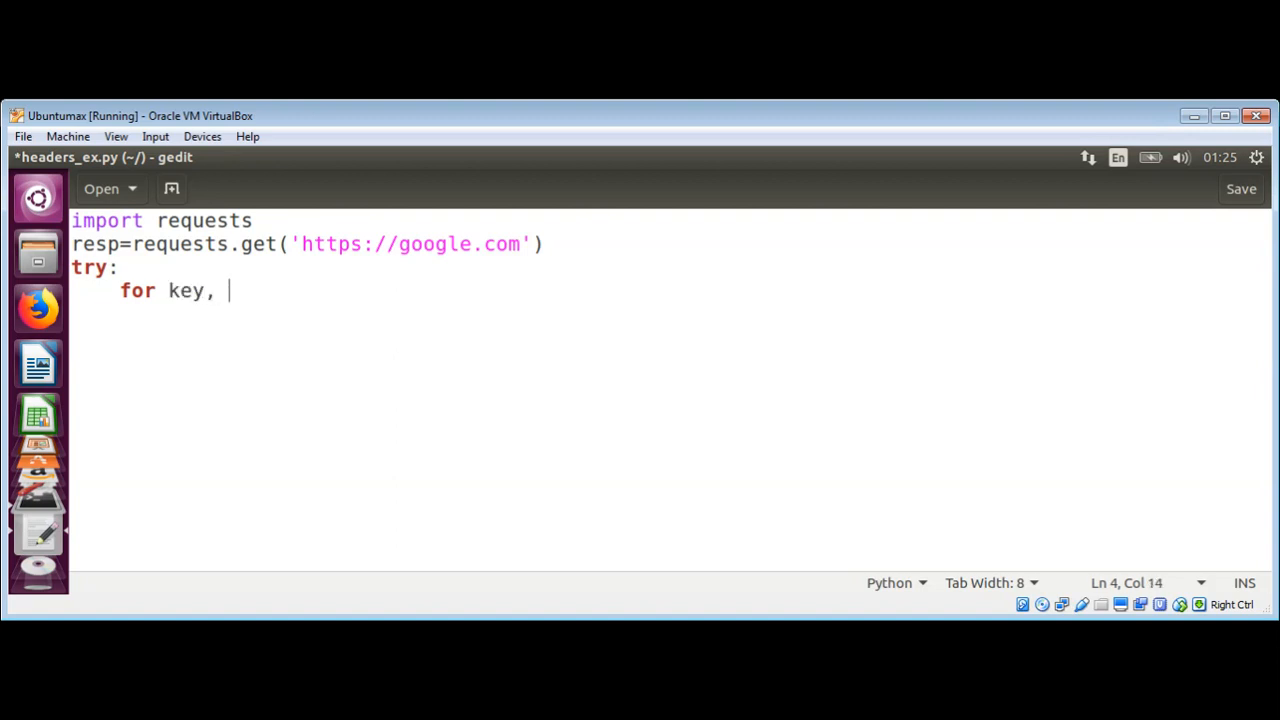
type("vlue")
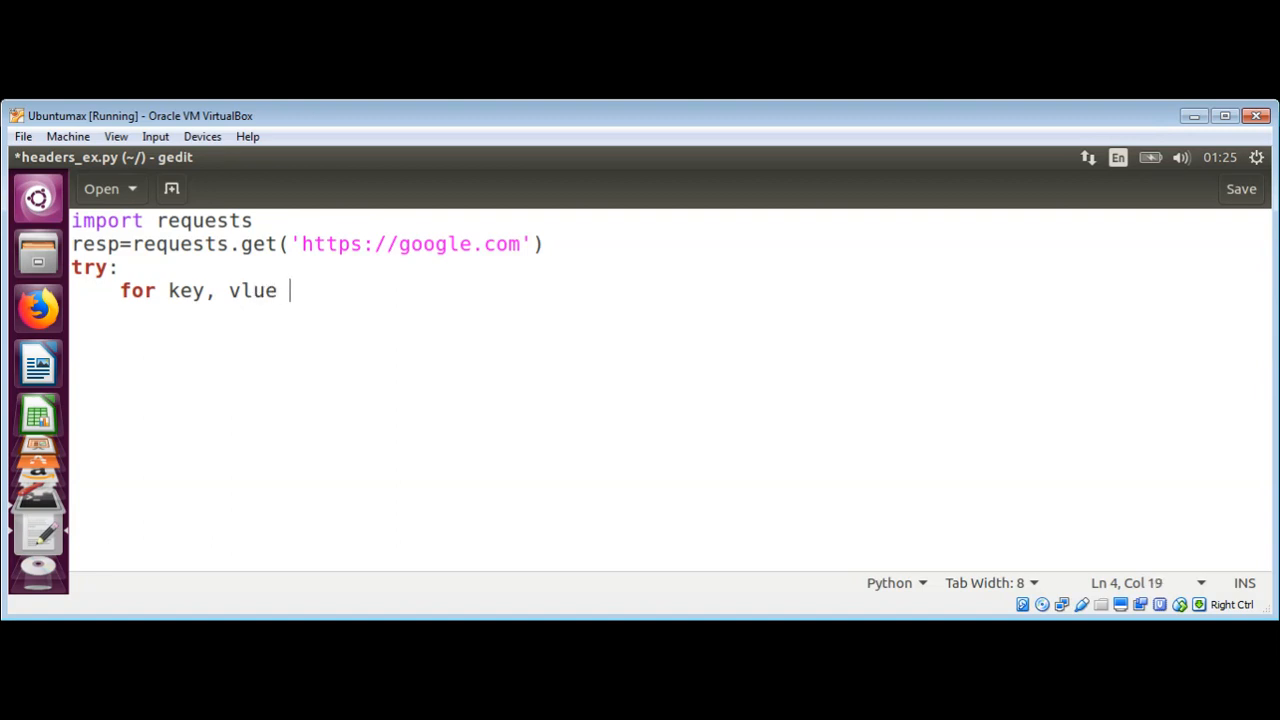
key("BackSpace")
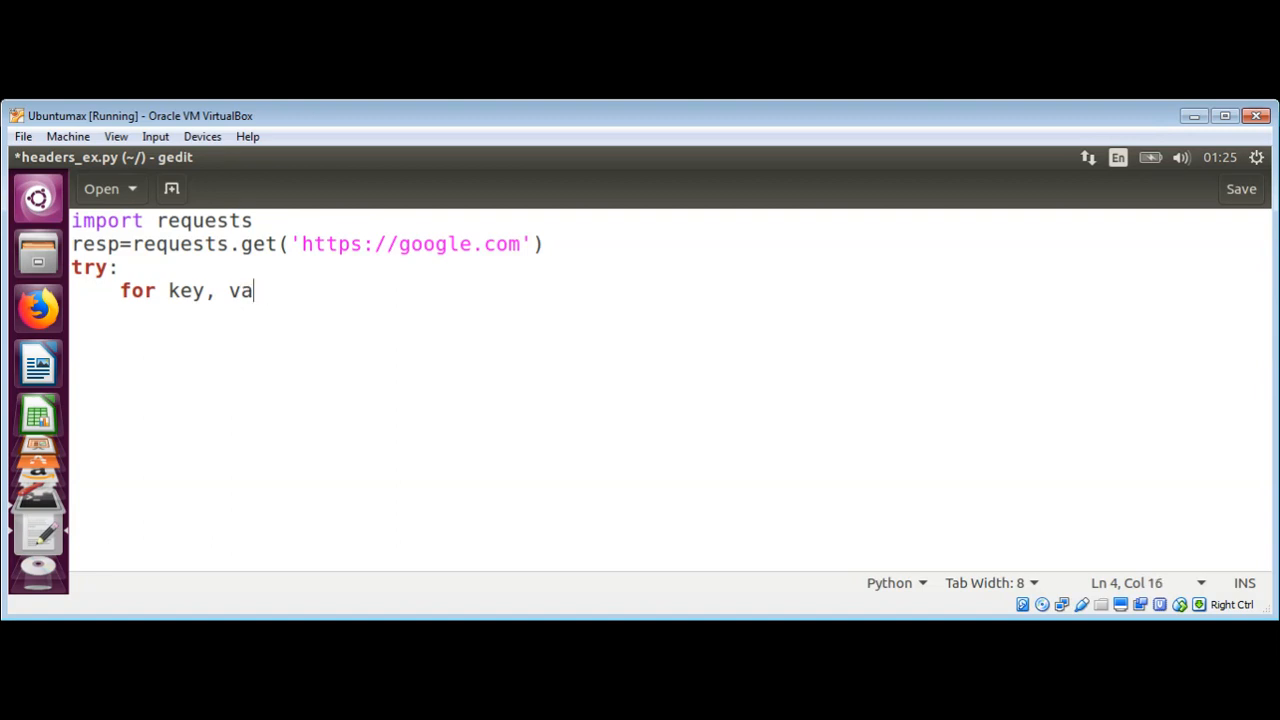
type("lue i")
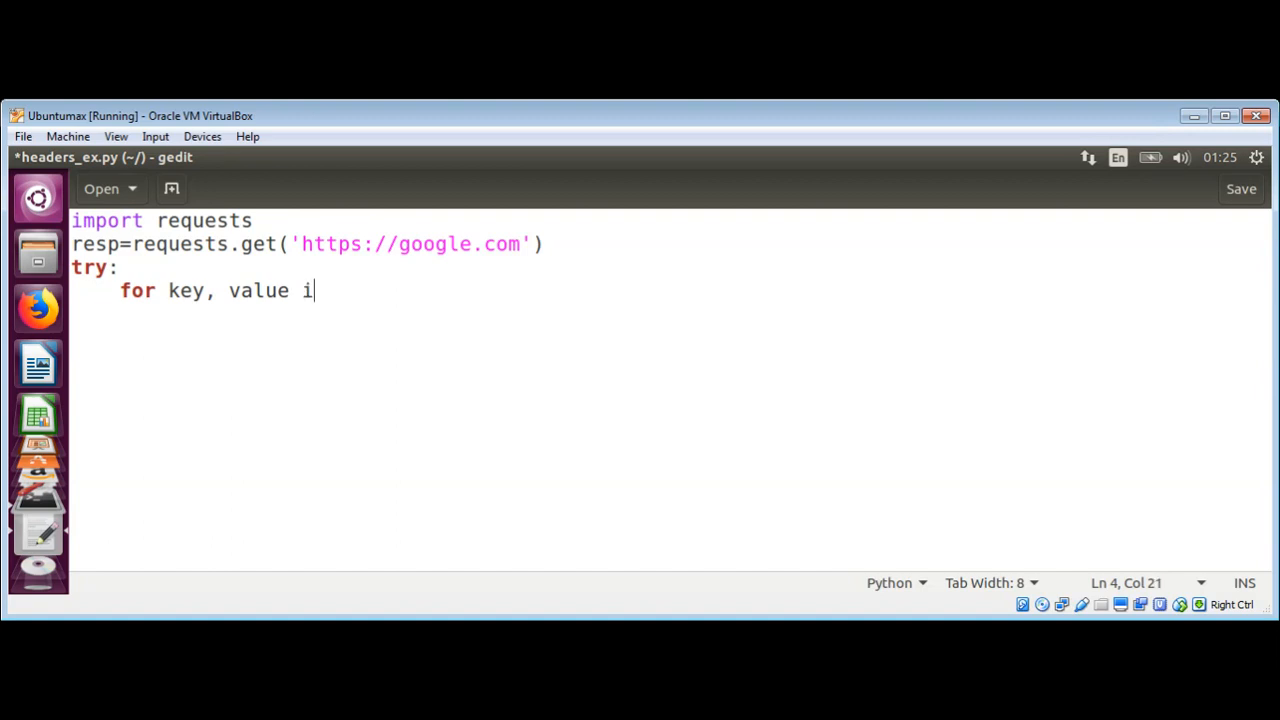
type("n res")
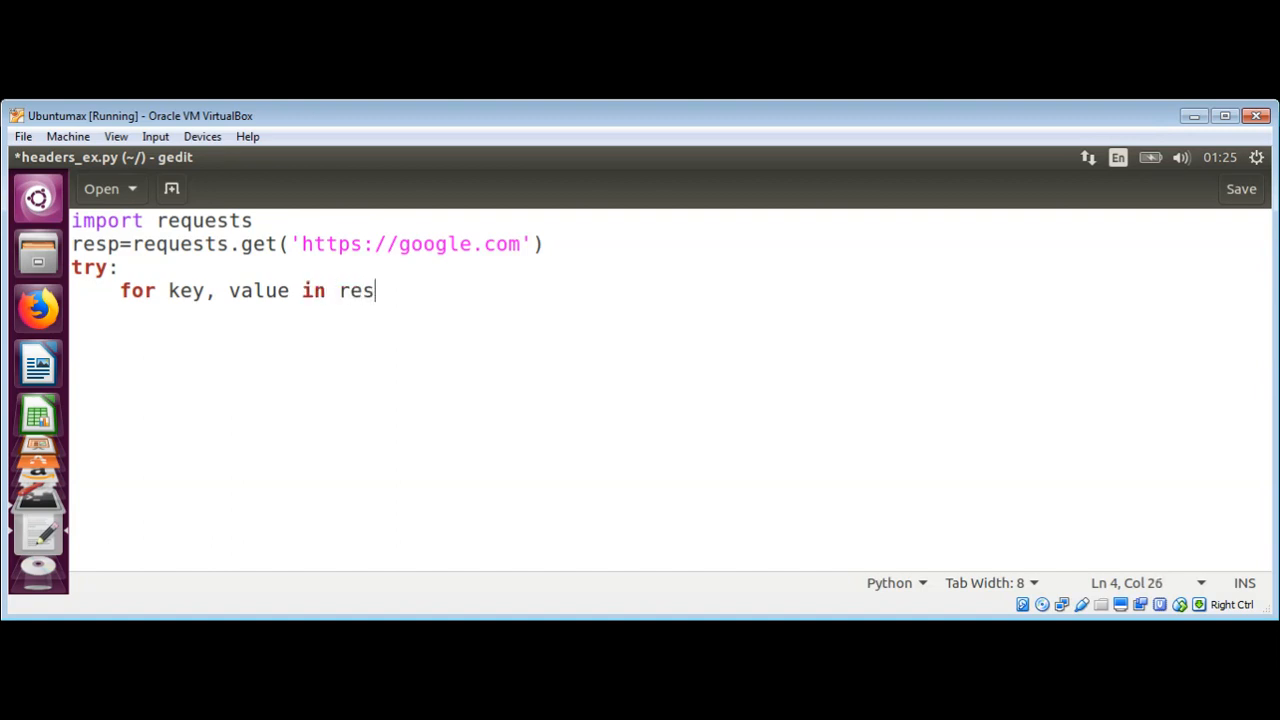
type("p.")
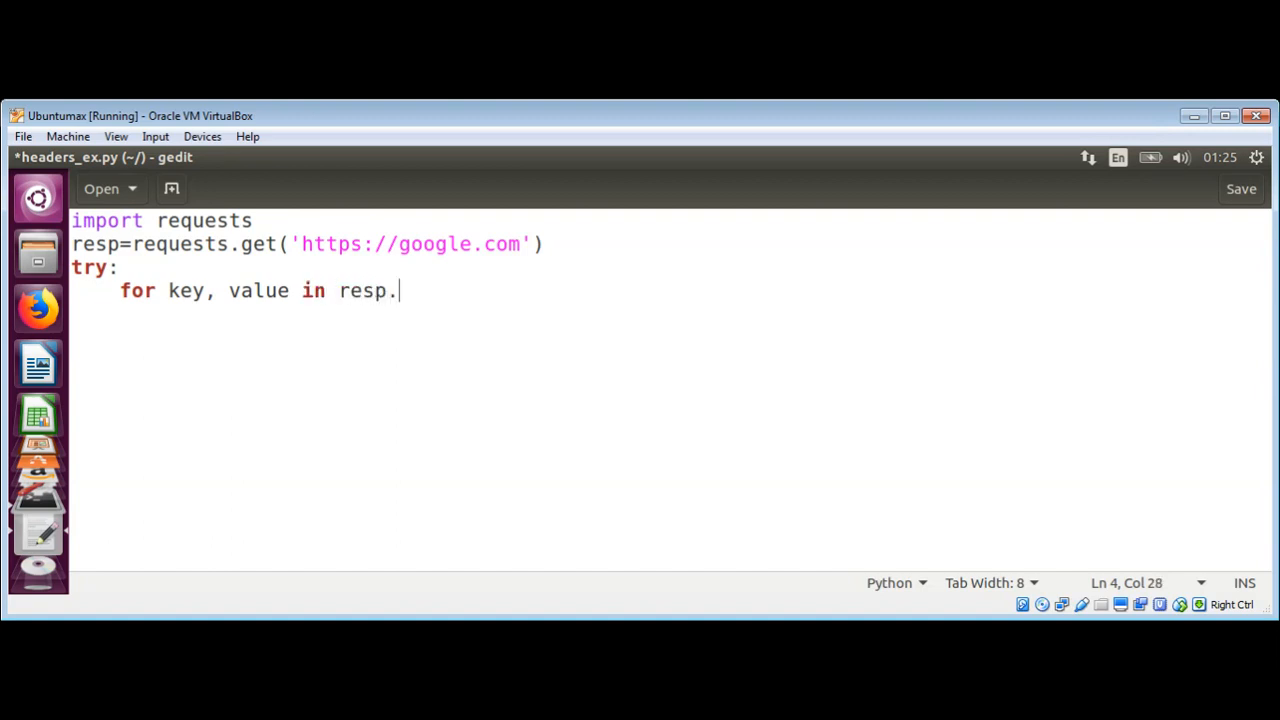
type("hea")
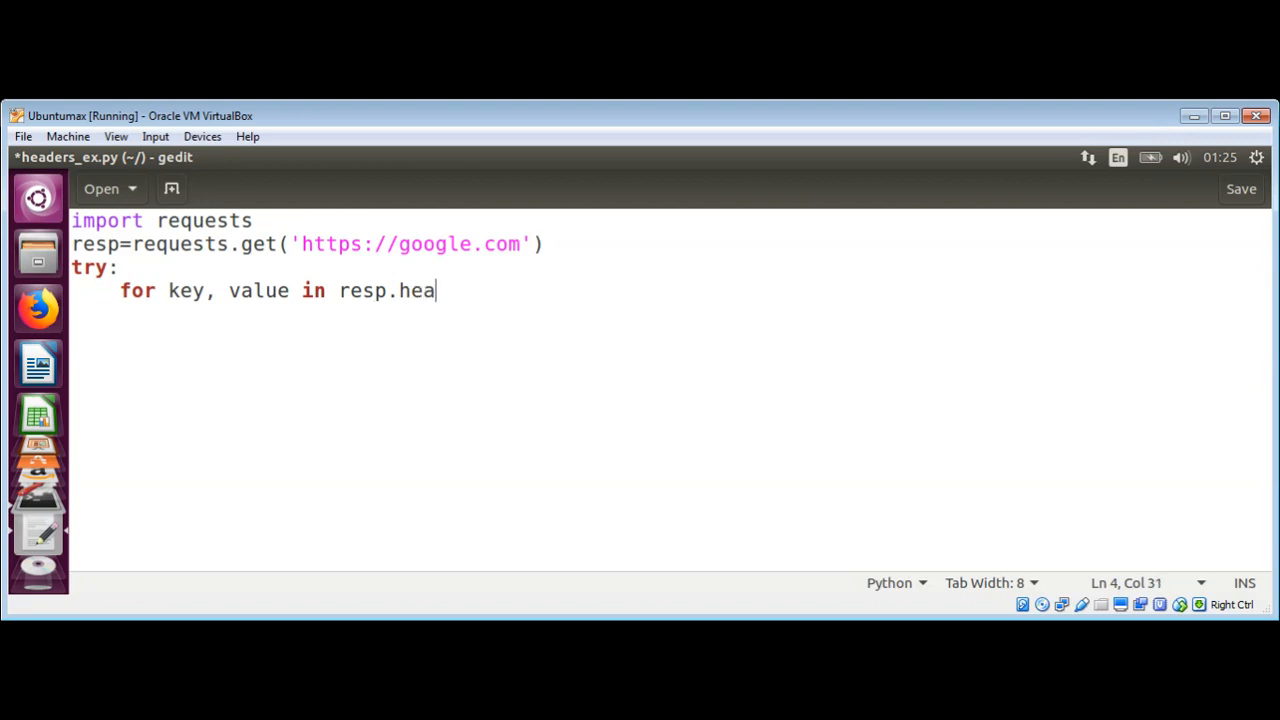
type("ders.intem")
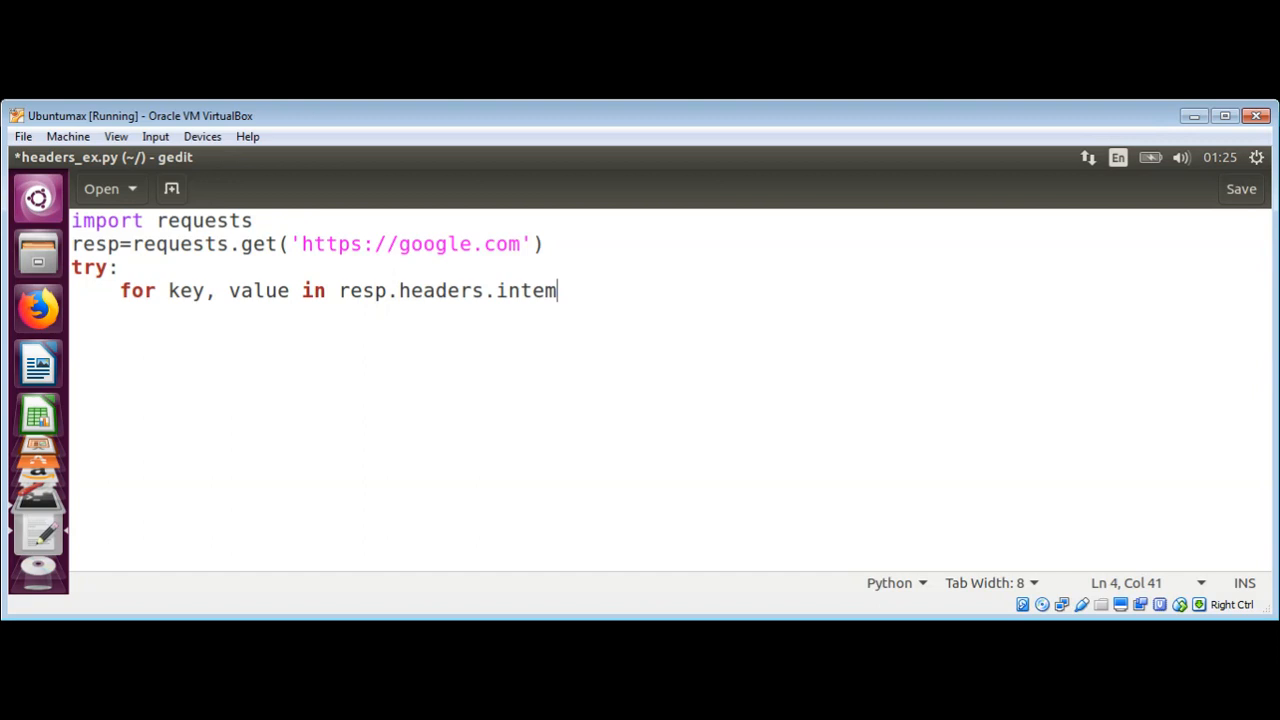
type("()\"")
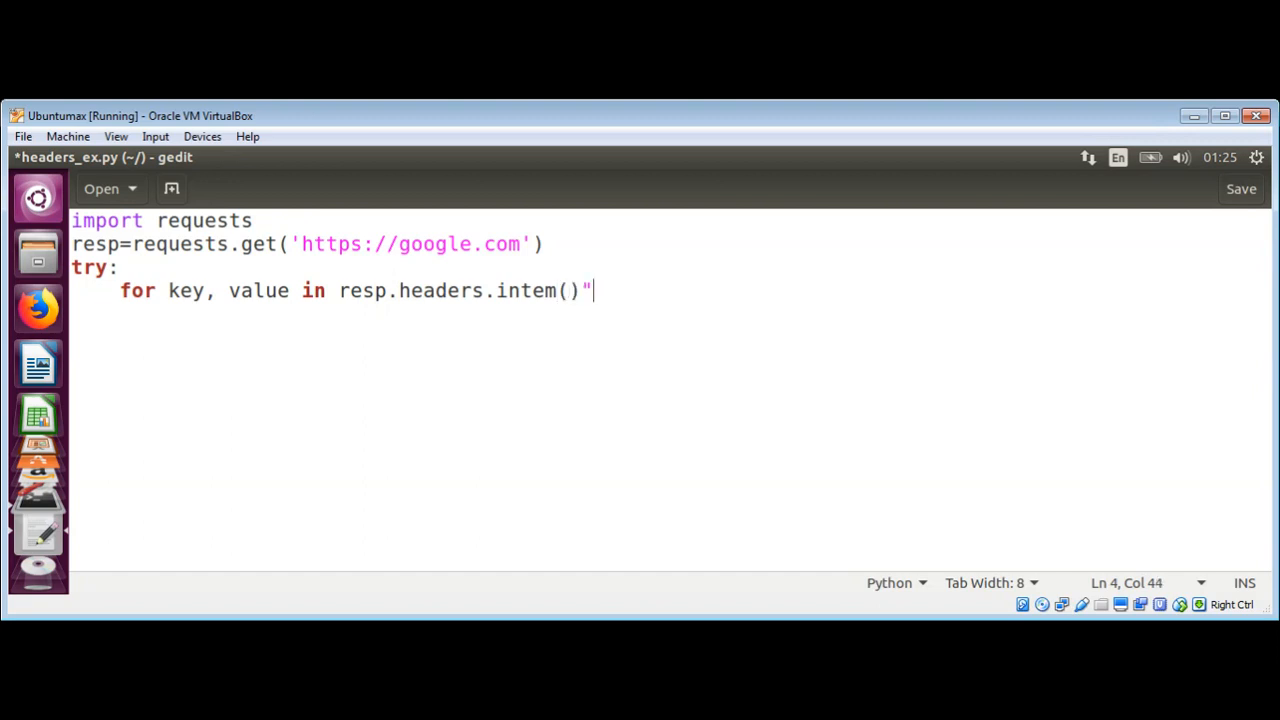
key("Backspace")
type(":")
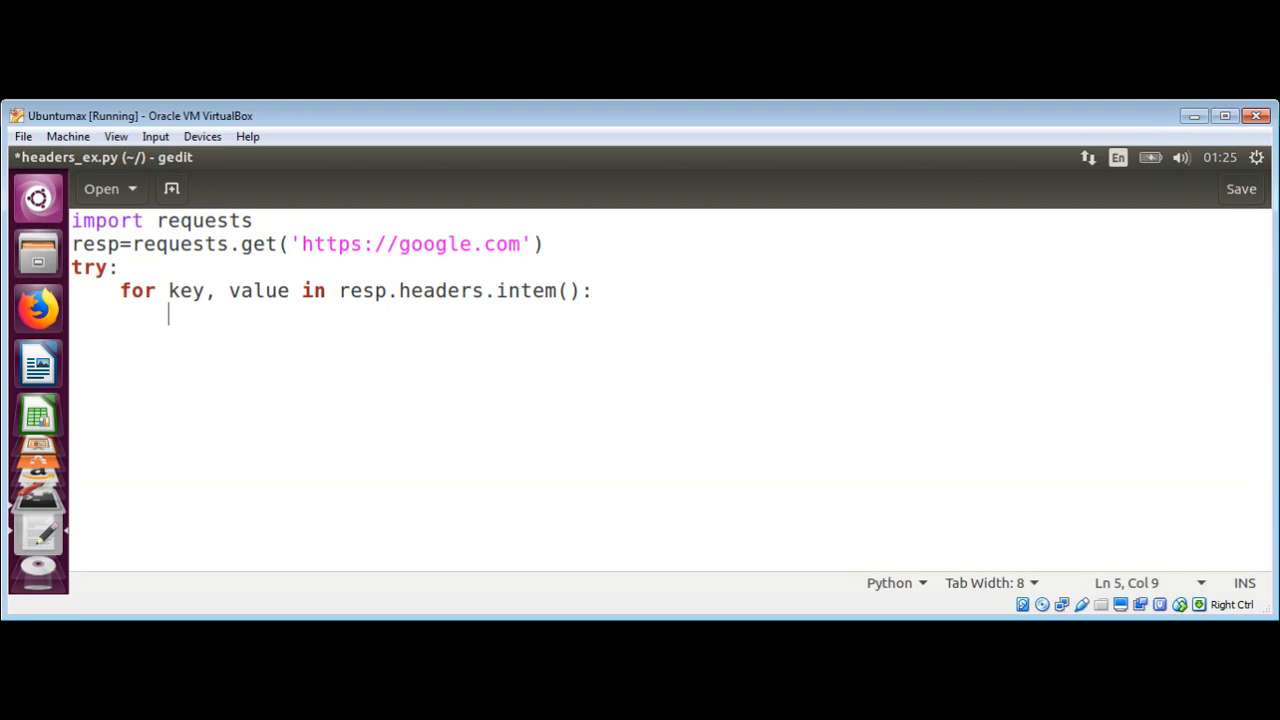
Inside the loop, print each header as print('%s: %s' % (key,value))
type("print")
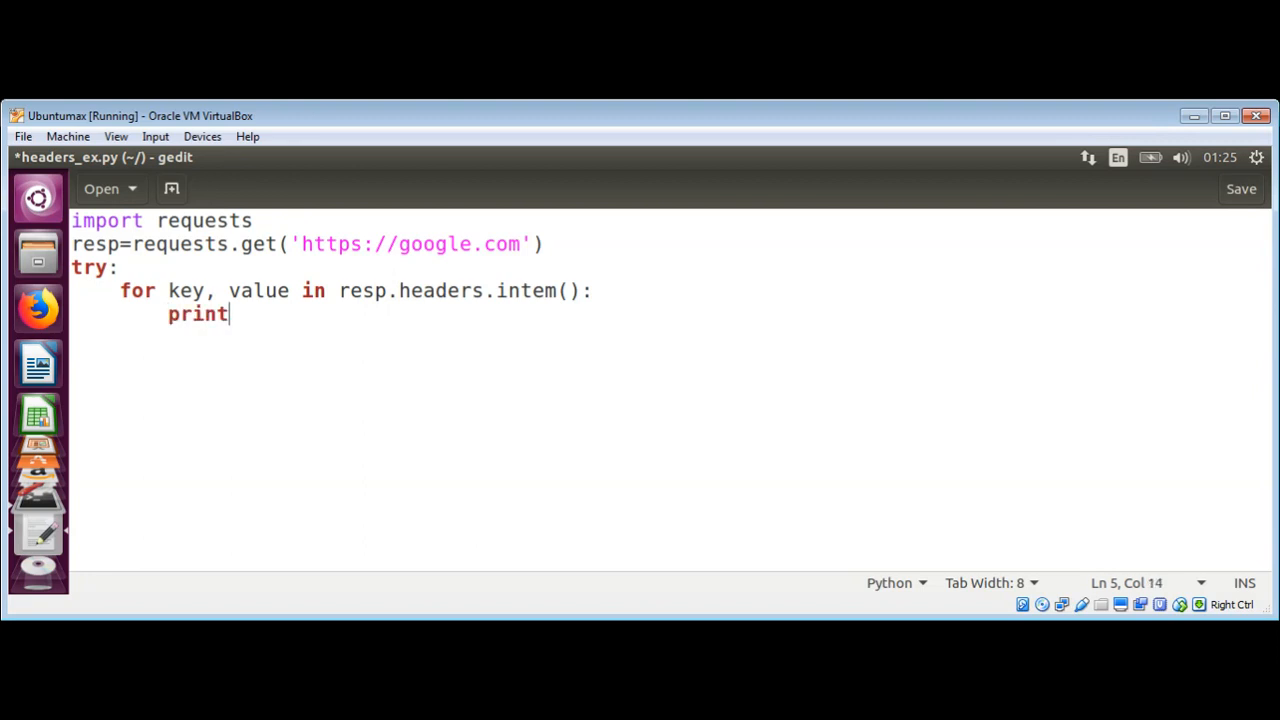
type("(")
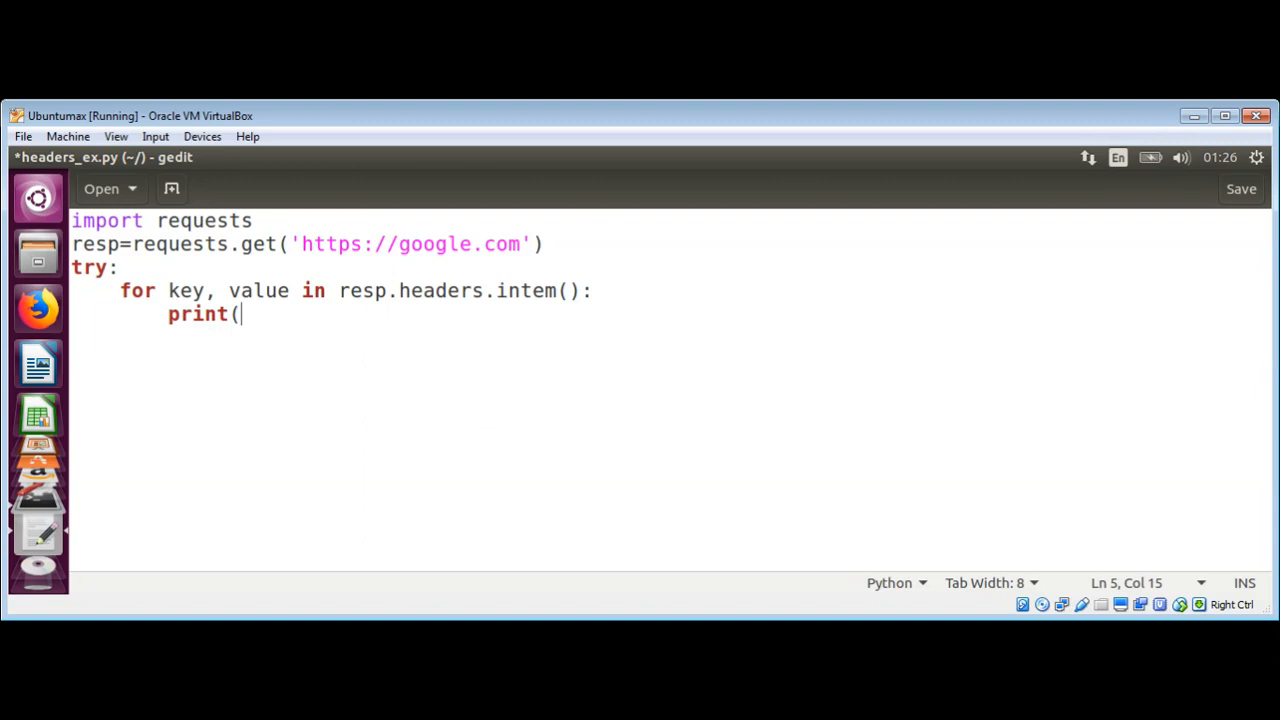
type("'")
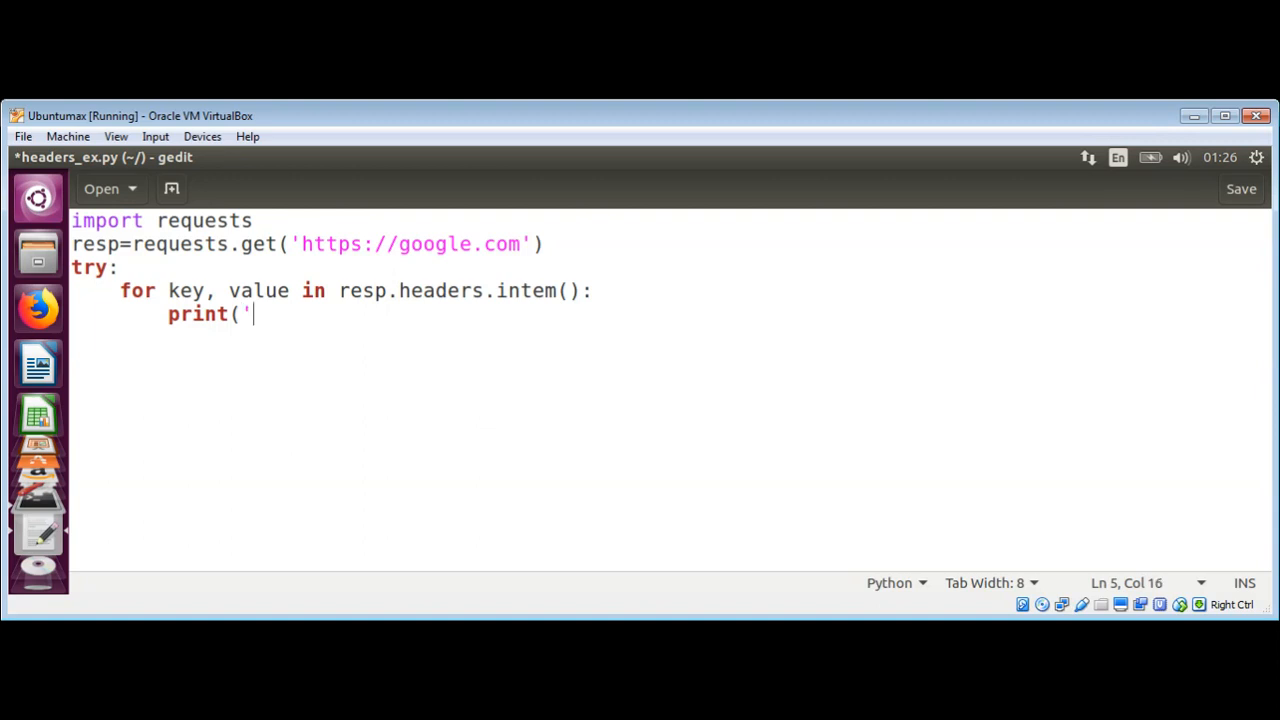
type("%s")
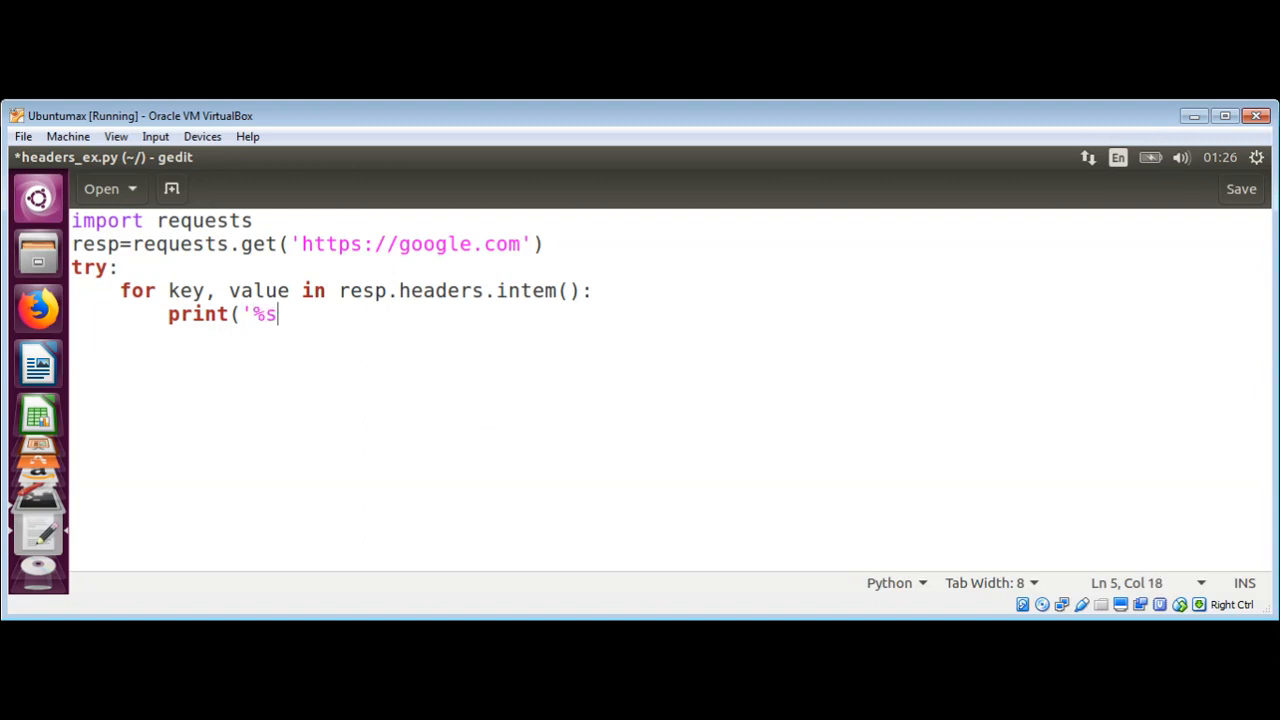
type(":")
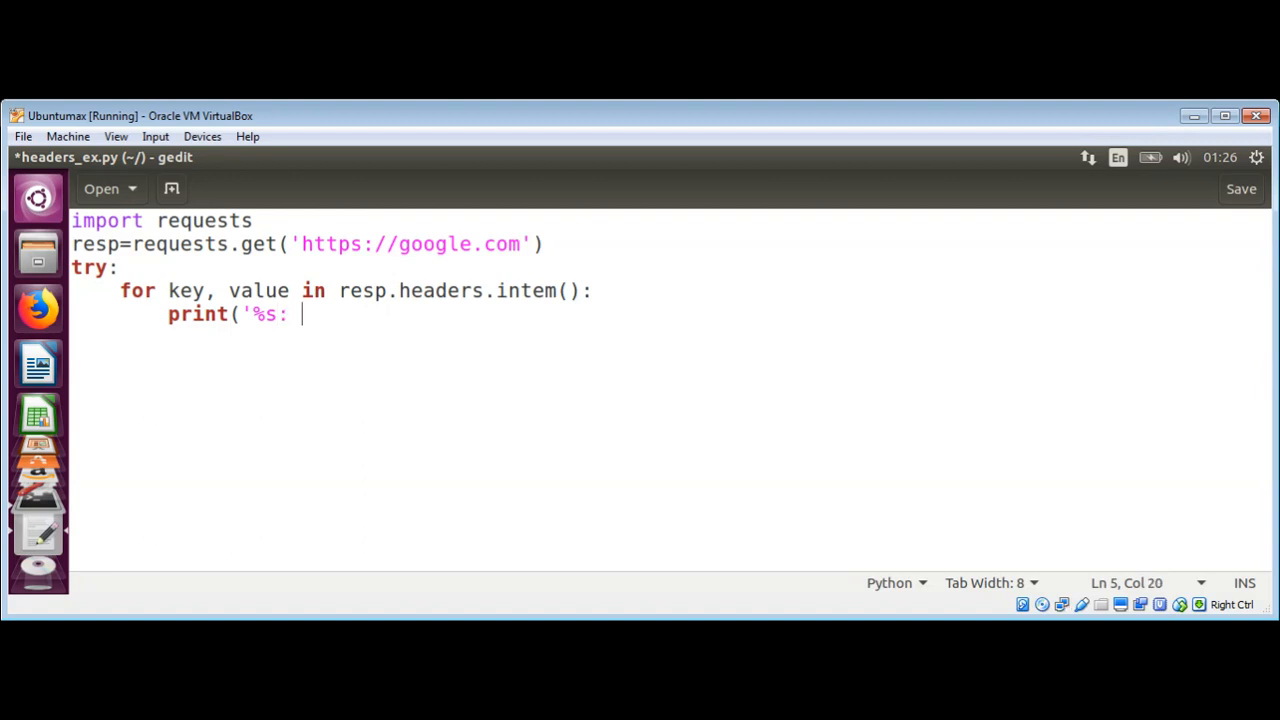
type("%S")
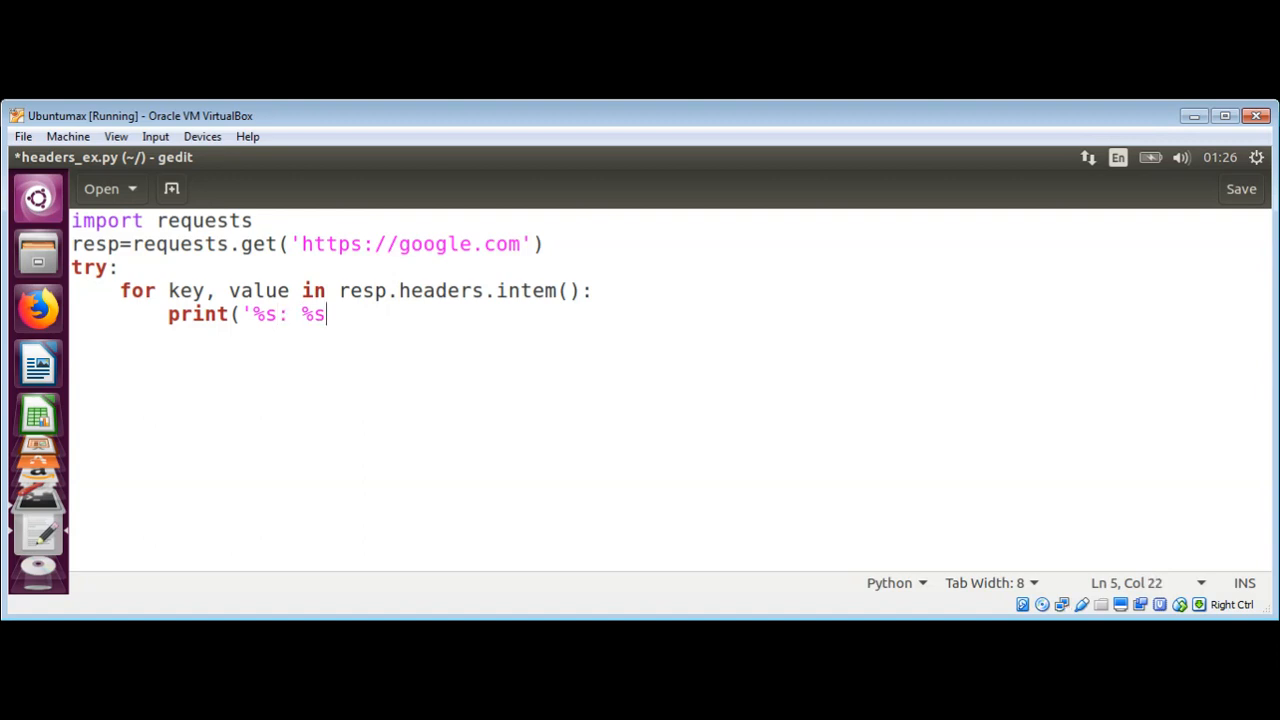
type("'")
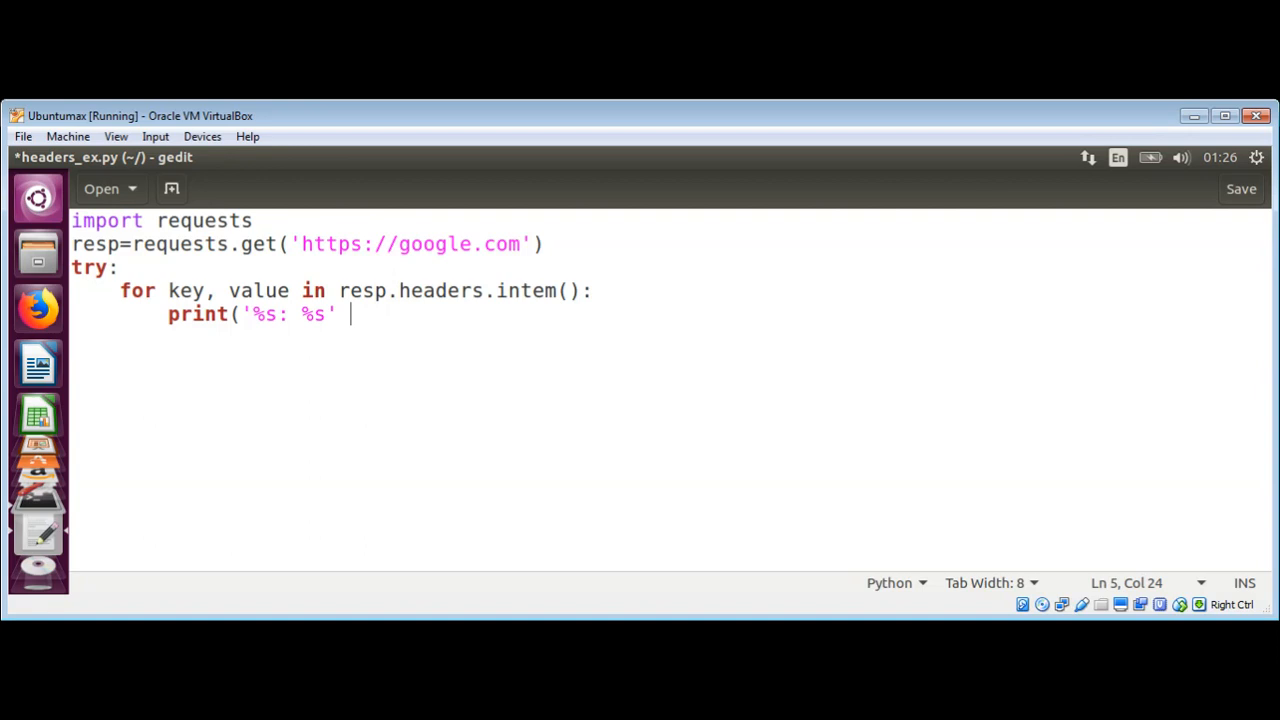
type("% (k")
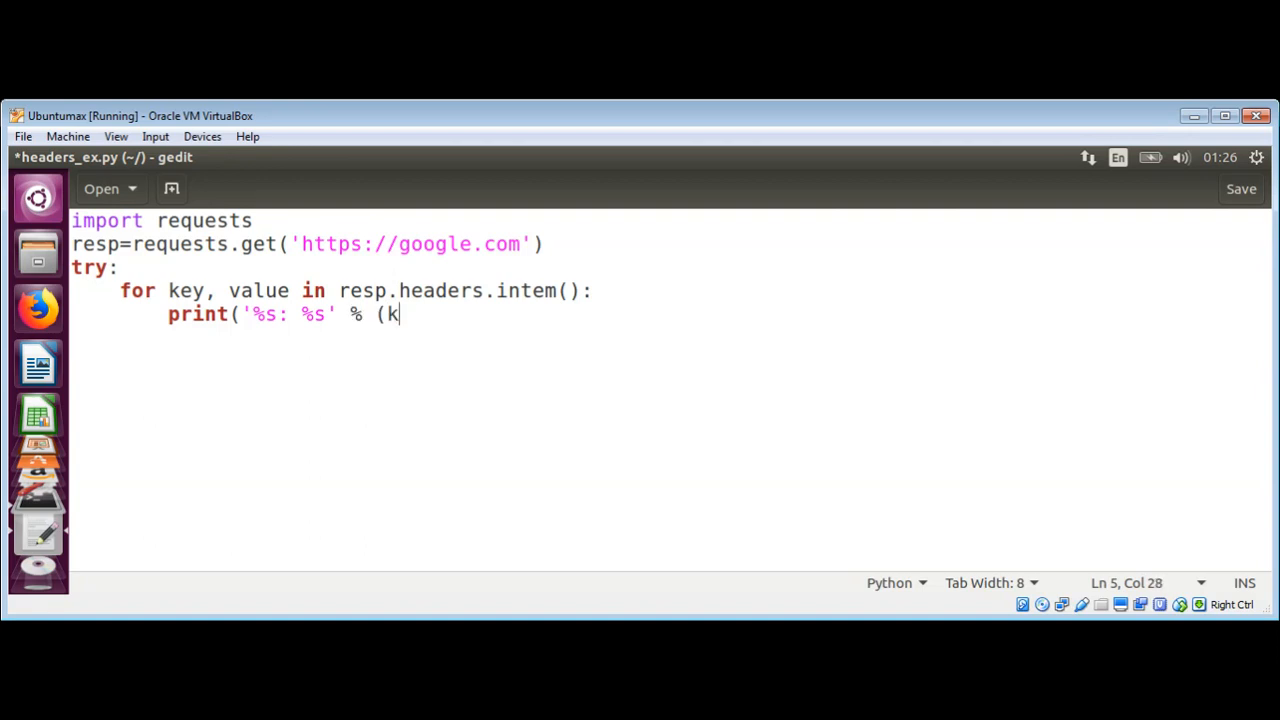
type("ey,")
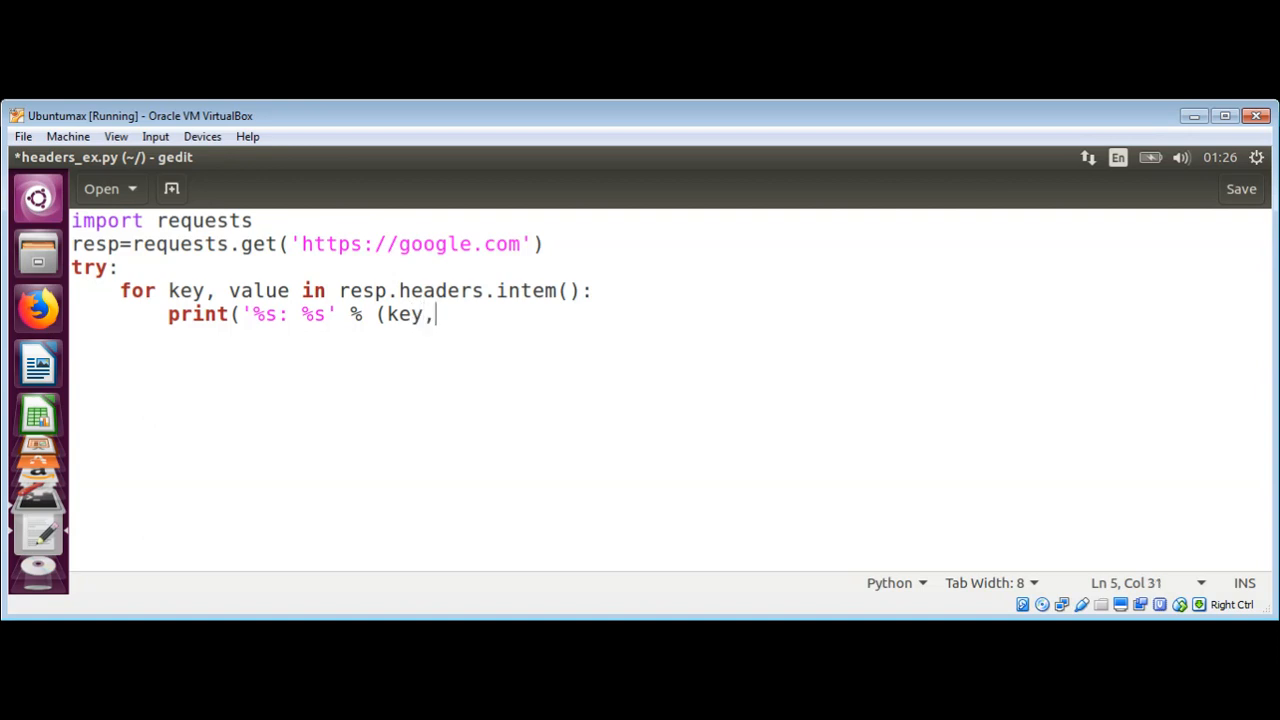
type("value))")
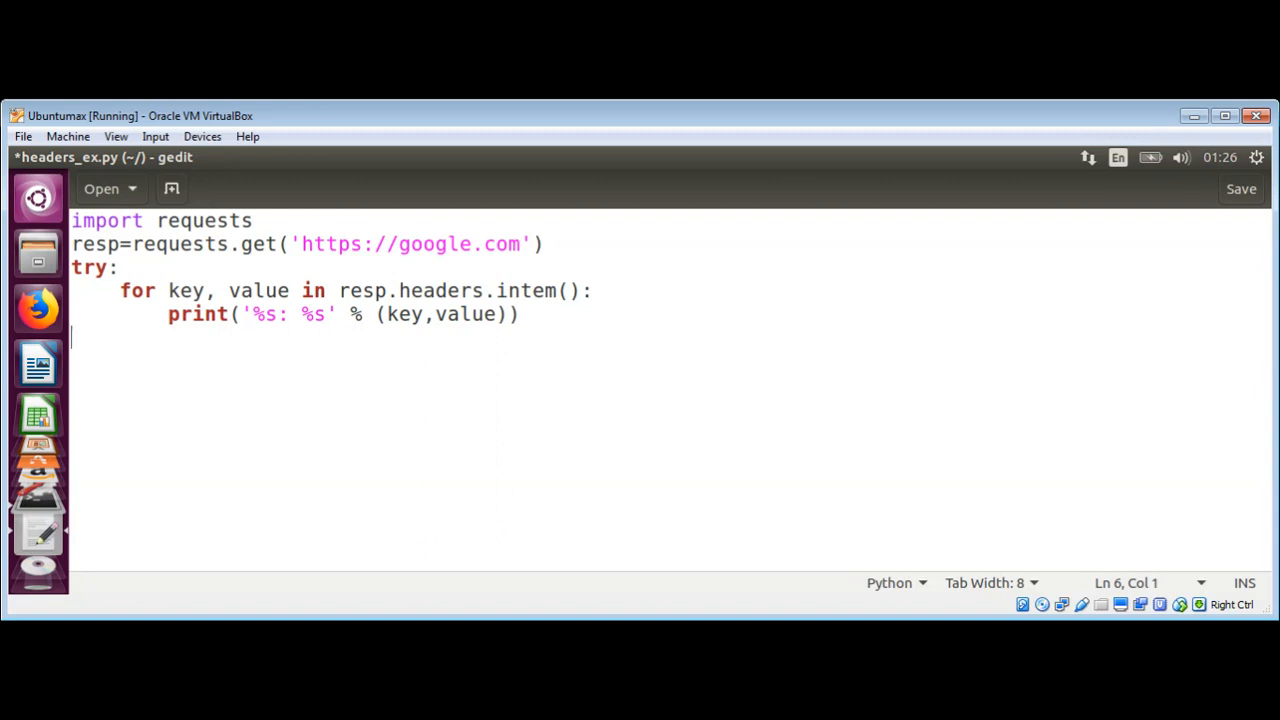
Add the except Exception as e: clause after the try block
type("e")
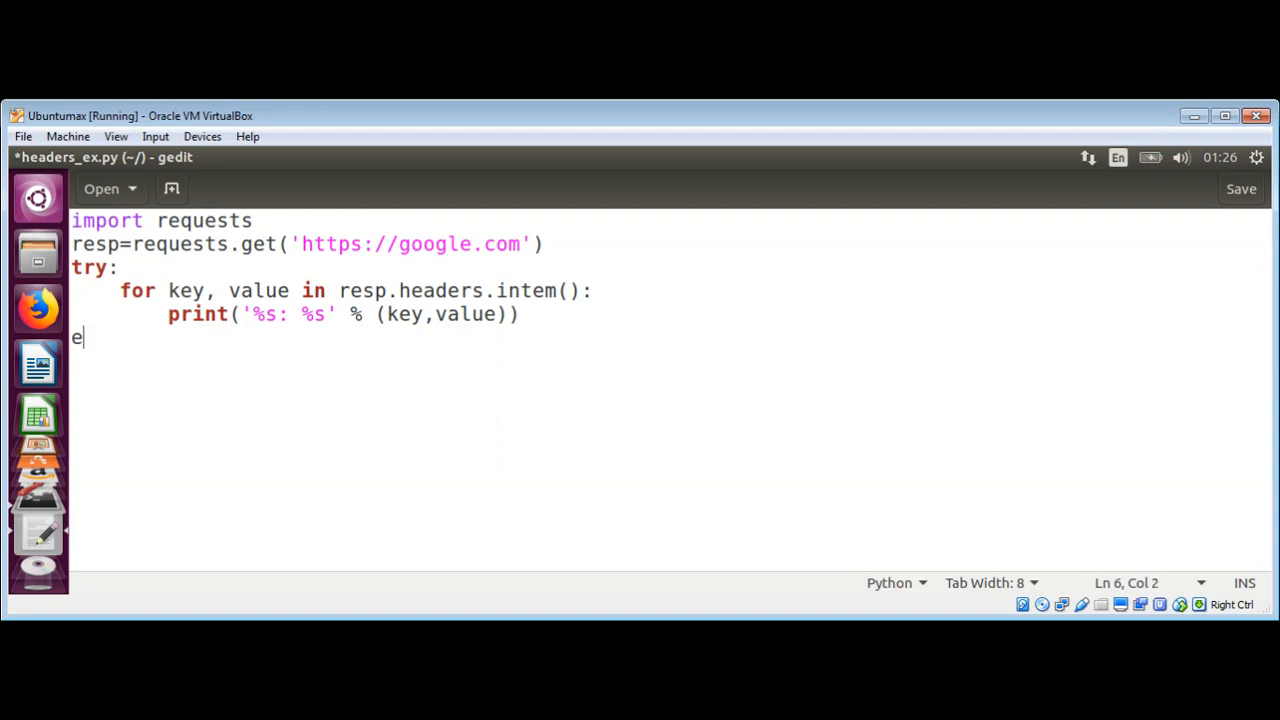
type("xcept")
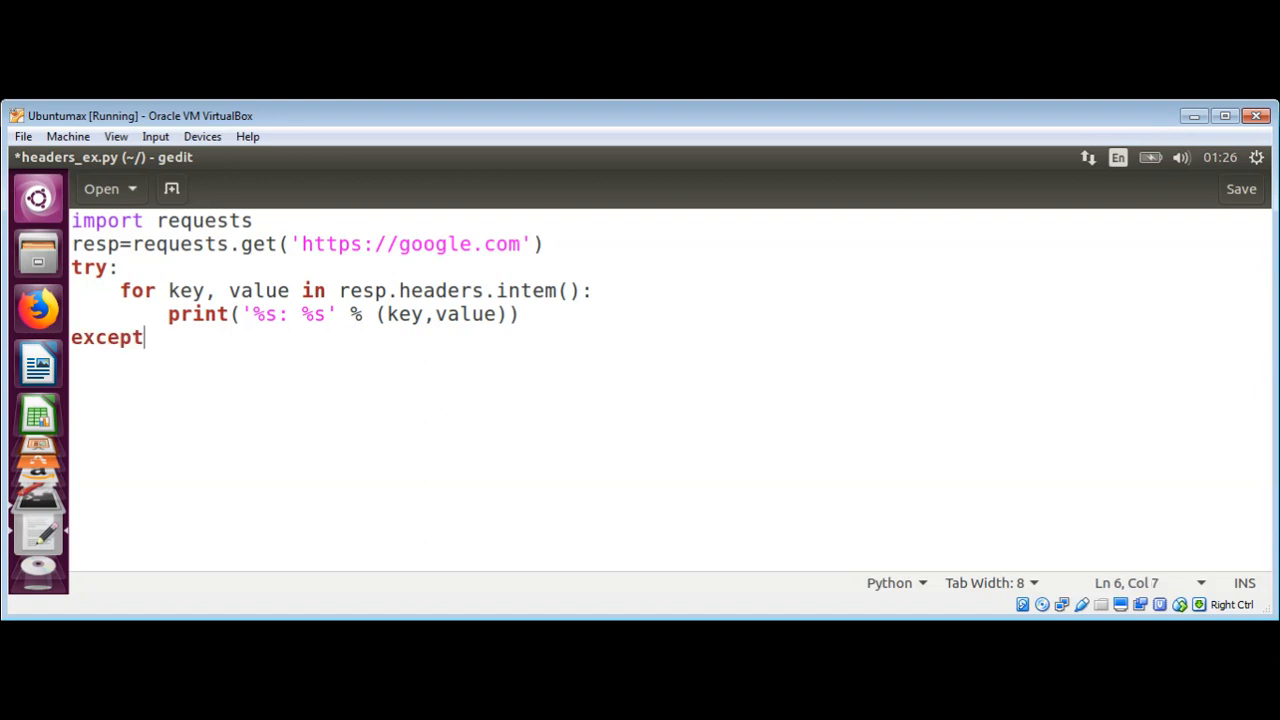
type("E")
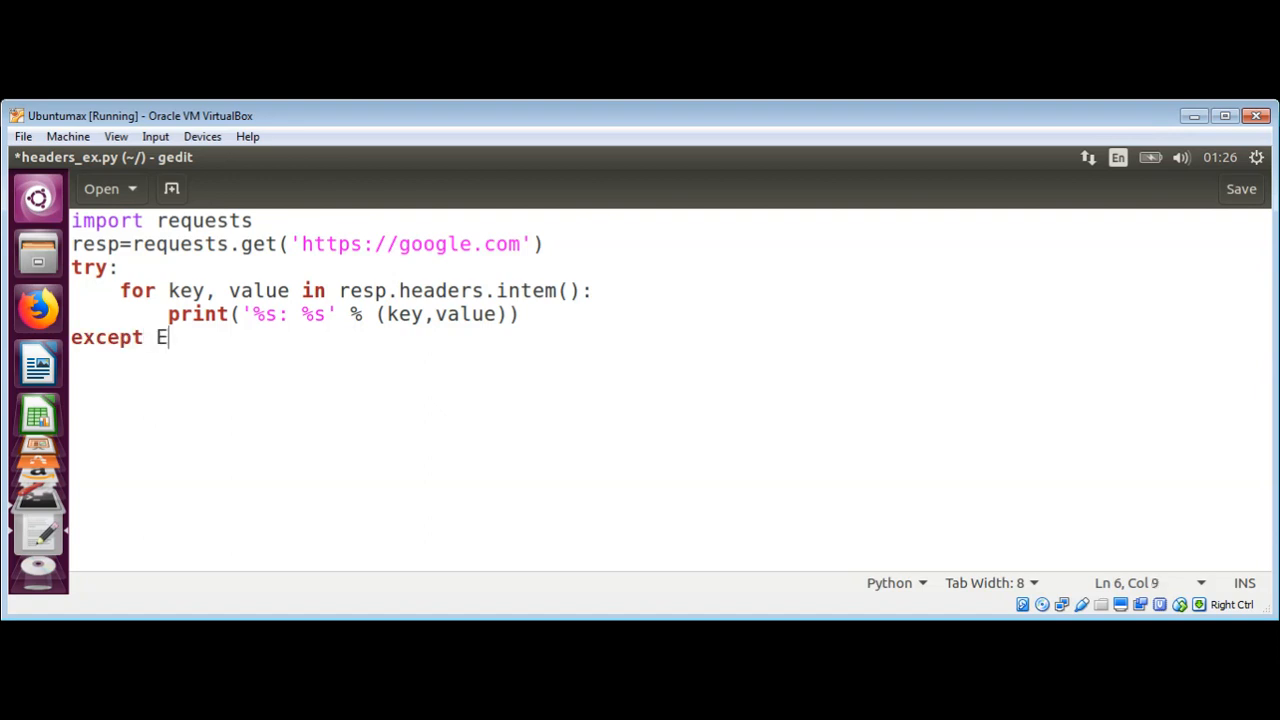
type("xceptio")
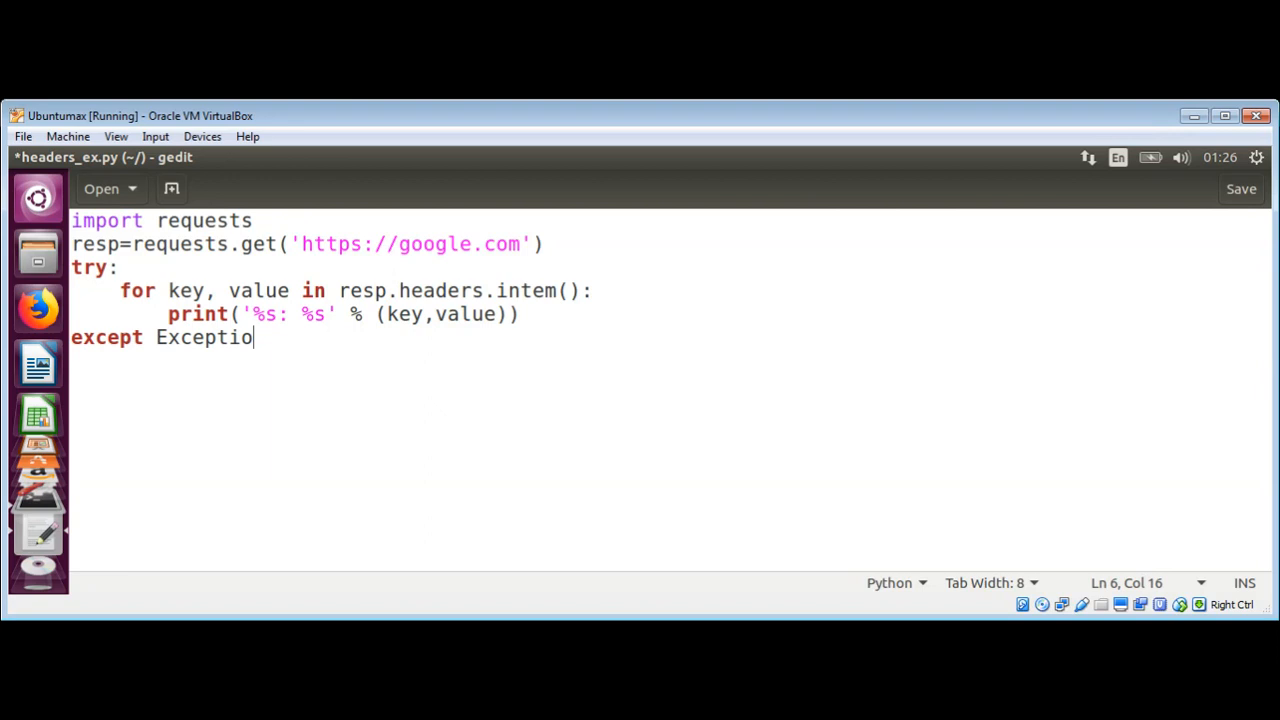
type("n as")
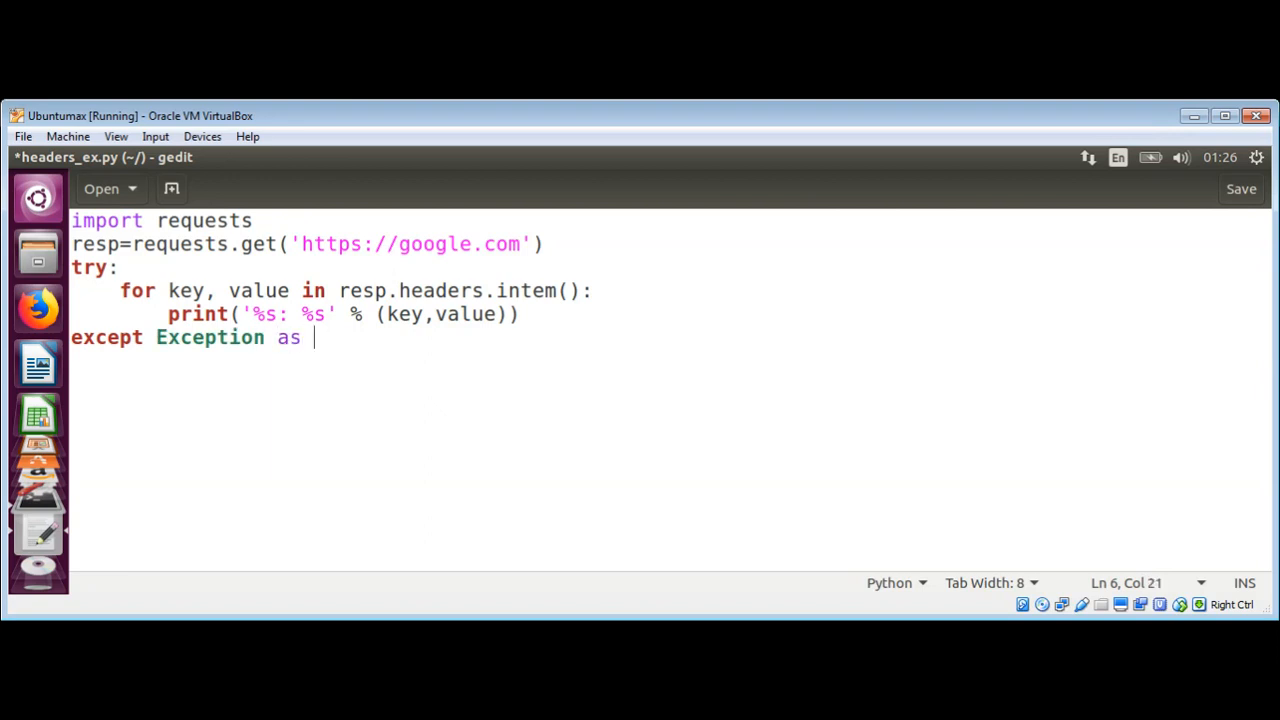
type("e")
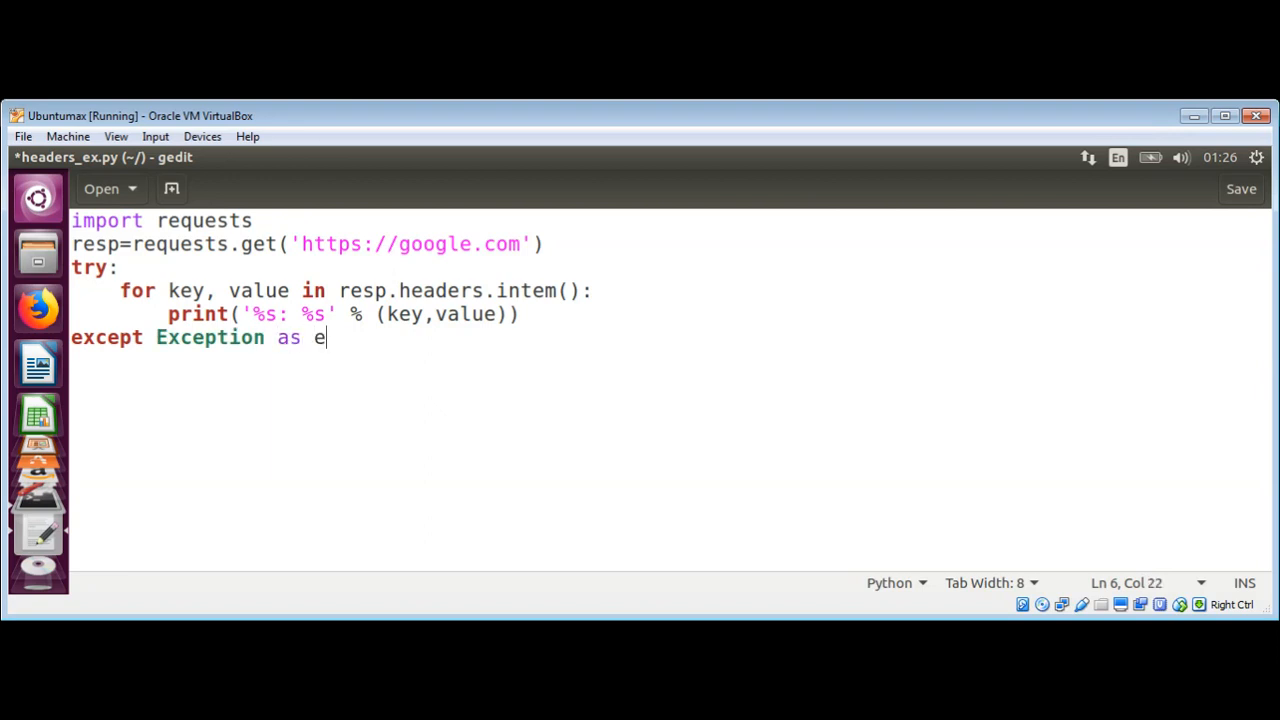
type(":")
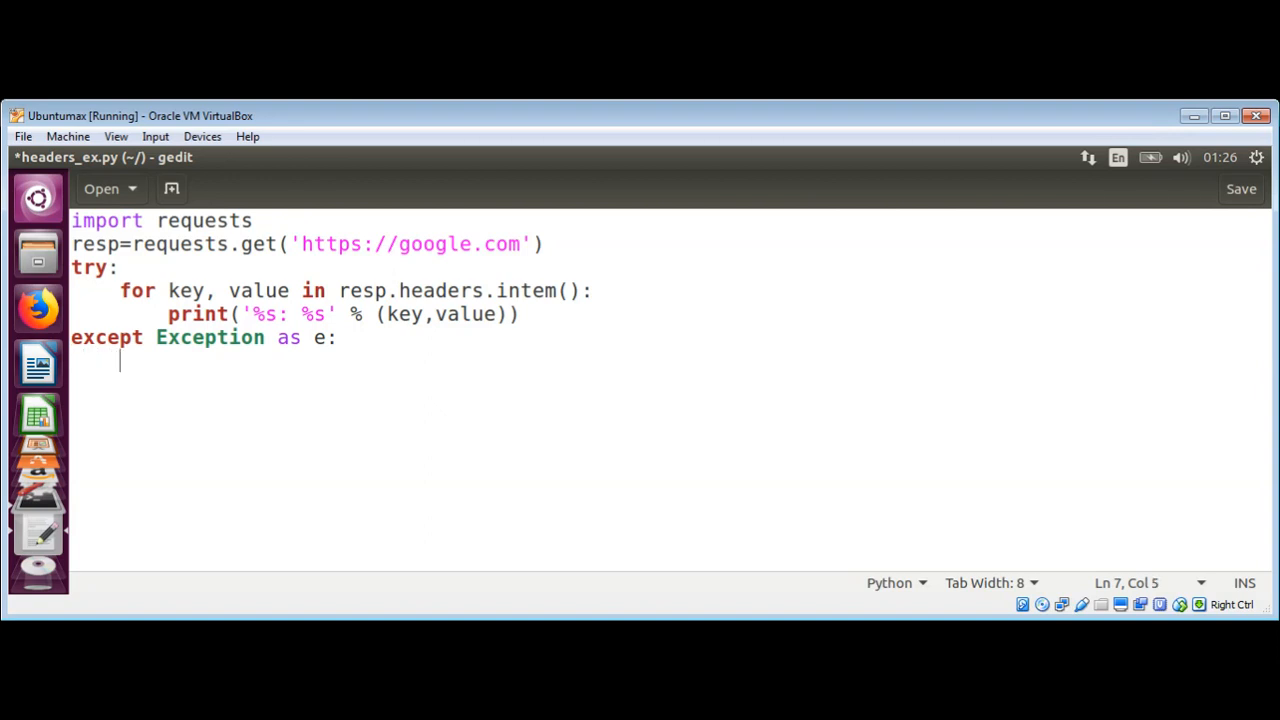
Print the caught exception inside except with print('%s' % (e))
type("pr")
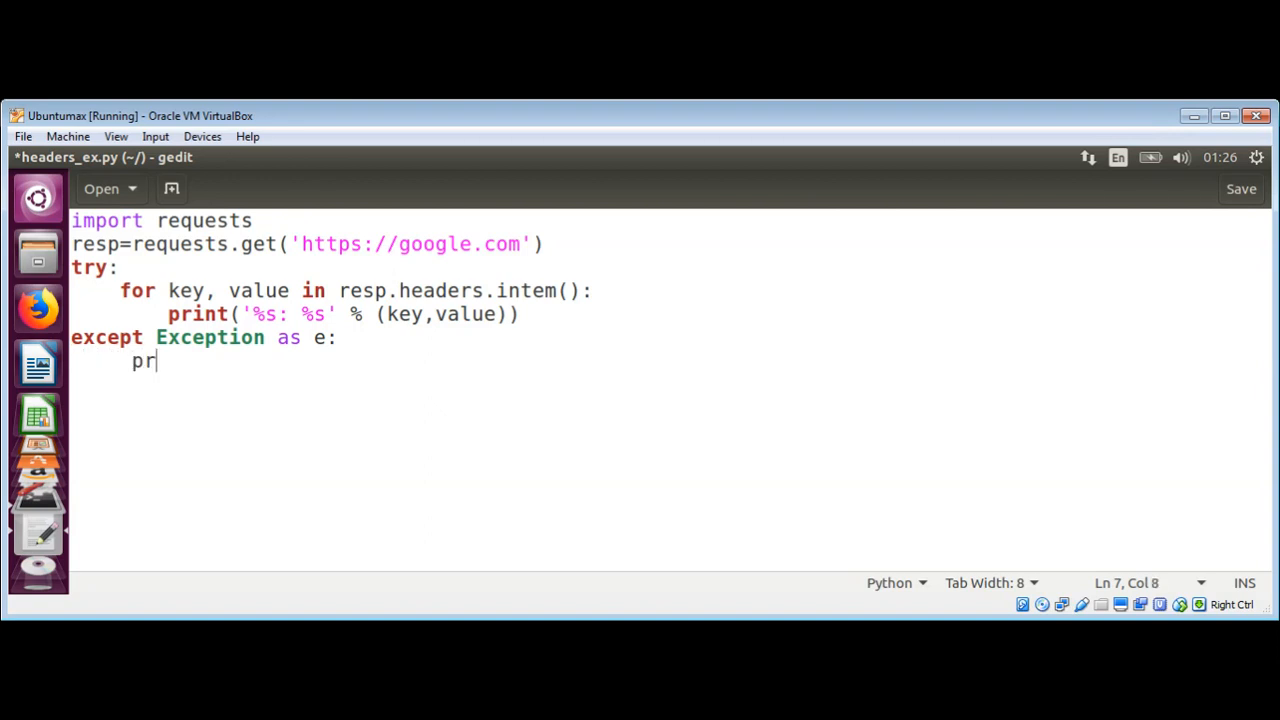
type("int")
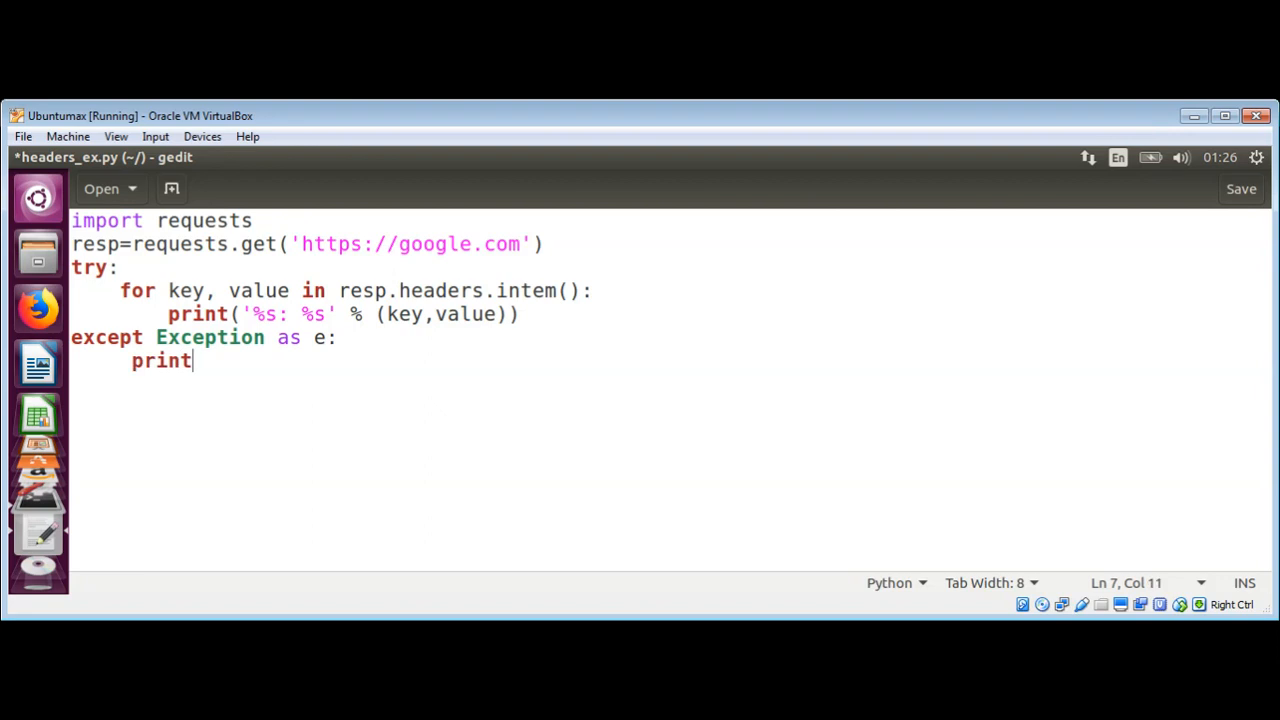
type("('")
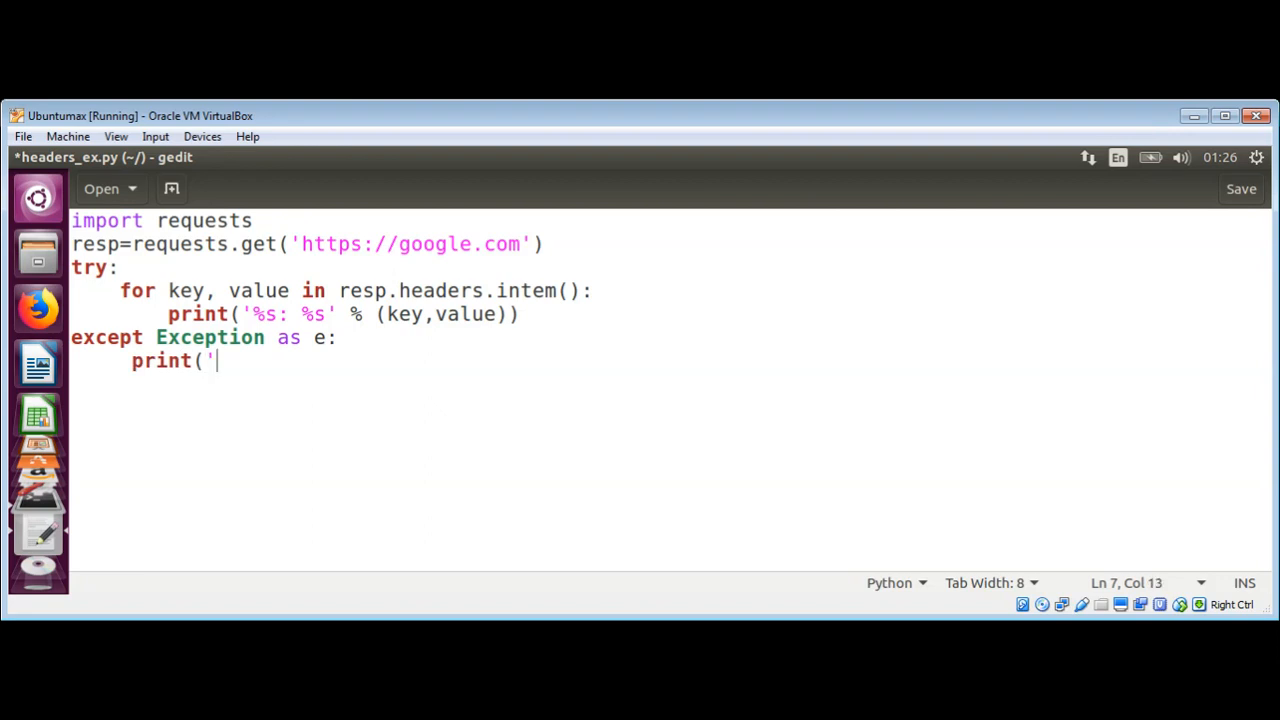
type("%s'")
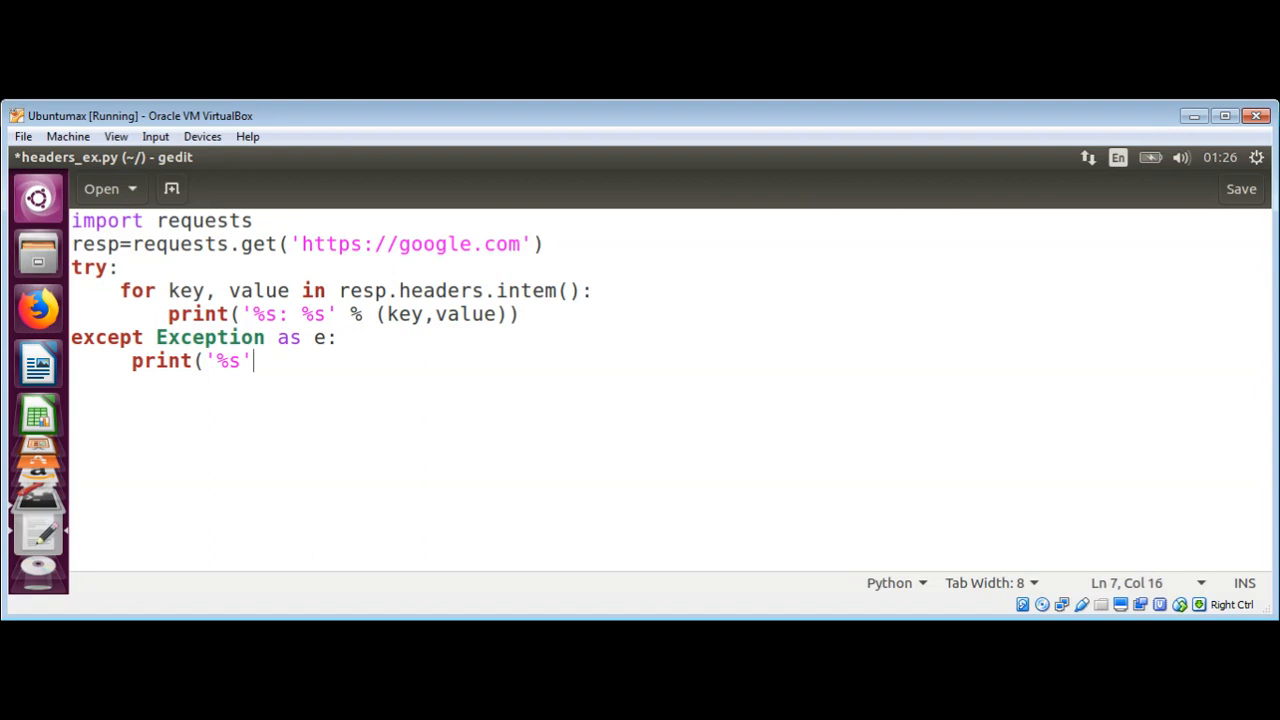
type("%")
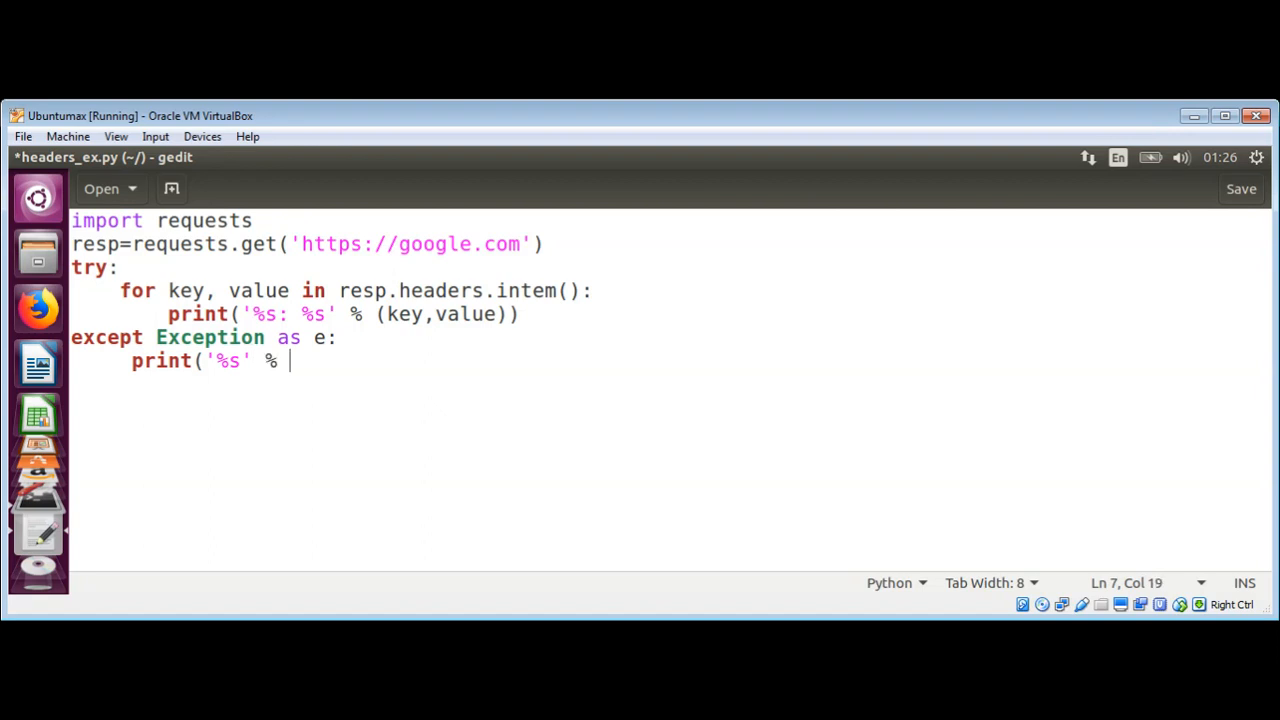
type("(")
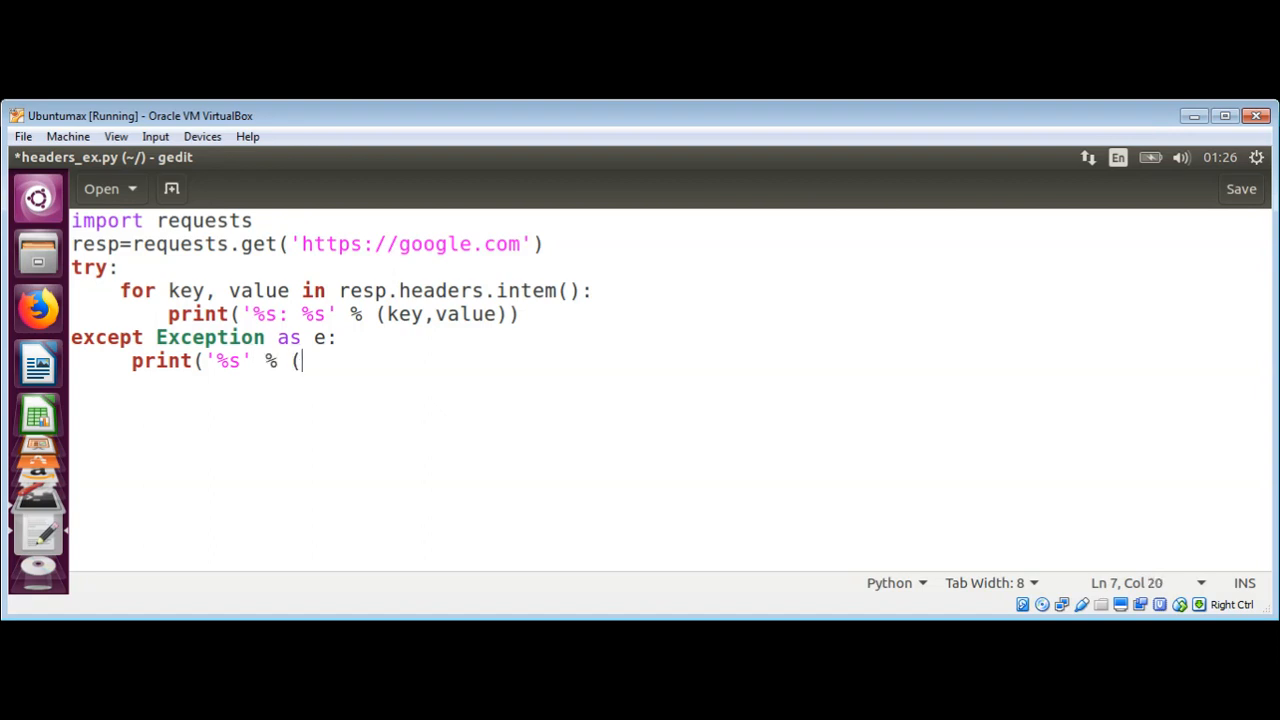
type("e")
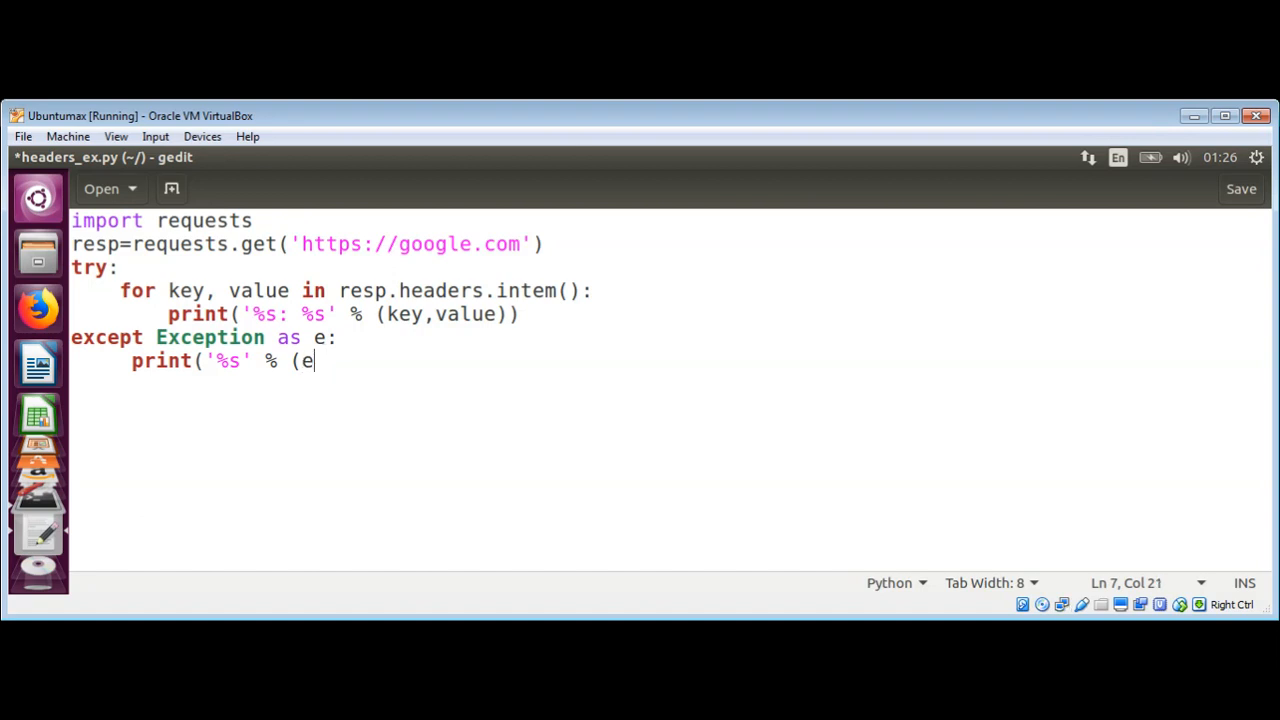
type("))")
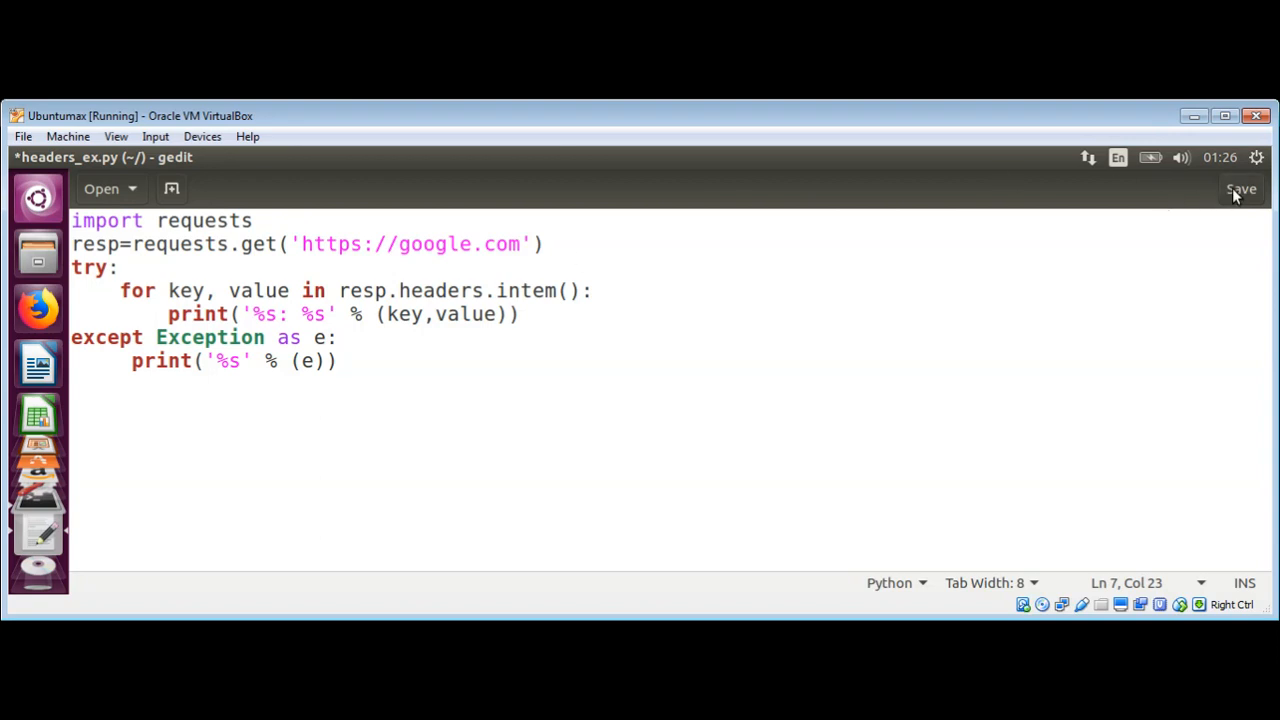
Fix the misspelled intem to items in resp.headers.items() and save the script
left_click(1240, 188)
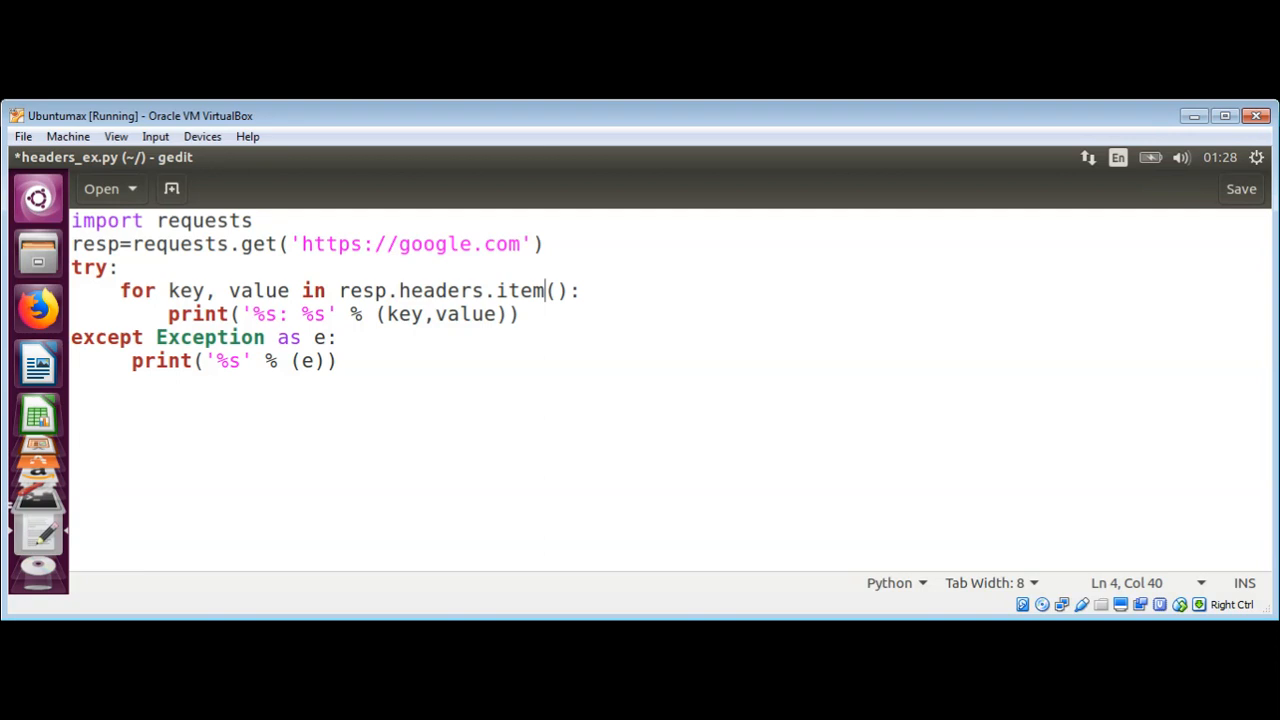
type("s")
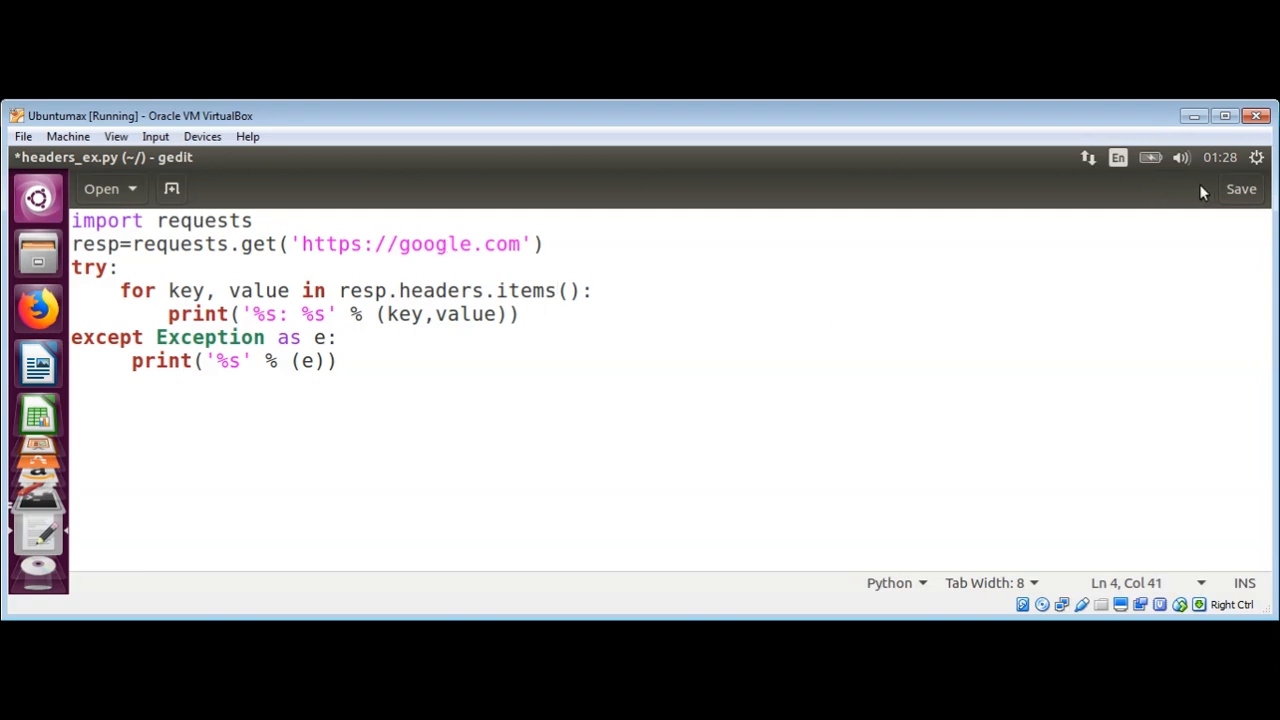
left_click(1240, 188)
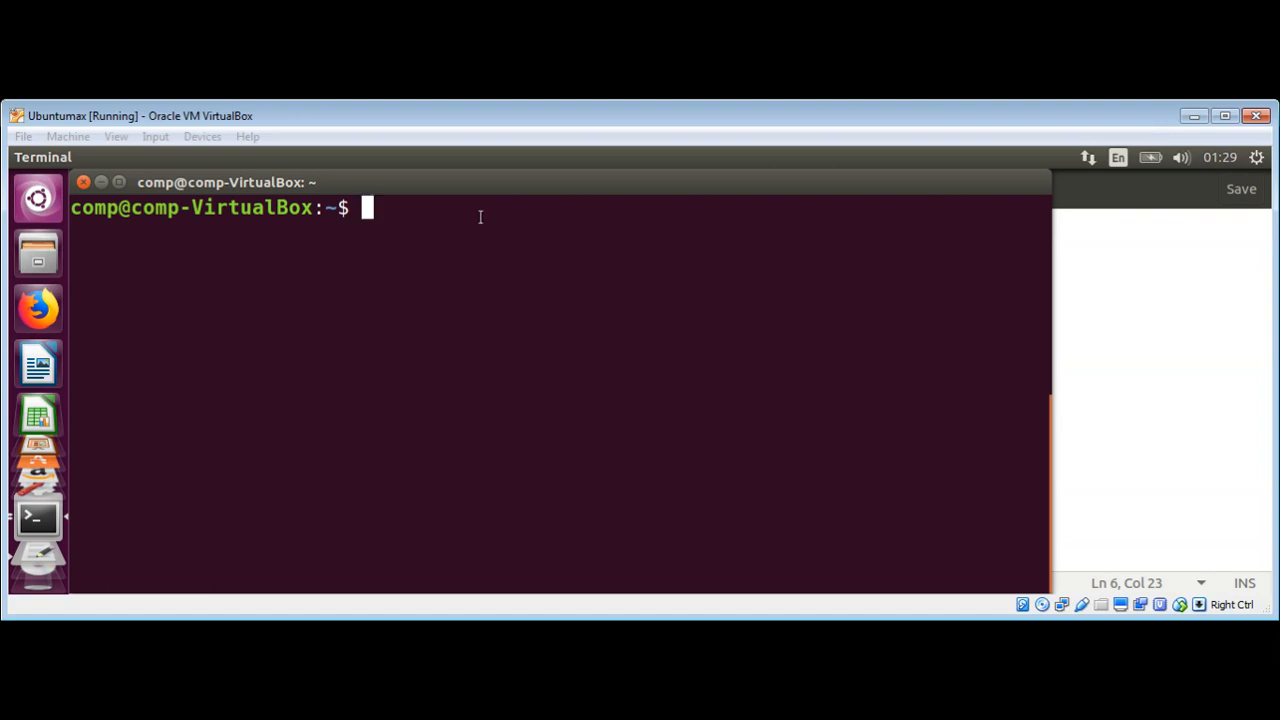
Run python3 headers_ex.py so google.com's response headers print as key-value lines
type("pytho")
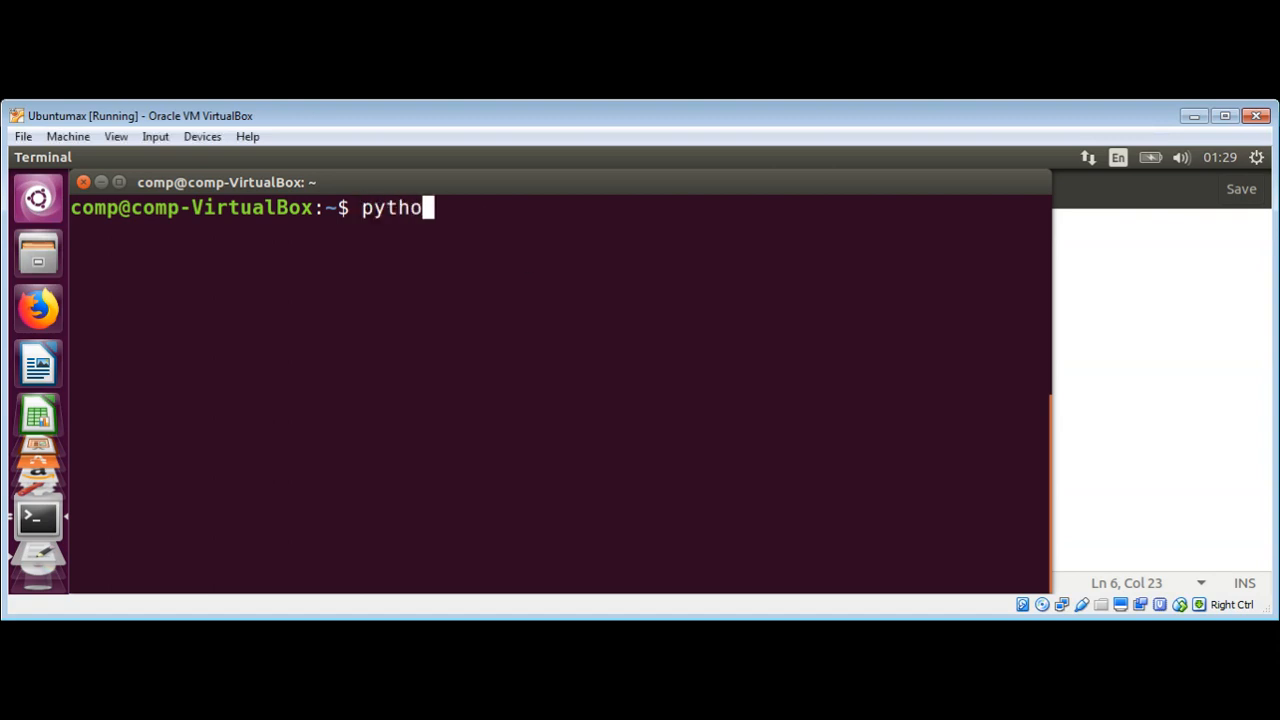
type("n3")
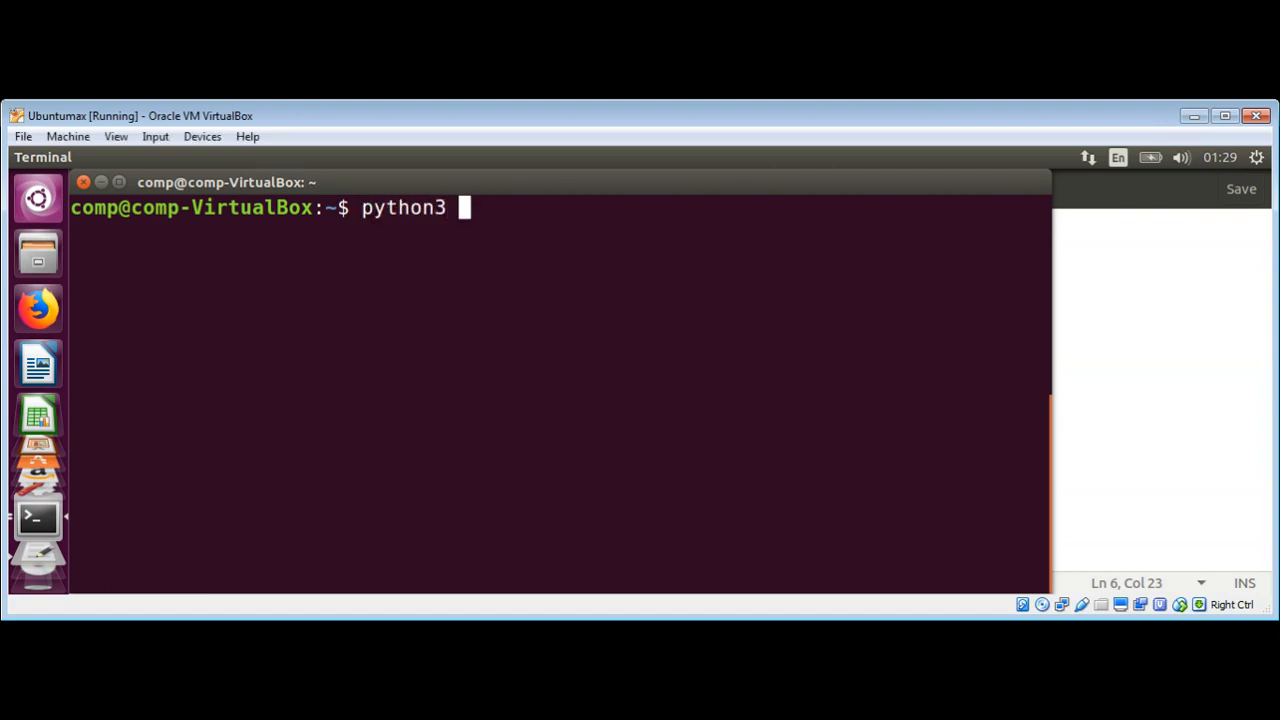
type("he")
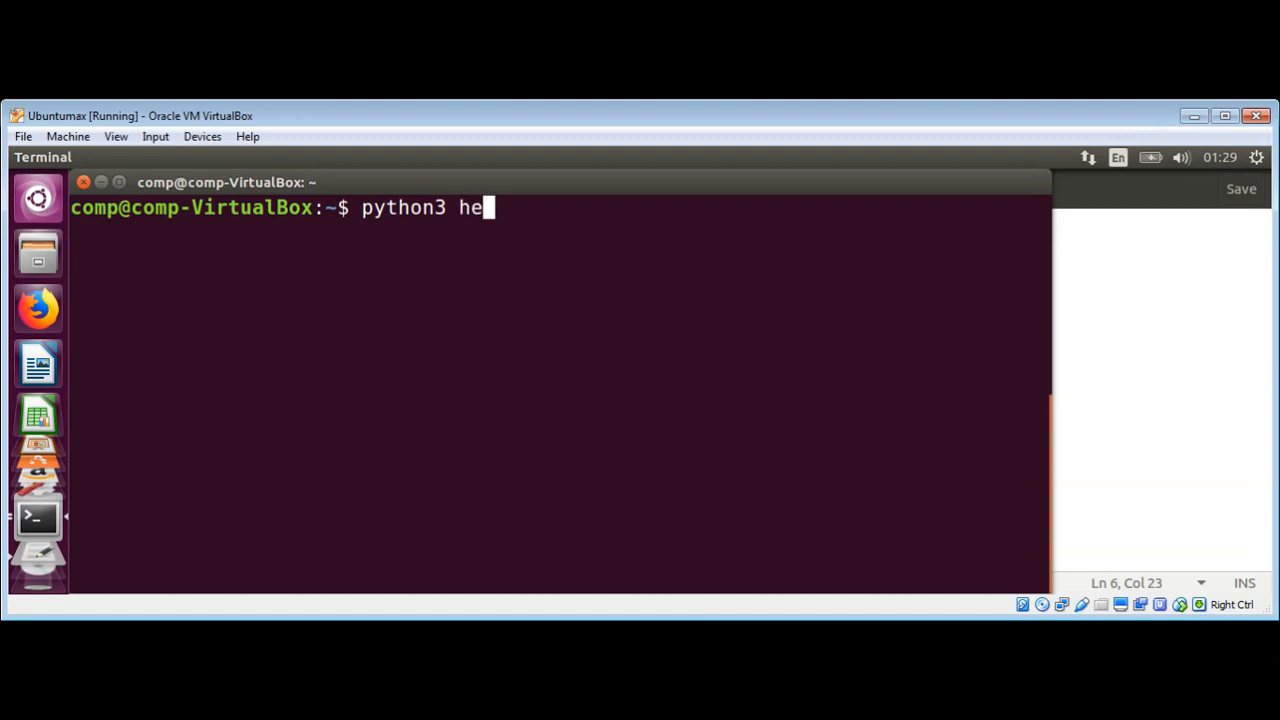
type("ad")
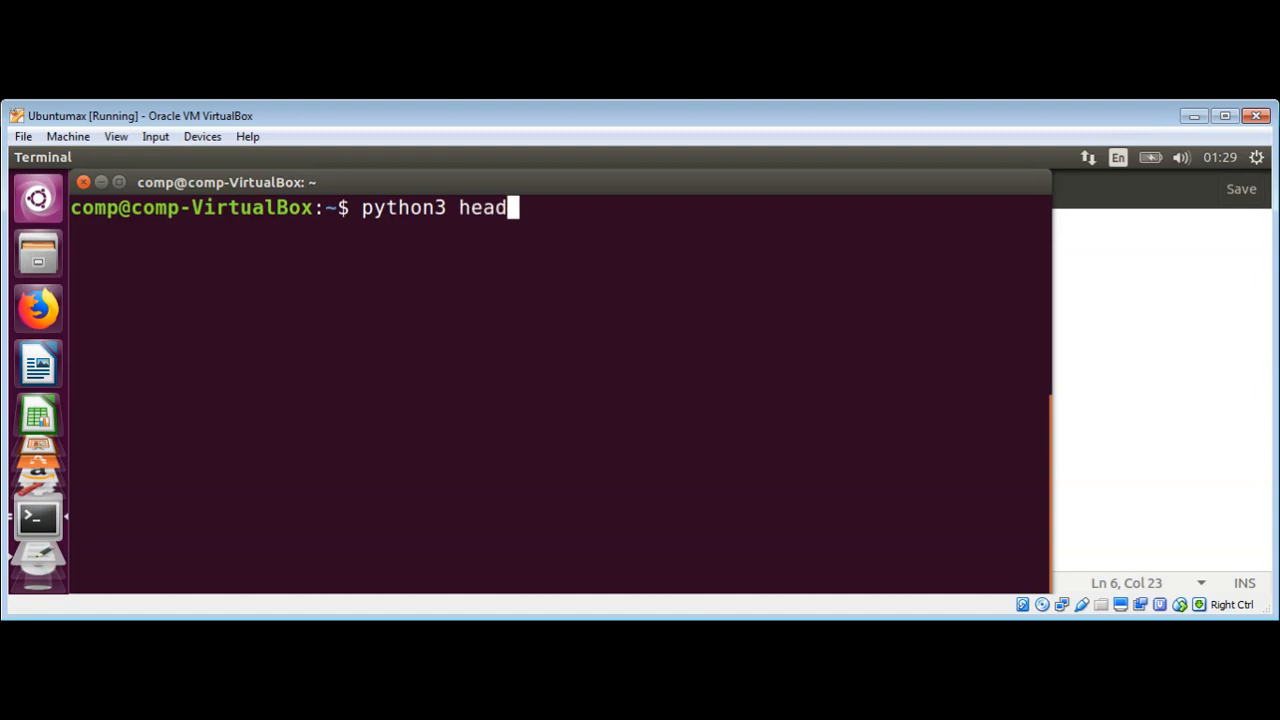
type("ers_")
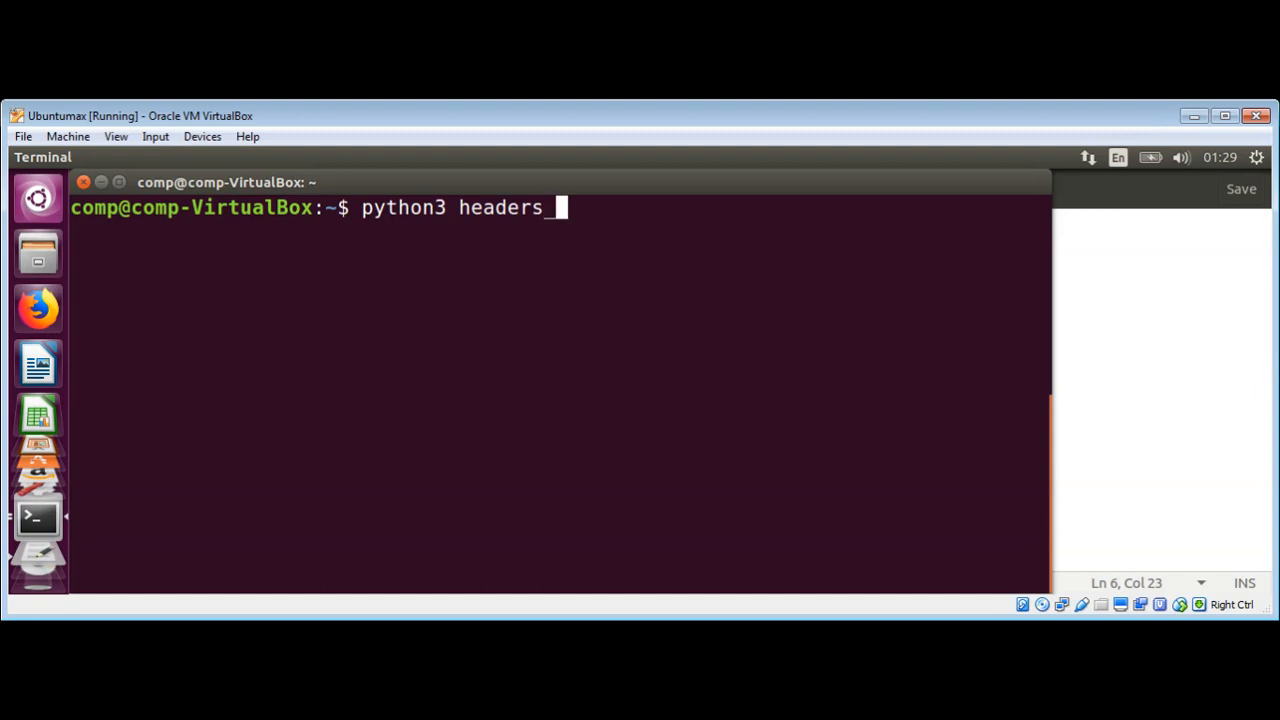
type("ex")
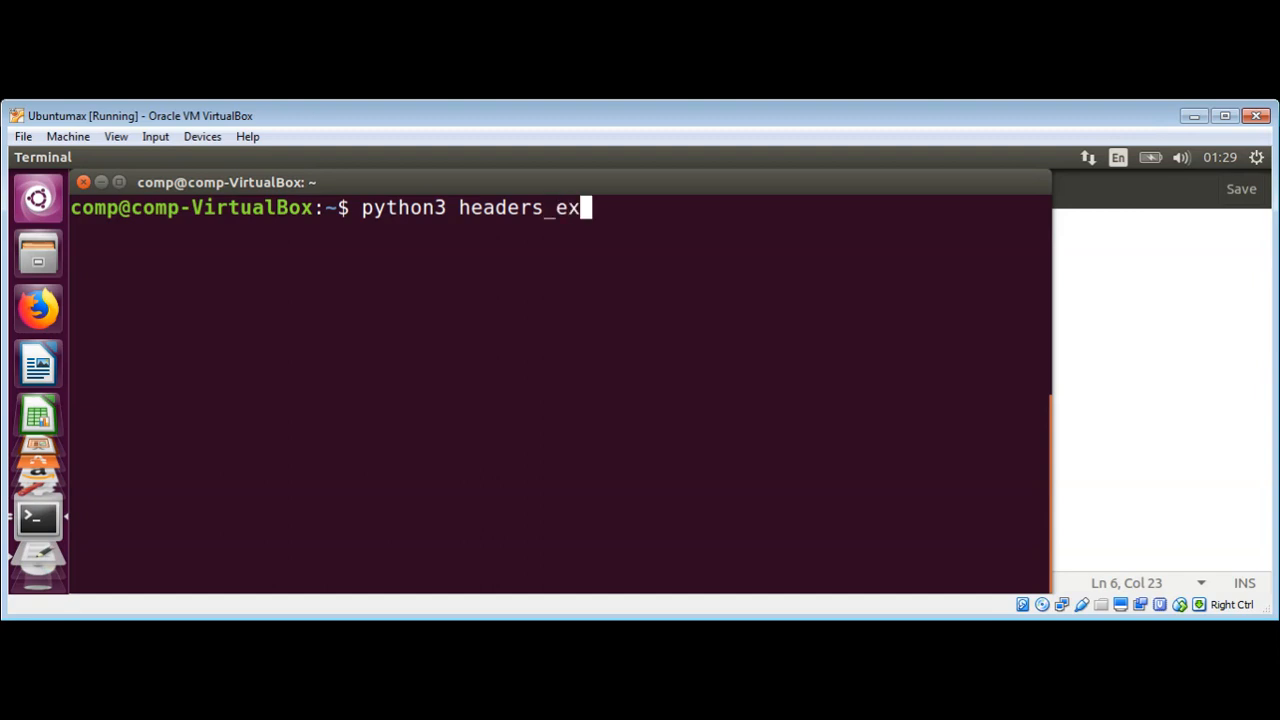
type(".py")
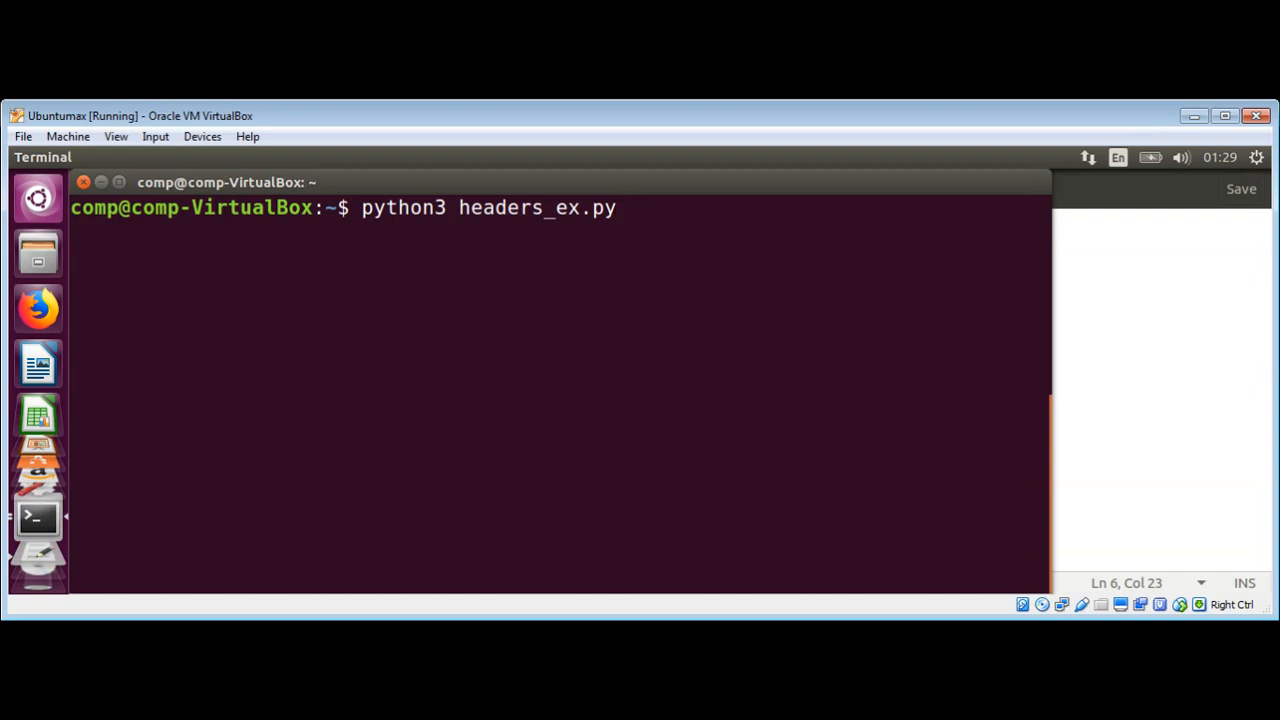
key("Return")
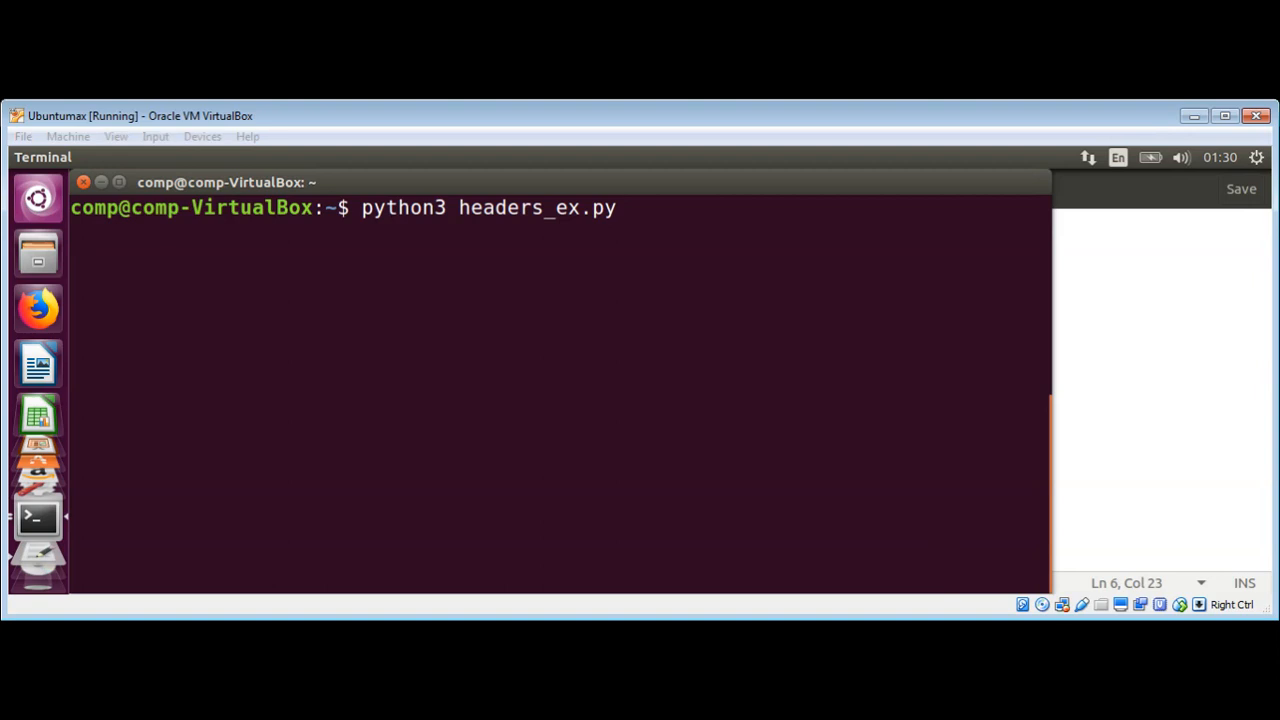
key("Return")
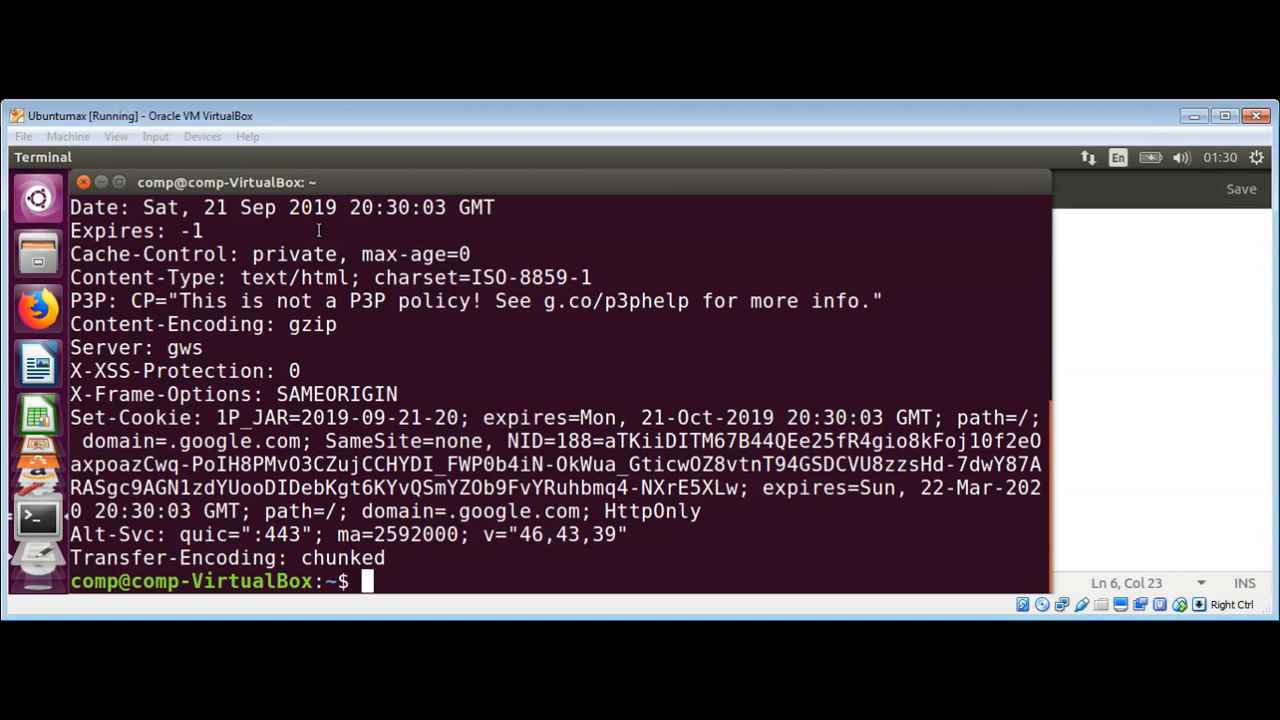
mouse_move(984, 230)
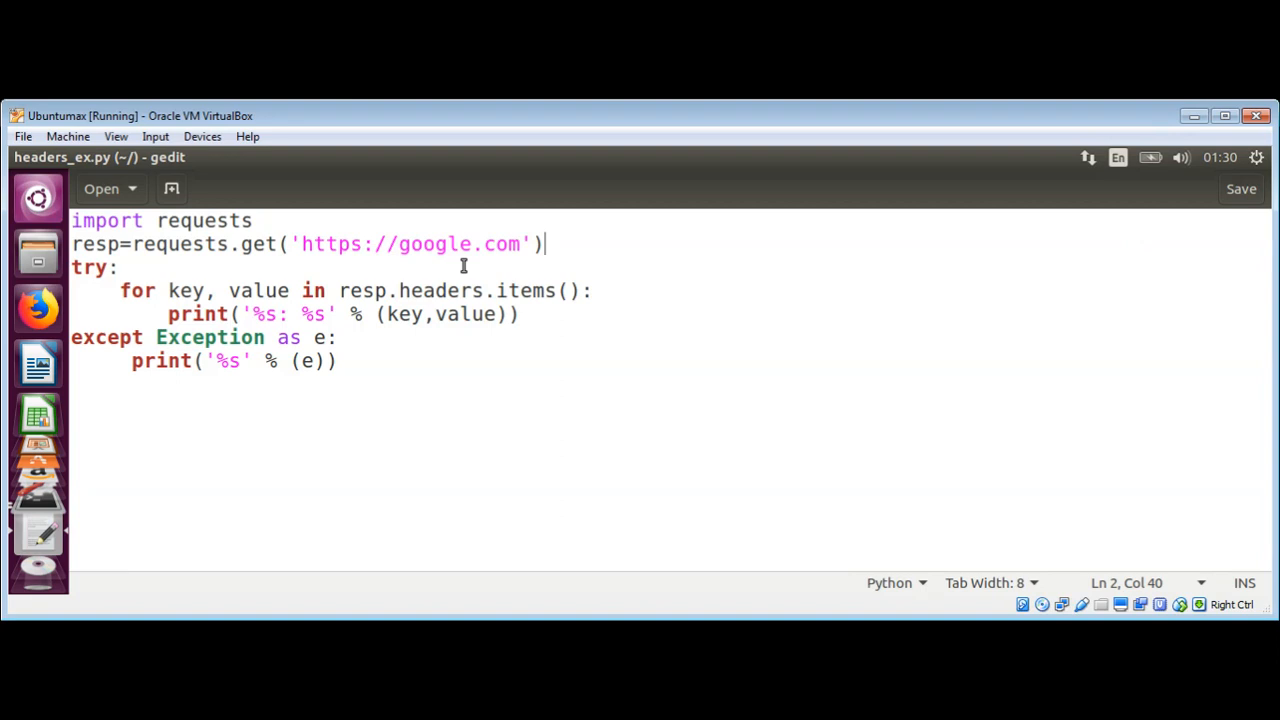
mouse_move(270, 244)
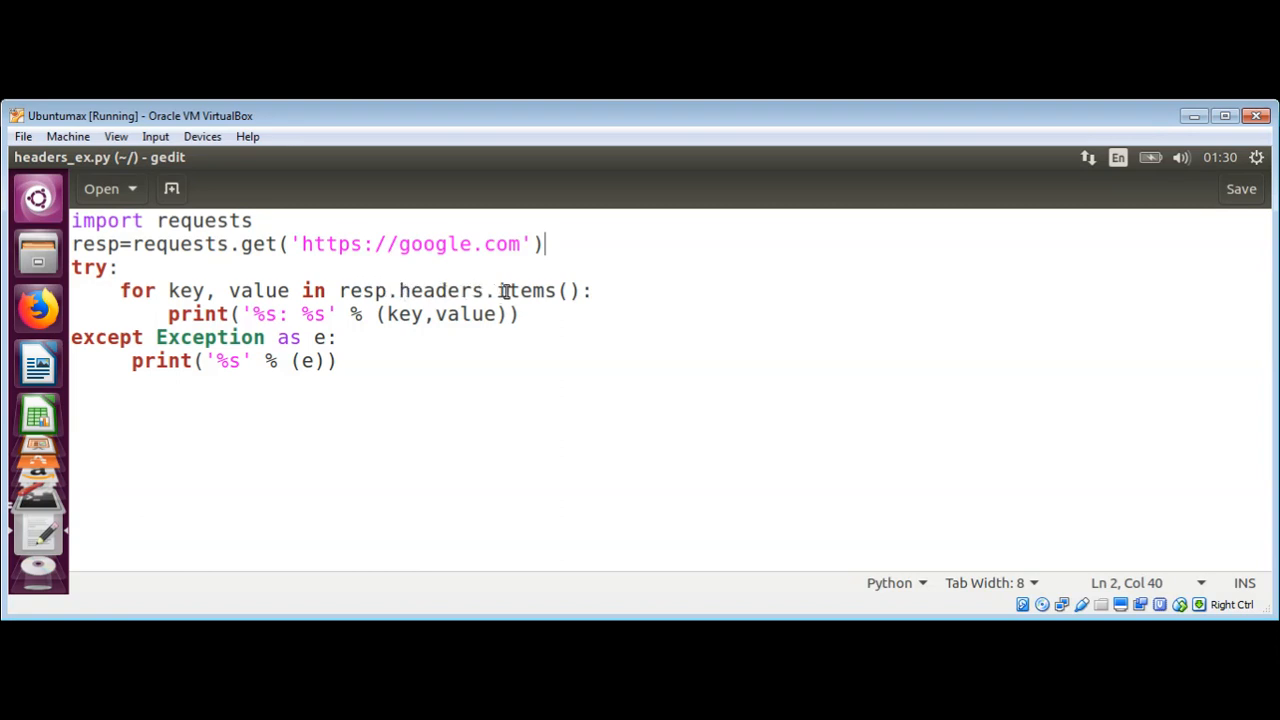
mouse_move(284, 264)
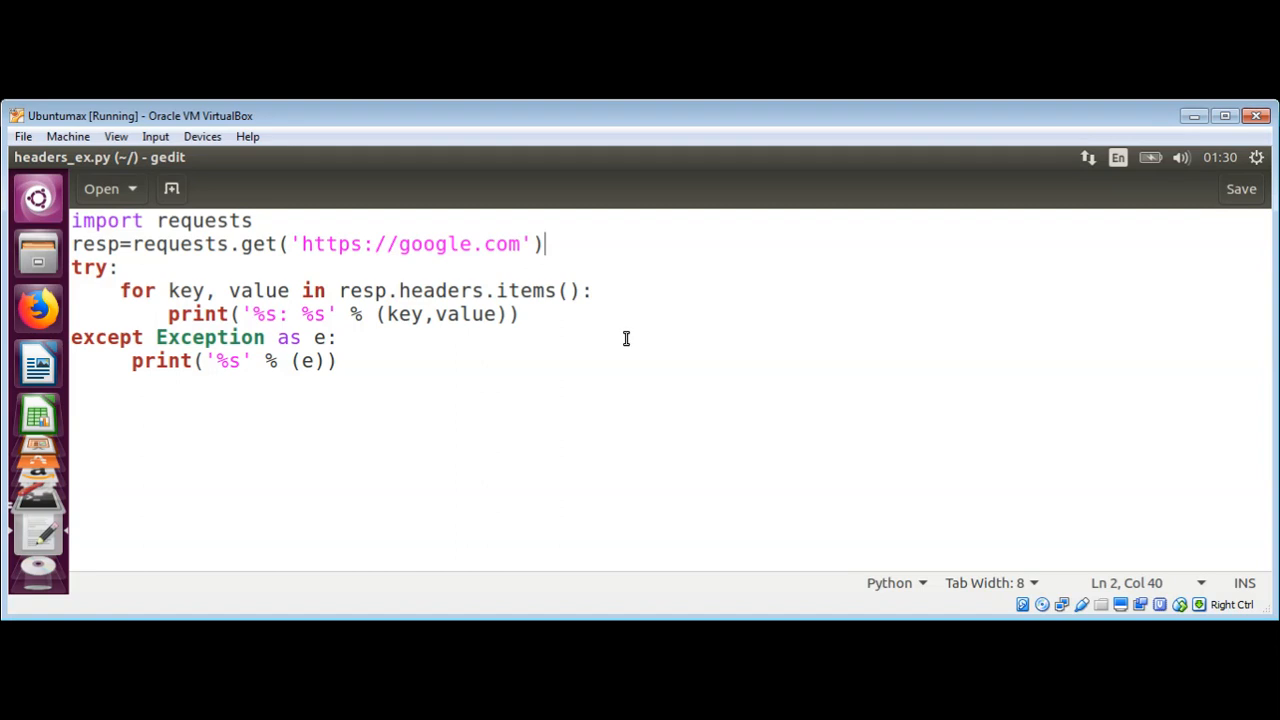
mouse_move(744, 352)
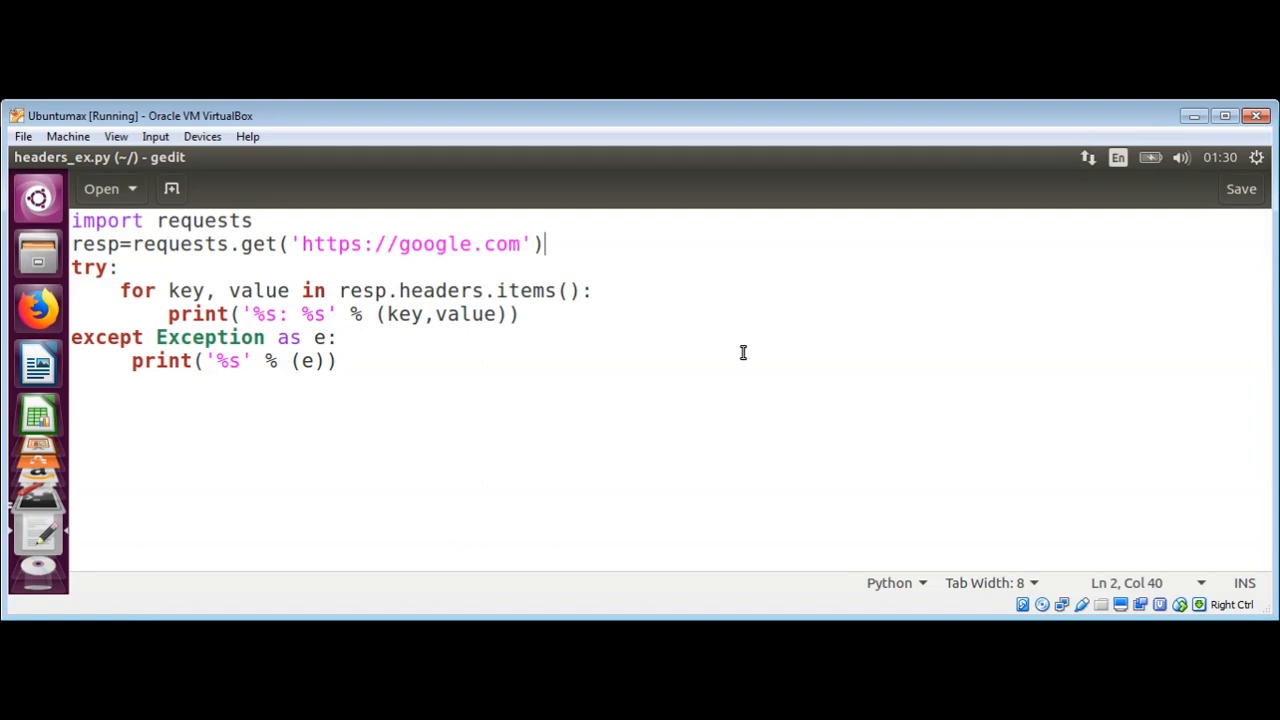